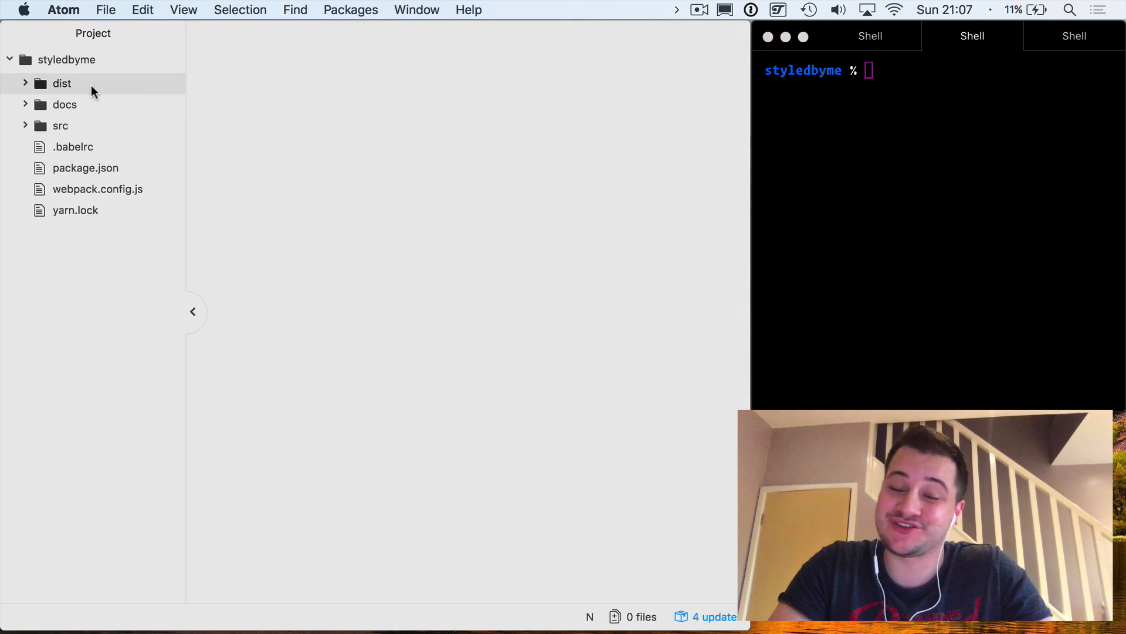
Review src's button.js, typography.js and index.js, then expand the docs folder.
{"action": "left_click", "coordinate": [60, 126]}
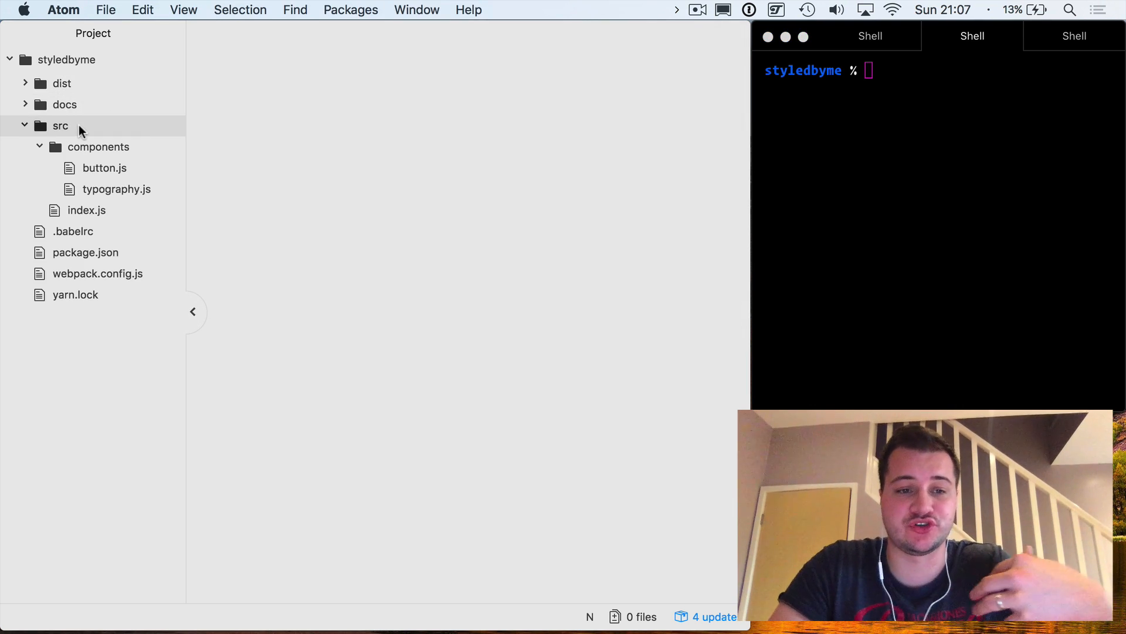
{"action": "mouse_move", "coordinate": [137, 137]}
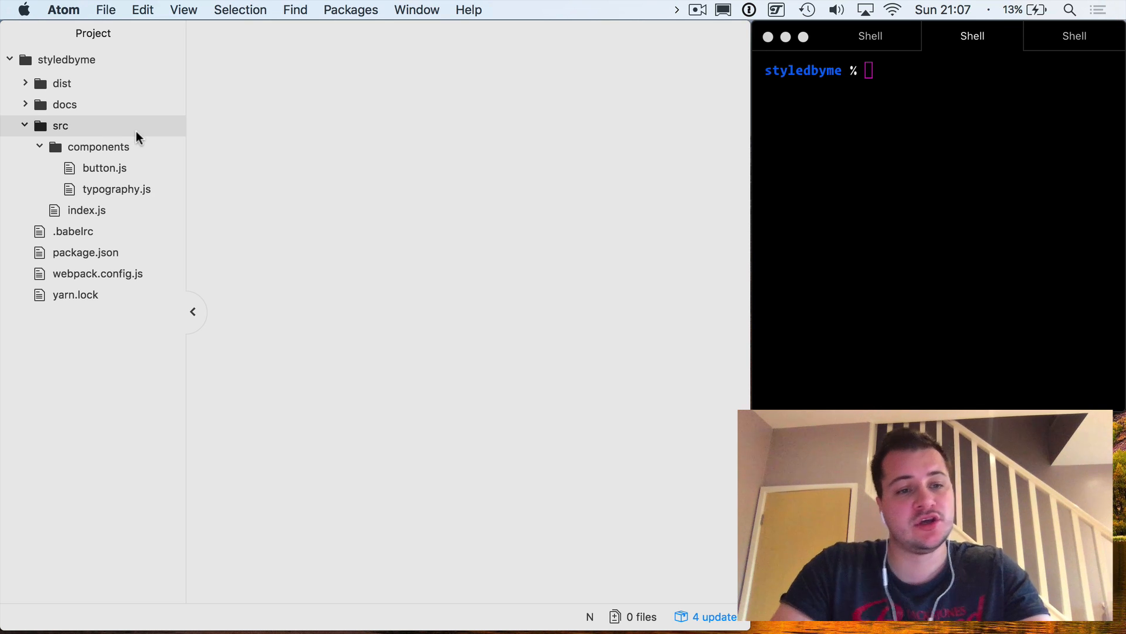
{"action": "left_click", "coordinate": [104, 167]}
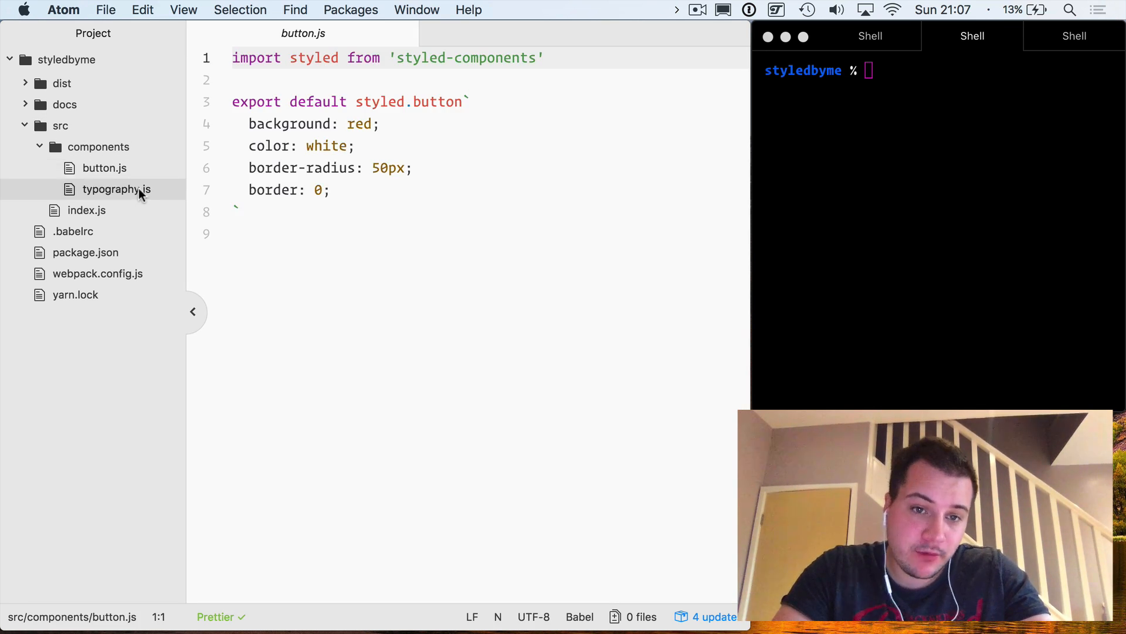
{"action": "left_click", "coordinate": [116, 189]}
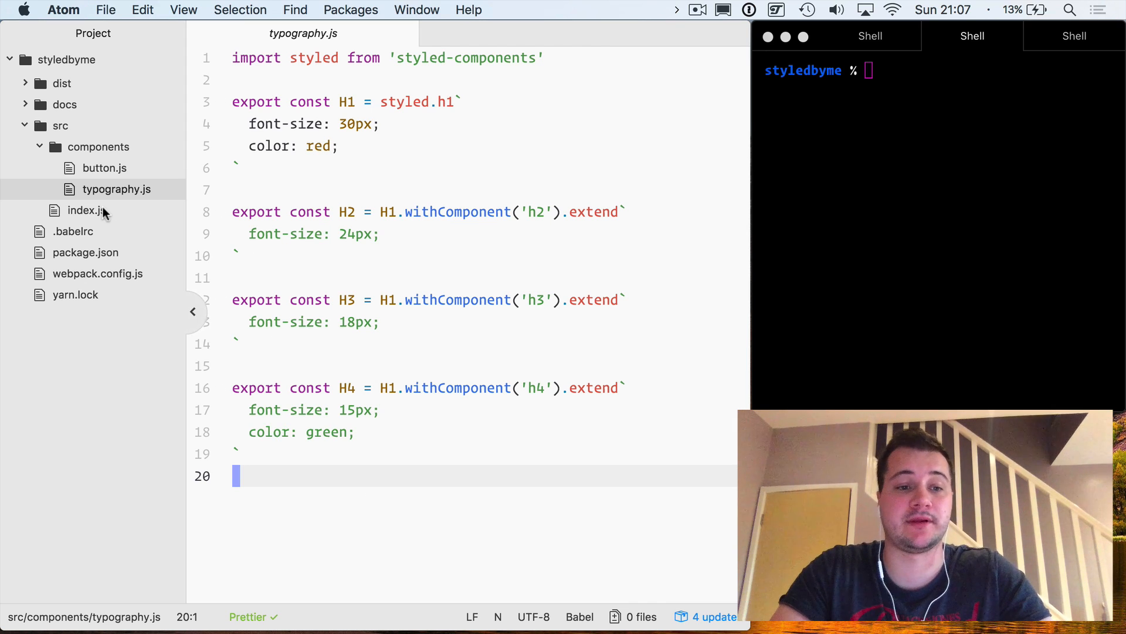
{"action": "left_click", "coordinate": [86, 210]}
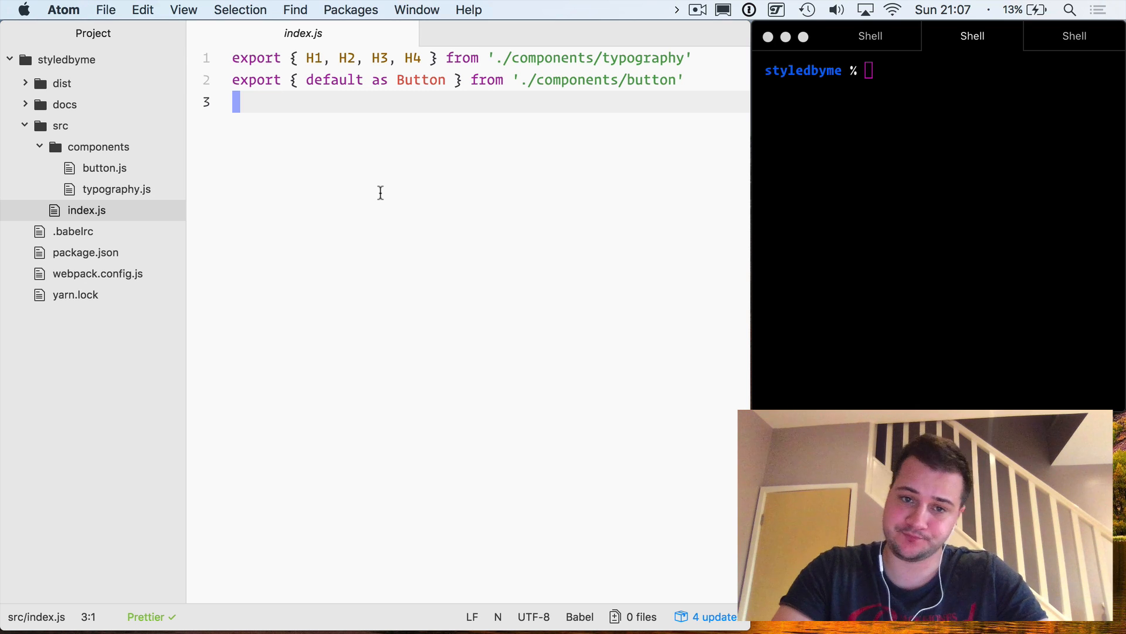
{"action": "mouse_move", "coordinate": [89, 160]}
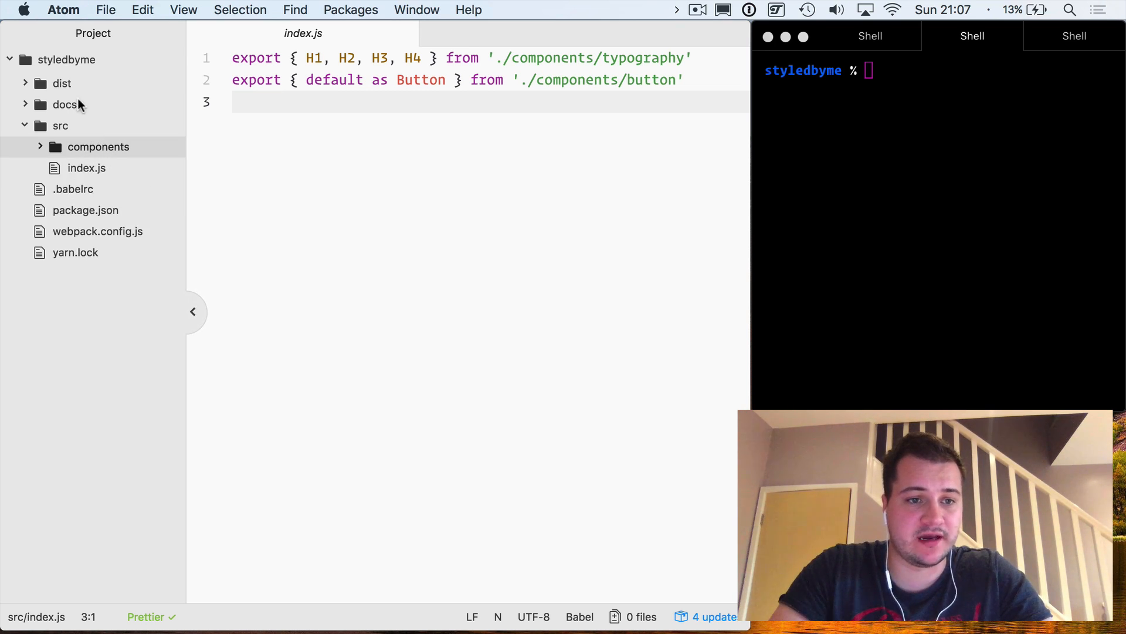
{"action": "left_click", "coordinate": [65, 105]}
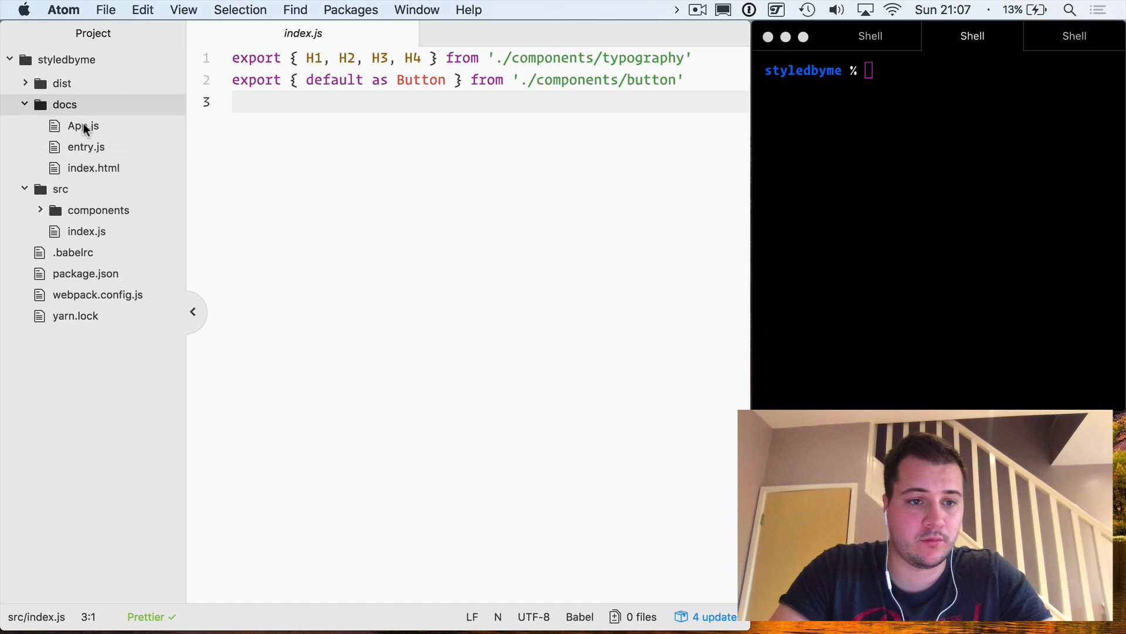
Open docs/App.js, which renders Heading 1–4 and a Hello world Button.
{"action": "left_click", "coordinate": [83, 126]}
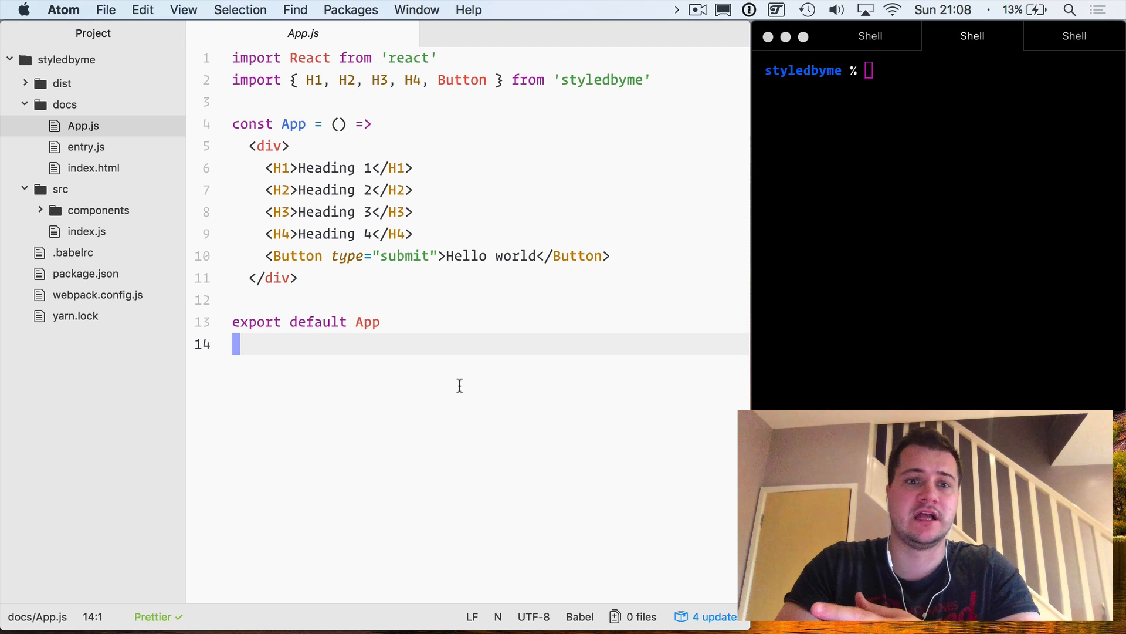
{"action": "mouse_move", "coordinate": [594, 321]}
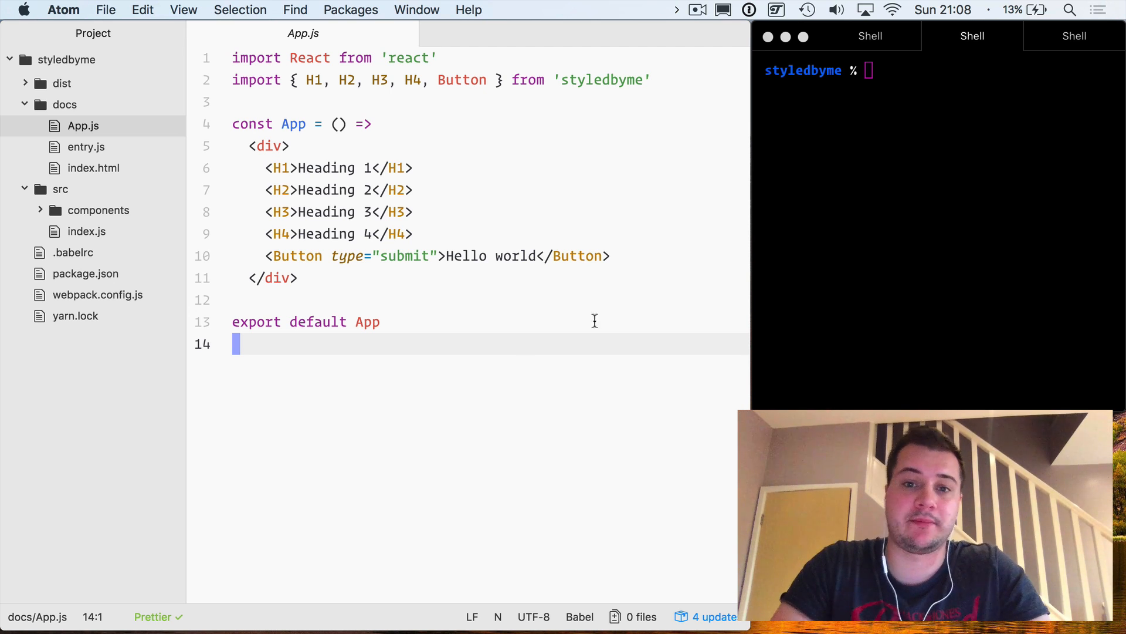
{"action": "mouse_move", "coordinate": [577, 338]}
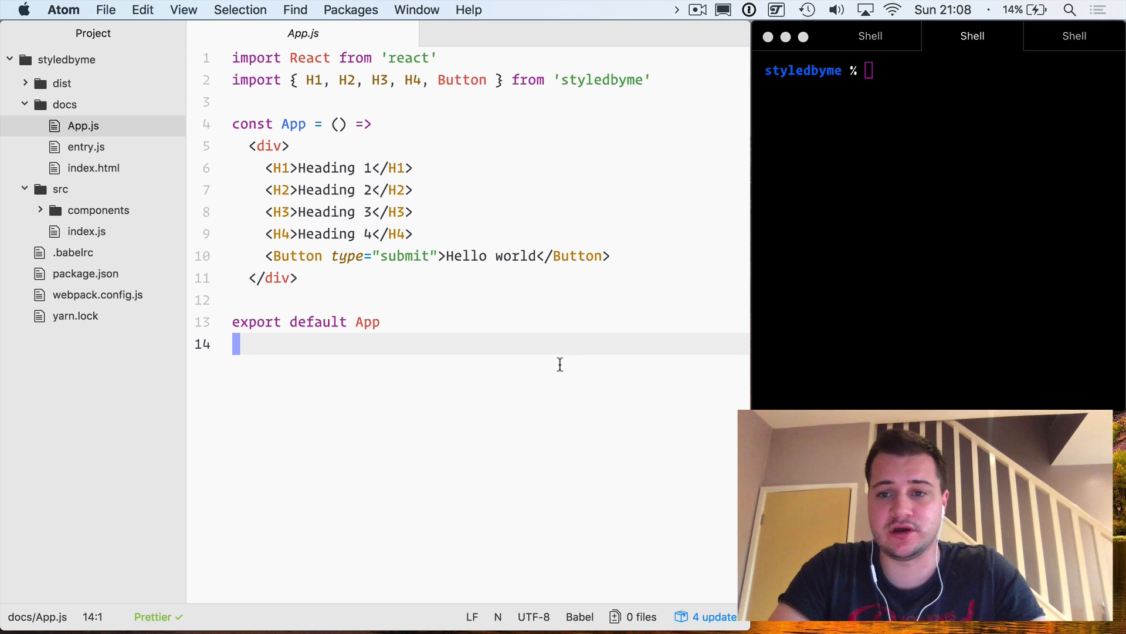
{"action": "mouse_move", "coordinate": [564, 463]}
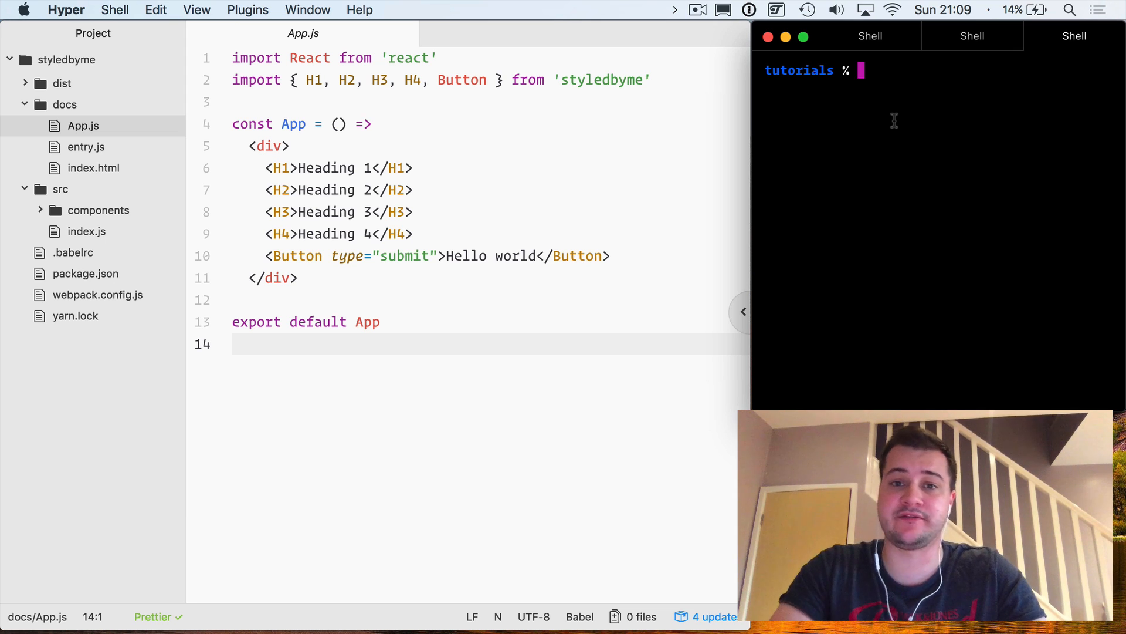
{"action": "mouse_move", "coordinate": [890, 68]}
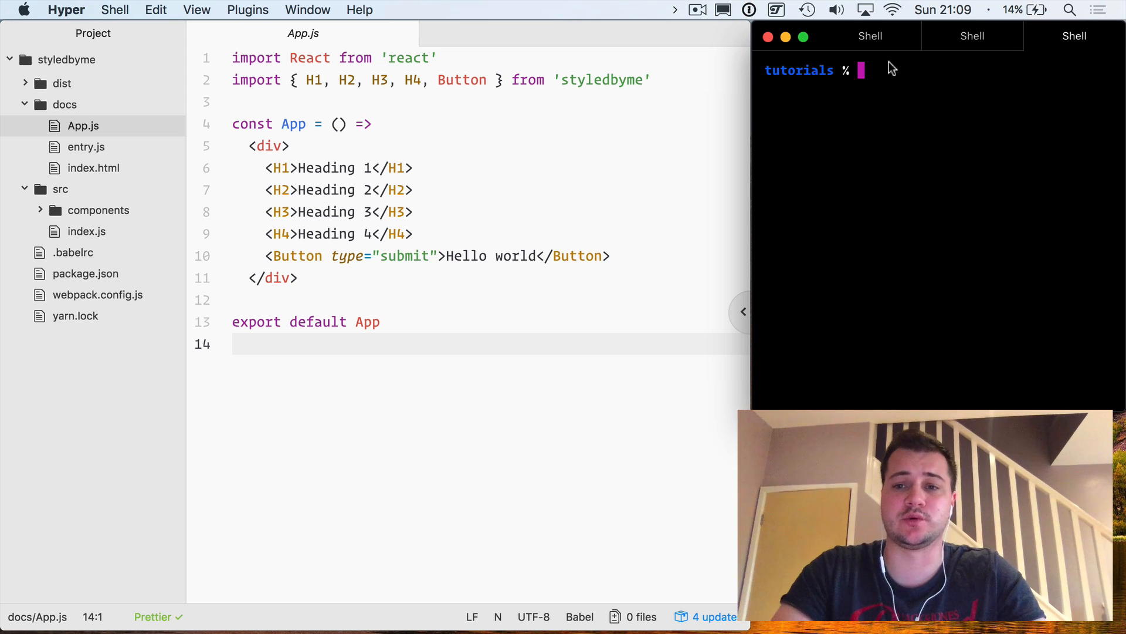
Generate a new project with create-react-app test-app.
{"action": "type", "text": "create-react-app test-app"}
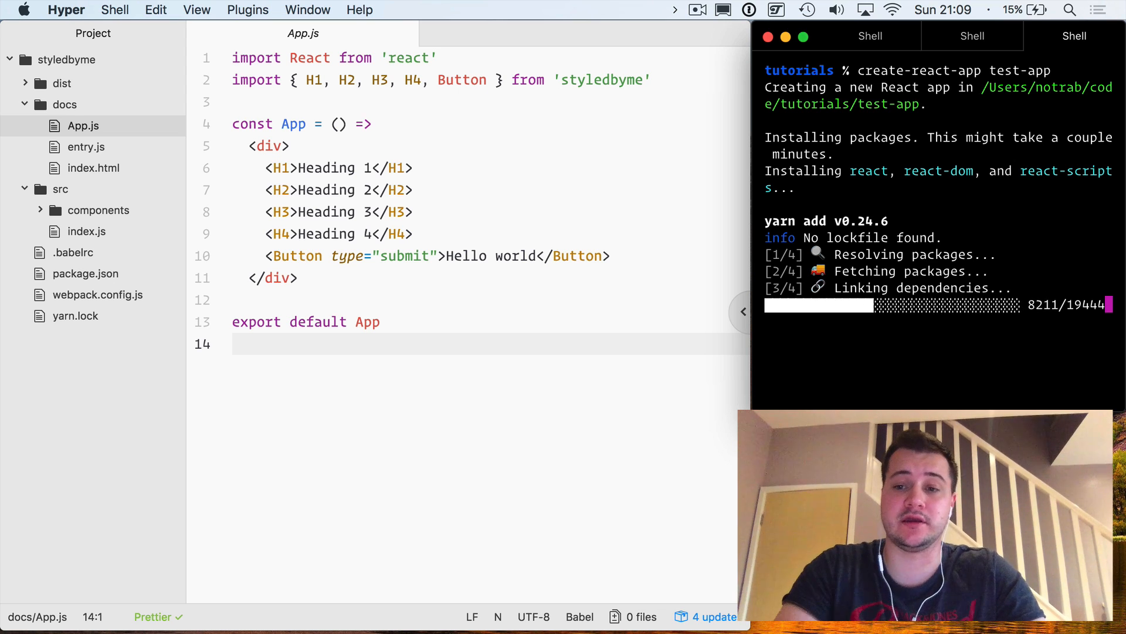
{"action": "mouse_move", "coordinate": [534, 343]}
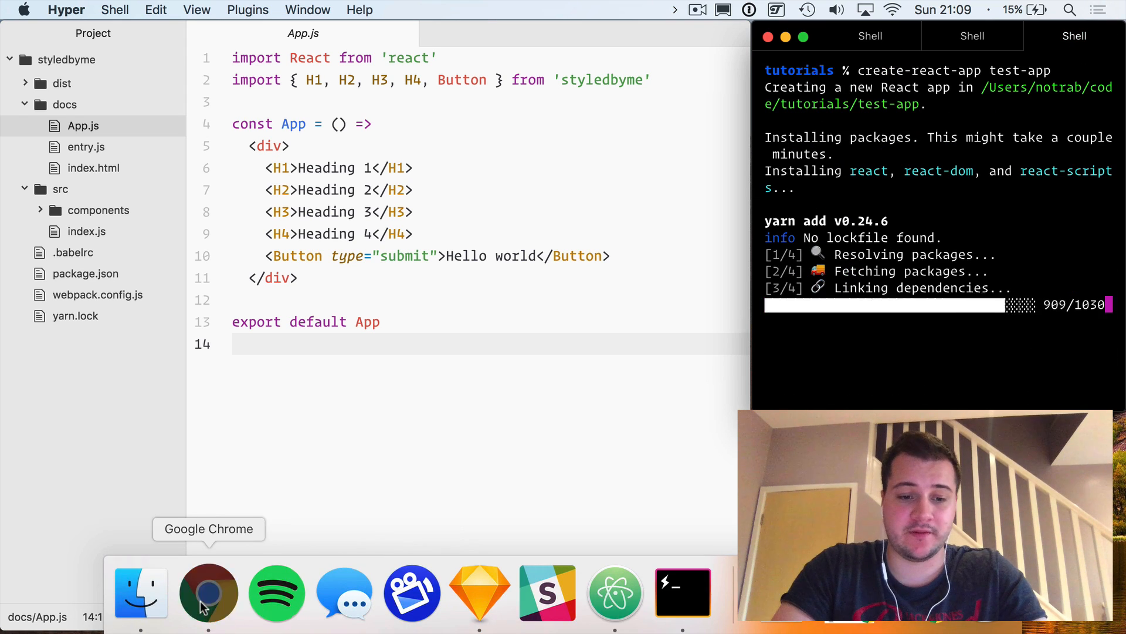
Inspect the red 30px Heading 1 in Chrome DevTools, then cd into test-app.
{"action": "left_click", "coordinate": [208, 592]}
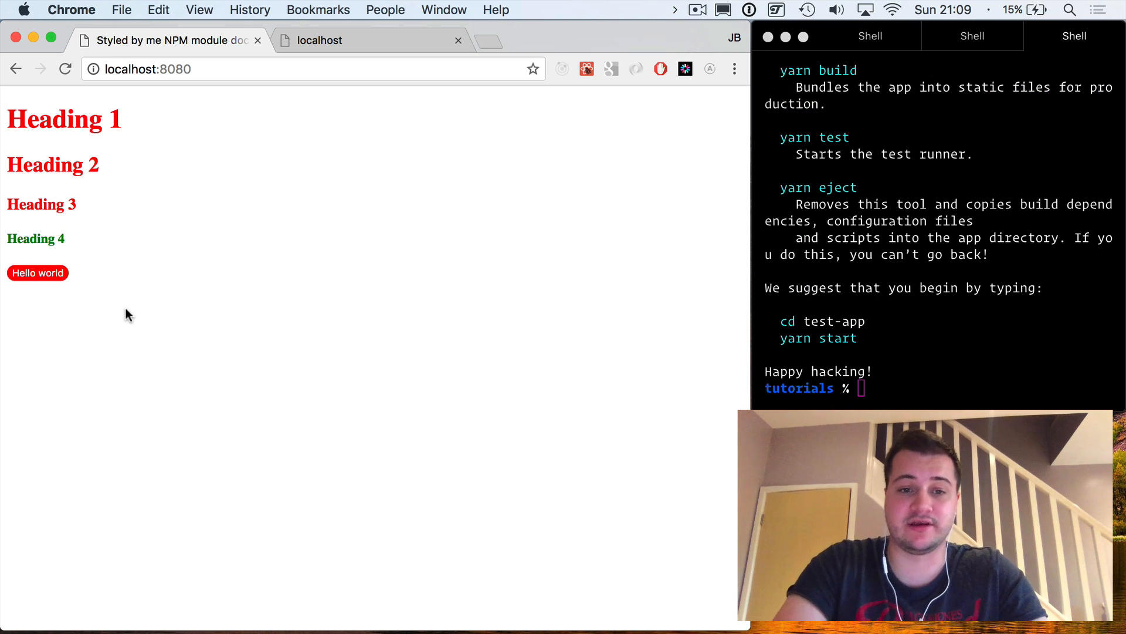
{"action": "right_click", "coordinate": [40, 119]}
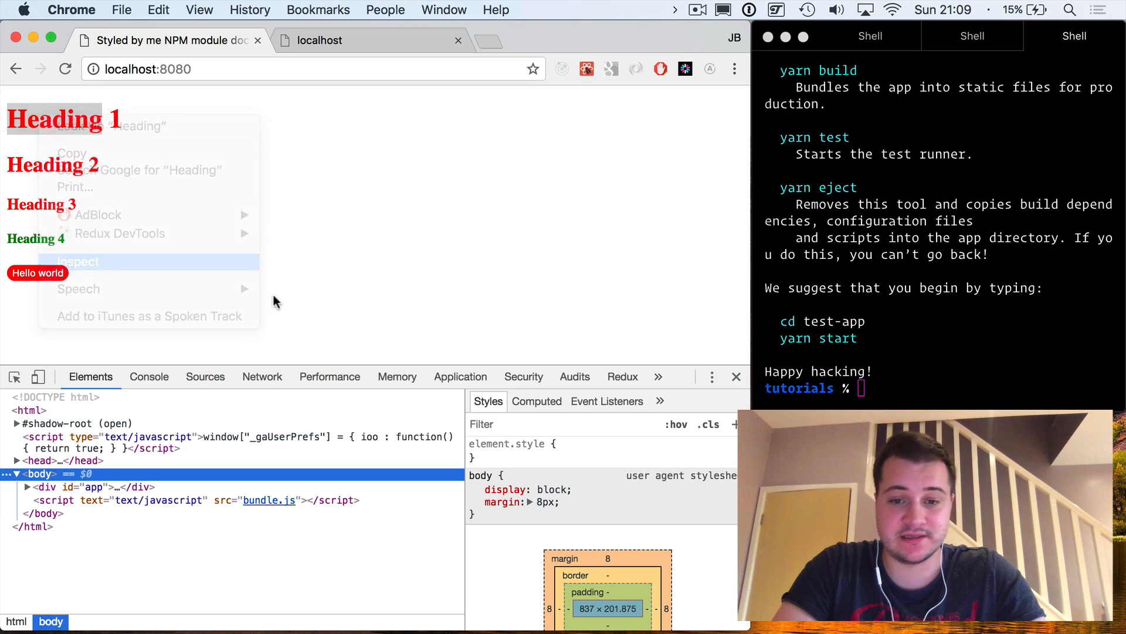
{"action": "left_click", "coordinate": [78, 260]}
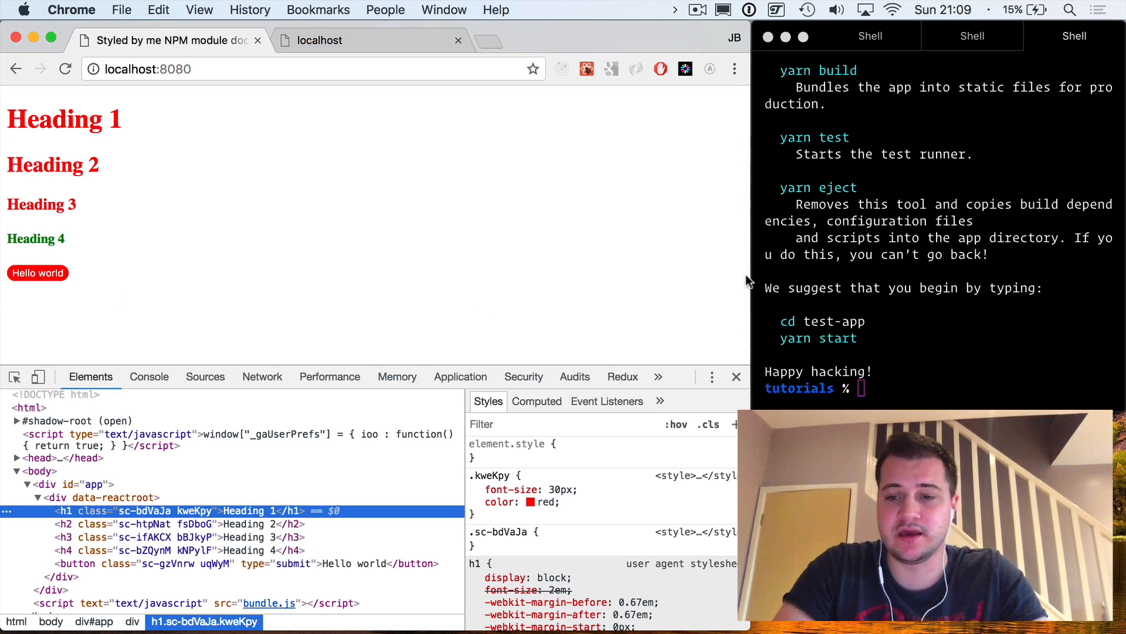
{"action": "type", "text": "cd test-app"}
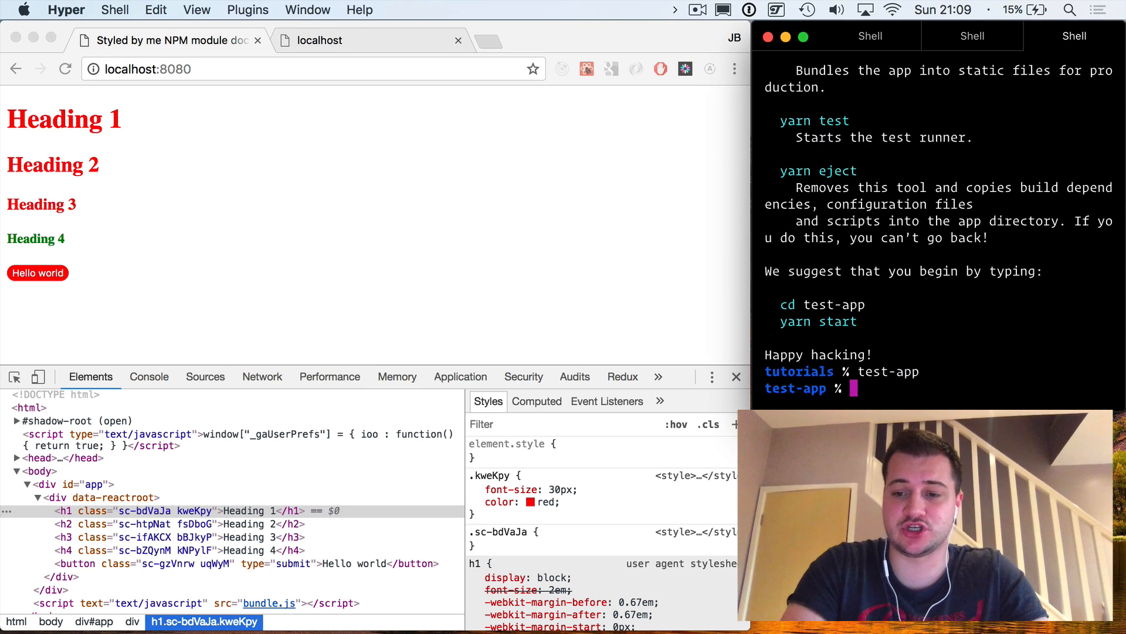
Start the test-app dev server with yarn start and open it in Atom.
{"action": "type", "text": "yarn start"}
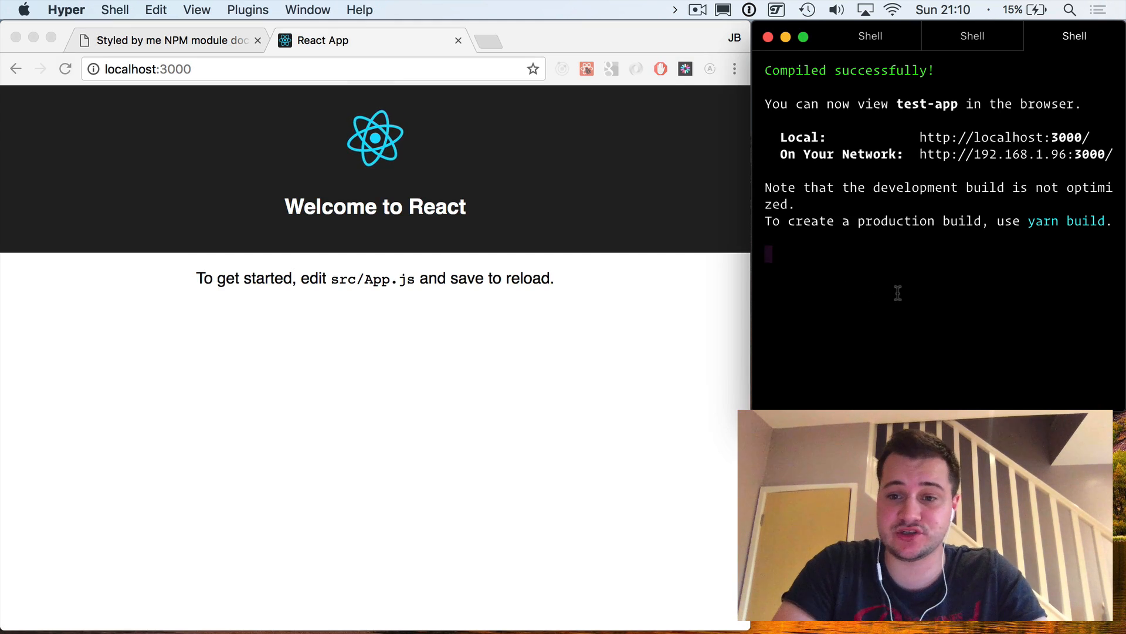
{"action": "type", "text": "atom ."}
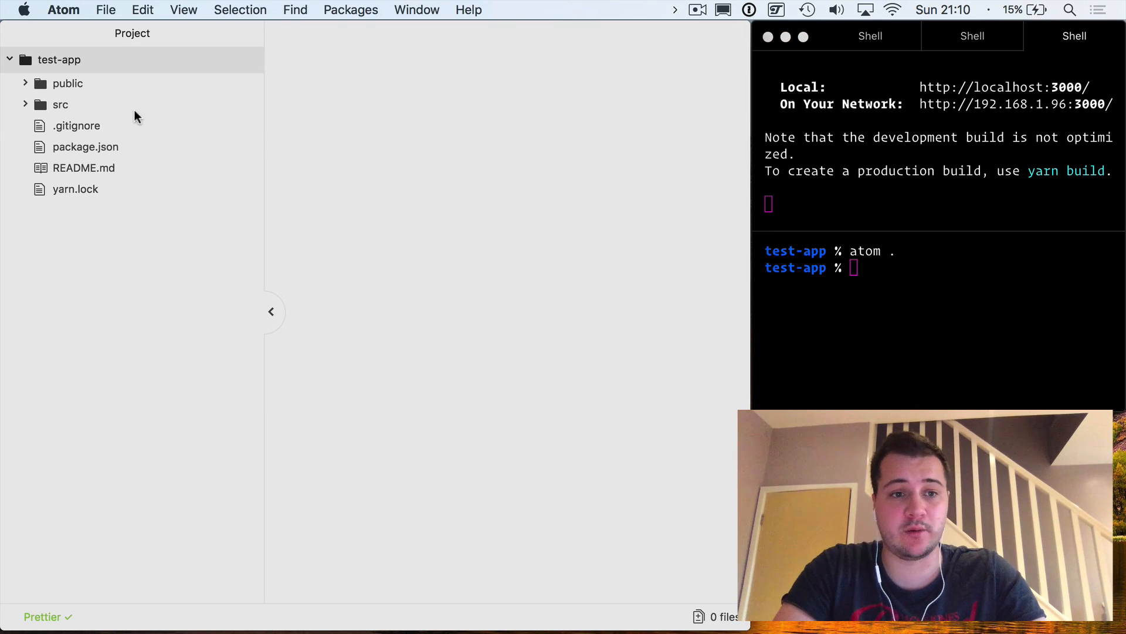
Run yarn start and yarn add styled-norseal, then list styledbyme's files with ls.
{"action": "type", "text": "yarn start"}
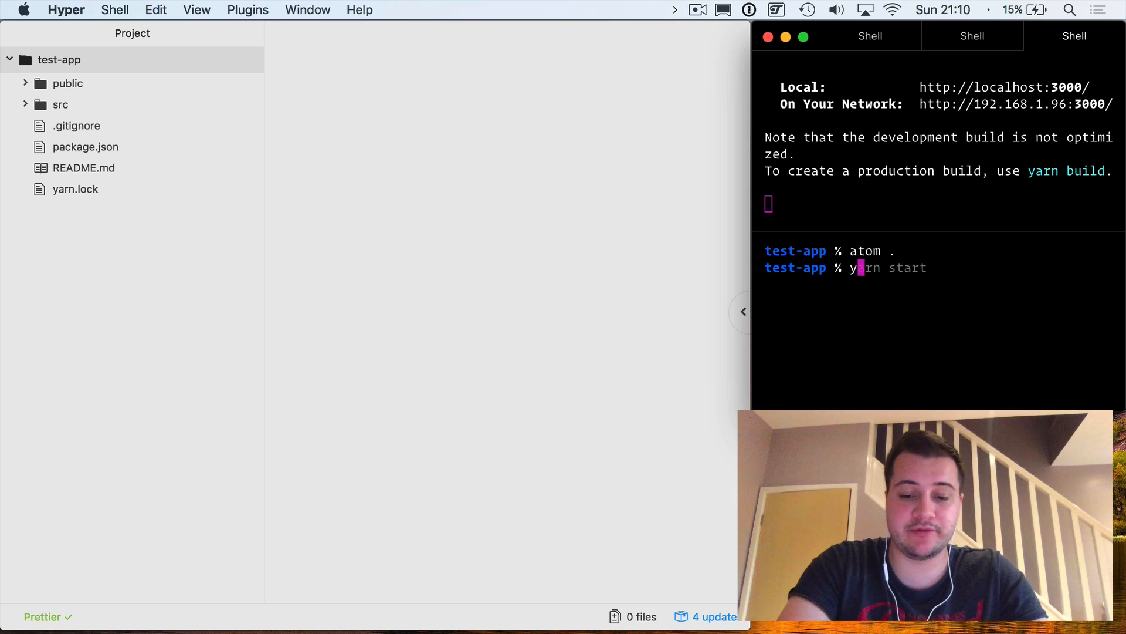
{"action": "type", "text": "yarn add styled-norseal"}
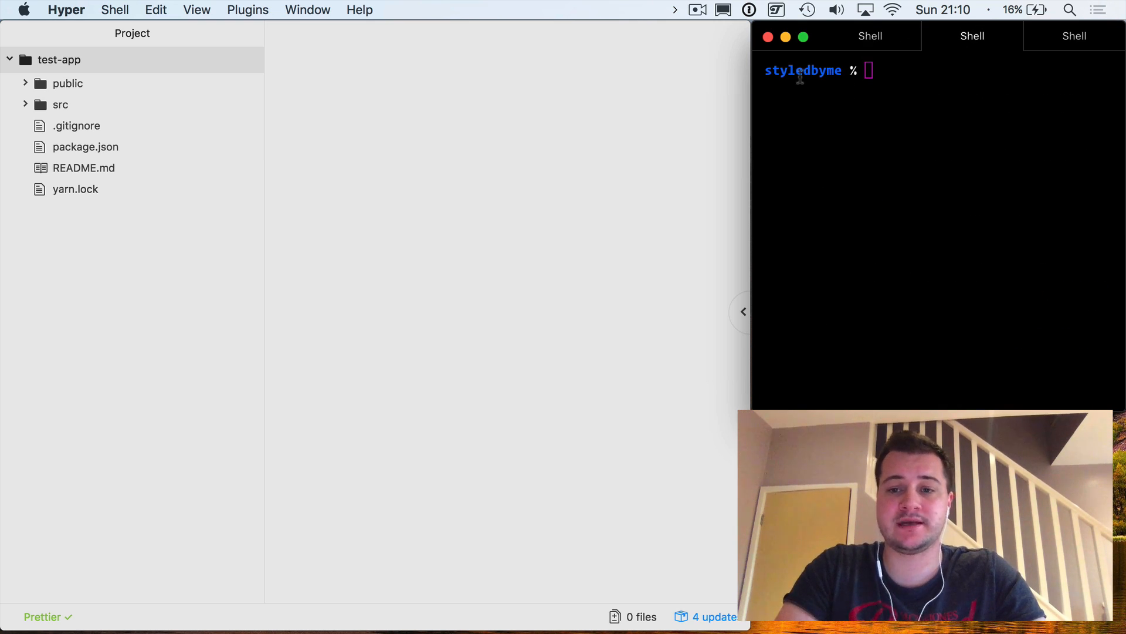
{"action": "type", "text": "ls"}
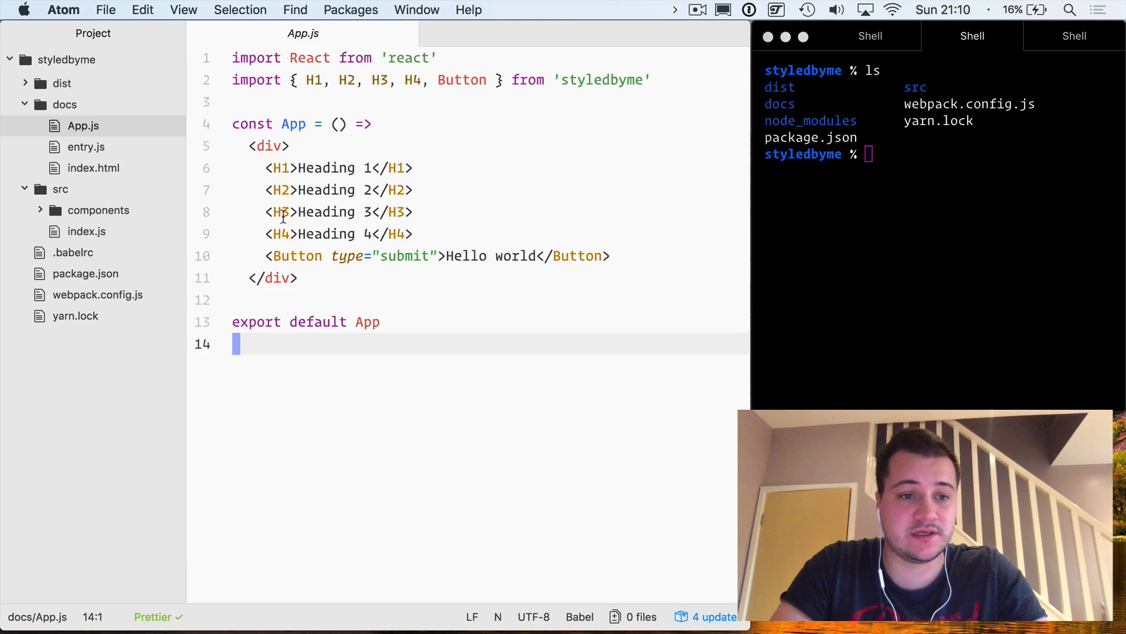
Create a root index.js containing module.exports = require('./dist'), save and close it.
{"action": "left_click", "coordinate": [85, 273]}
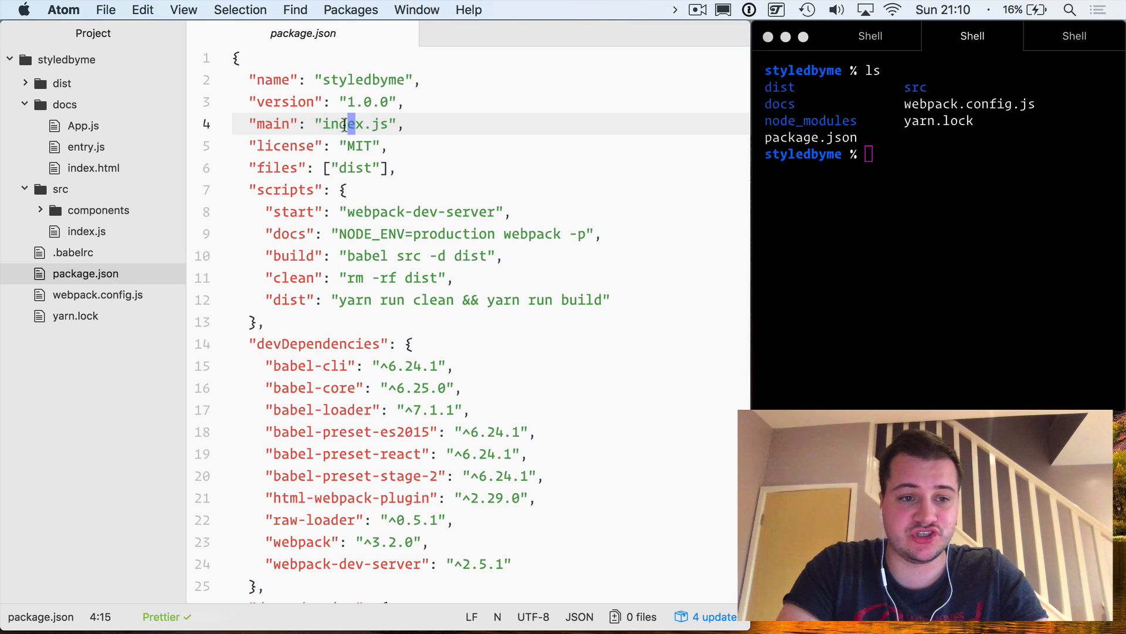
{"action": "right_click", "coordinate": [65, 59]}
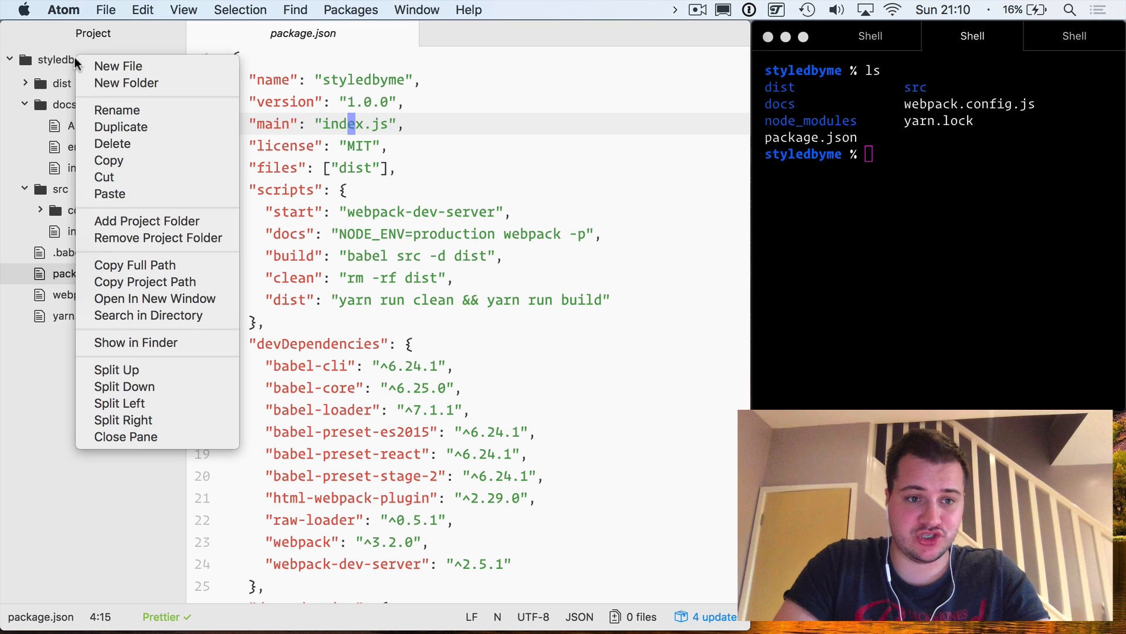
{"action": "left_click", "coordinate": [118, 65]}
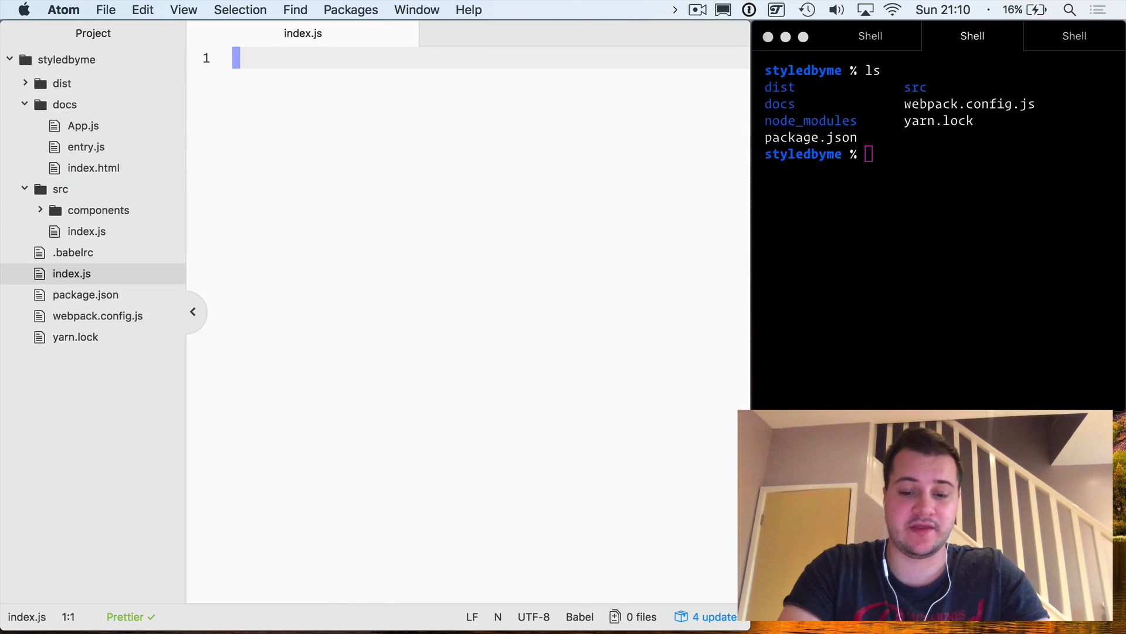
{"action": "type", "text": "module.exports"}
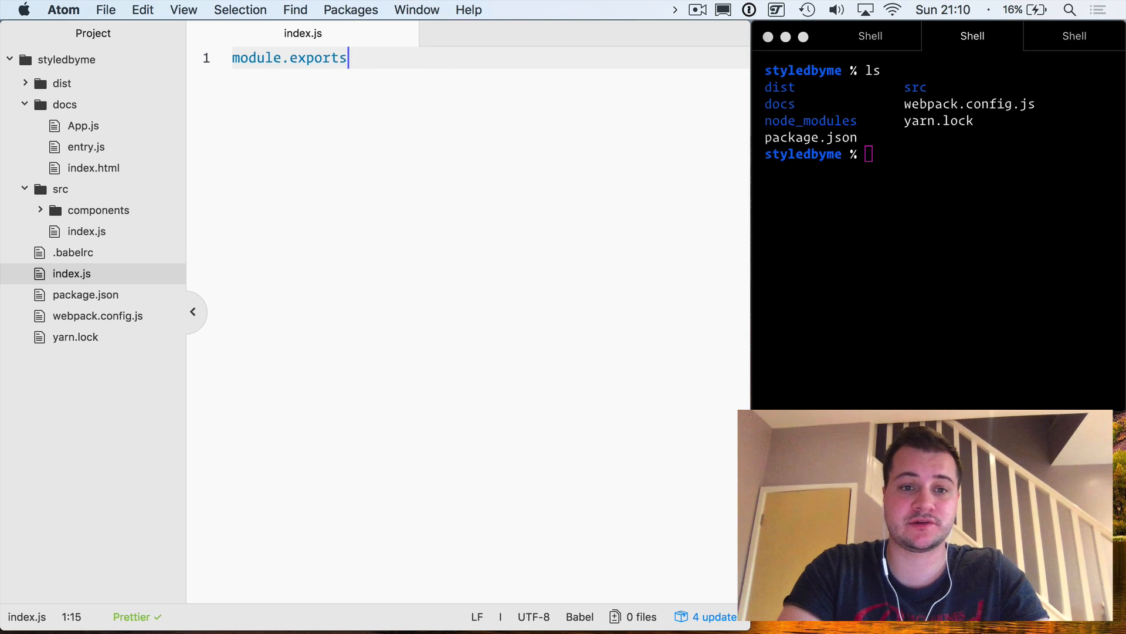
{"action": "type", "text": "= require('')"}
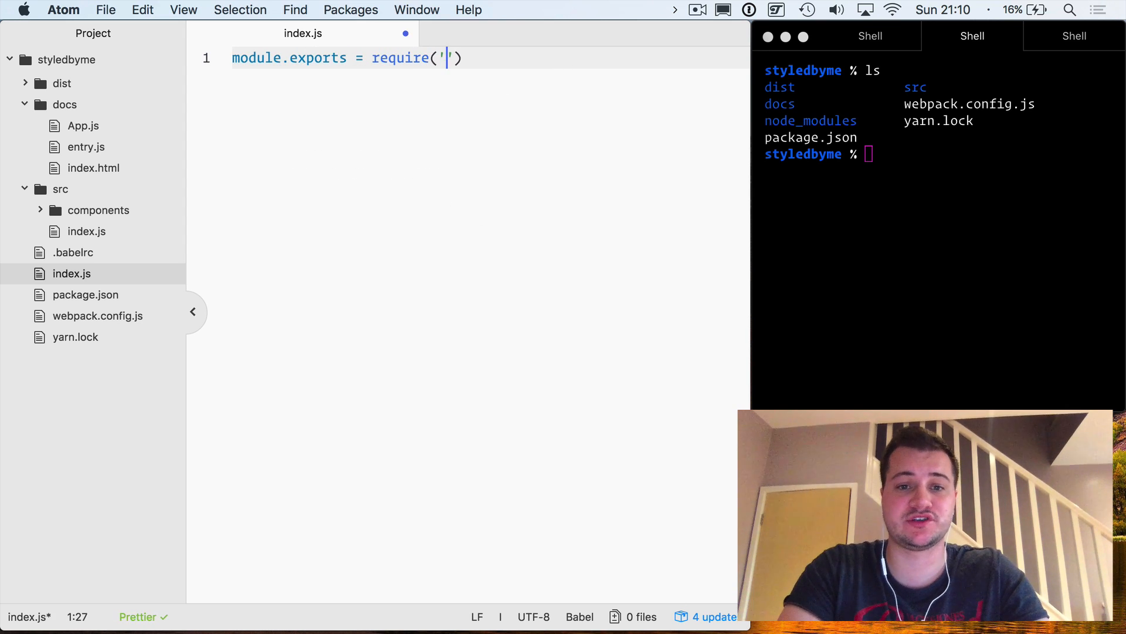
{"action": "type", "text": "./dist"}
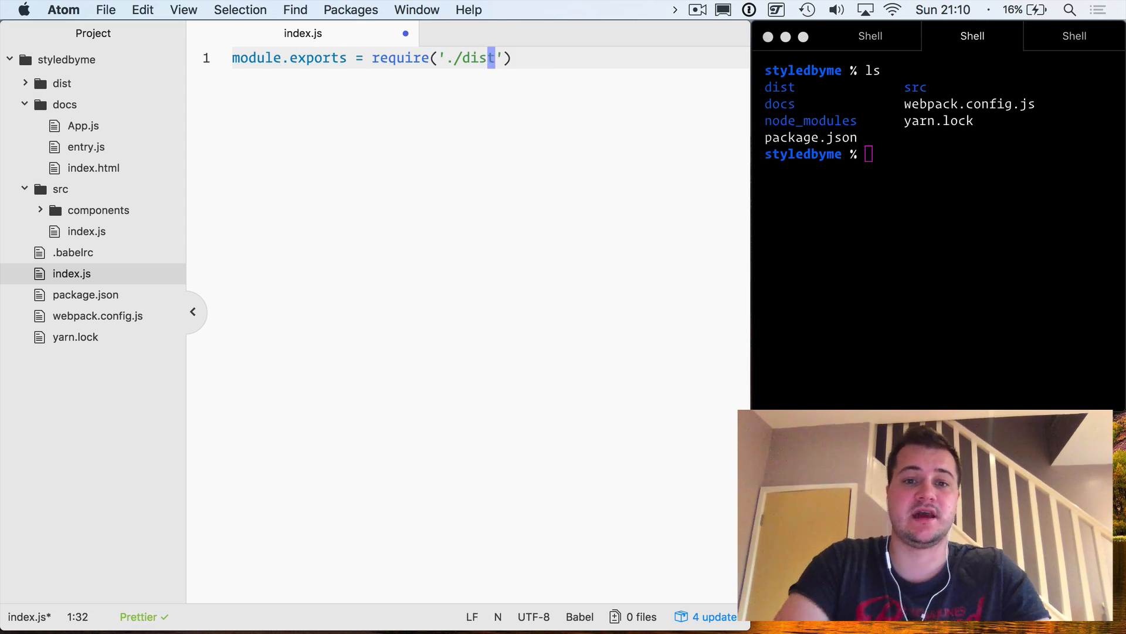
{"action": "key", "text": "enter"}
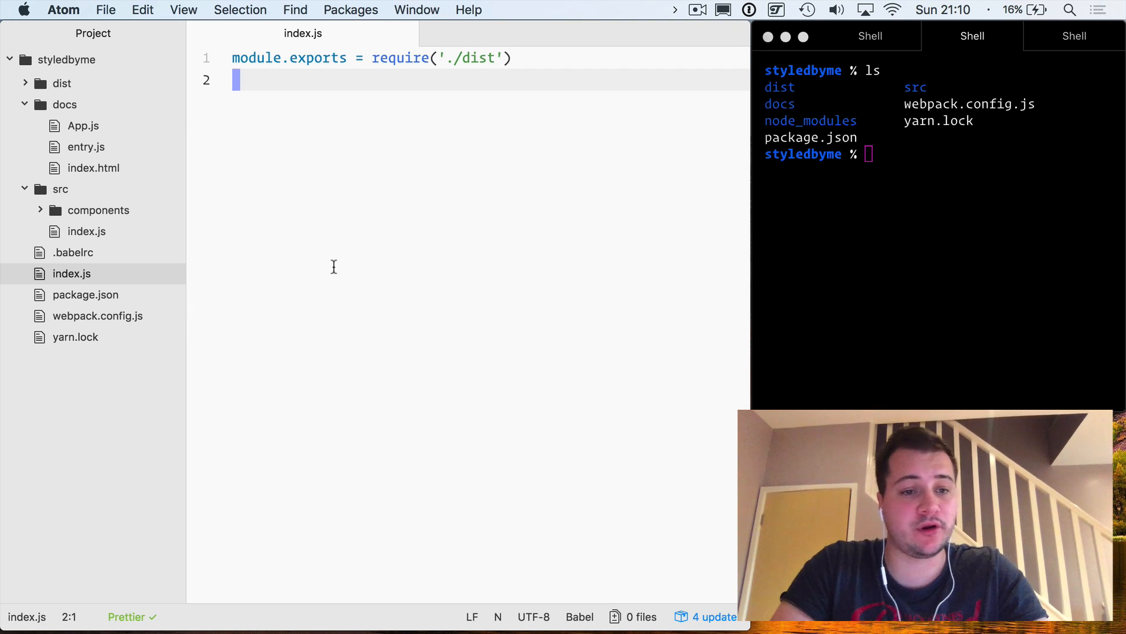
{"action": "mouse_move", "coordinate": [449, 251]}
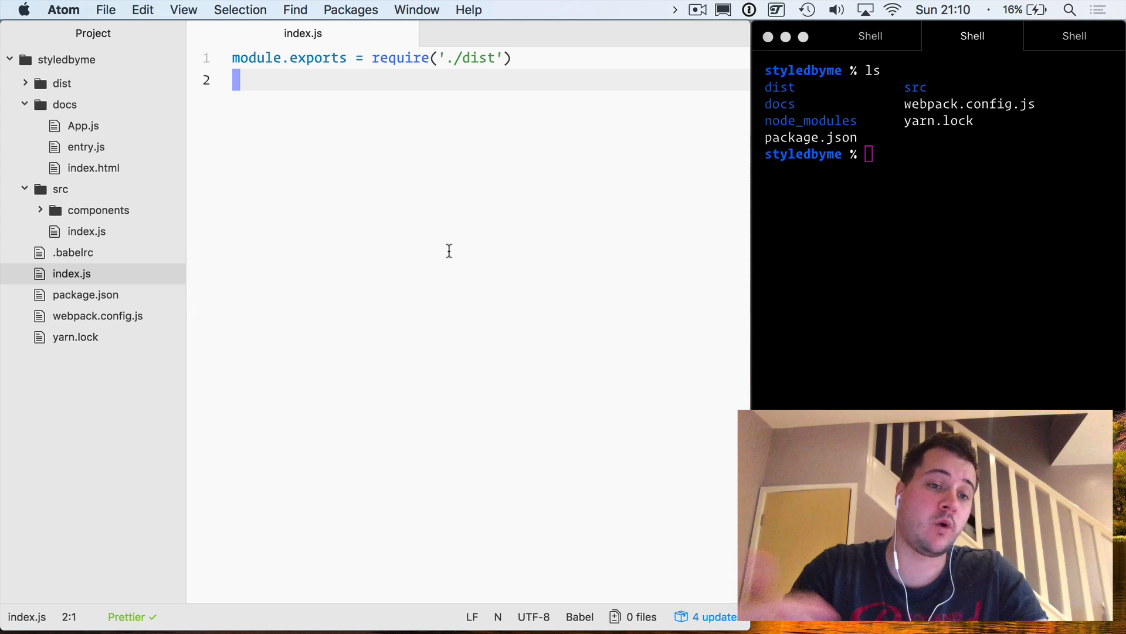
{"action": "mouse_move", "coordinate": [315, 203]}
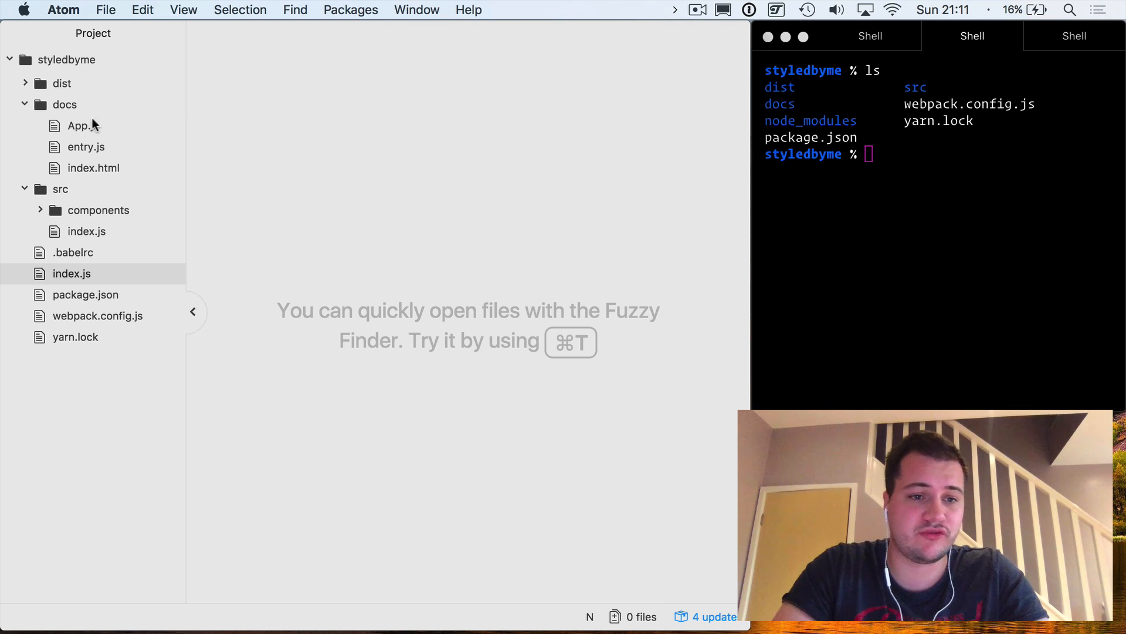
{"action": "left_click", "coordinate": [71, 273]}
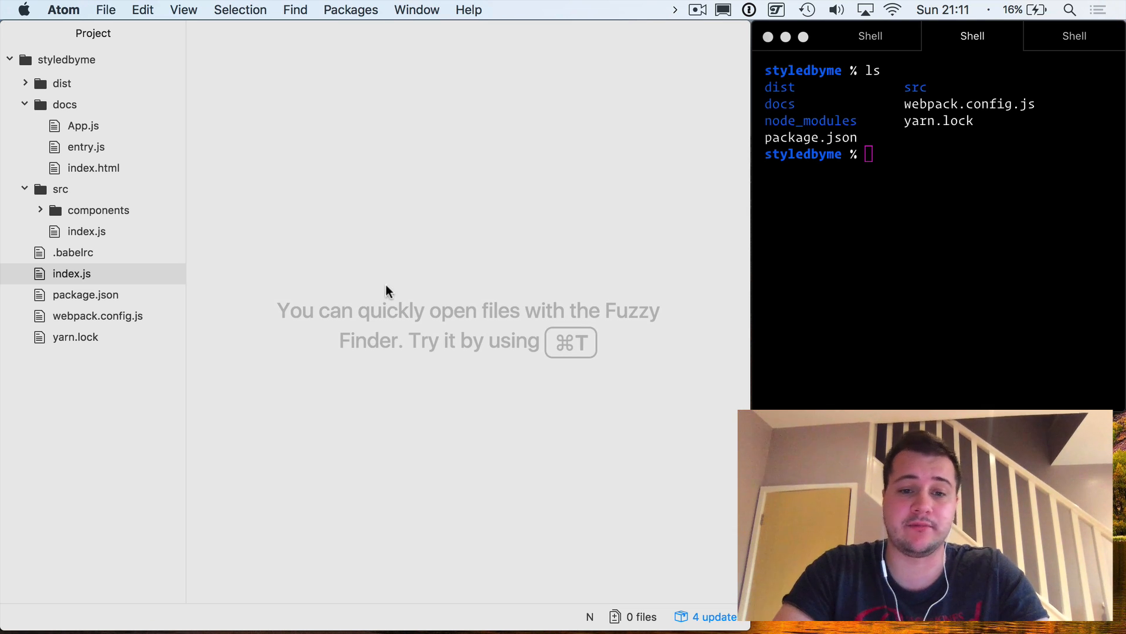
{"action": "mouse_move", "coordinate": [244, 253]}
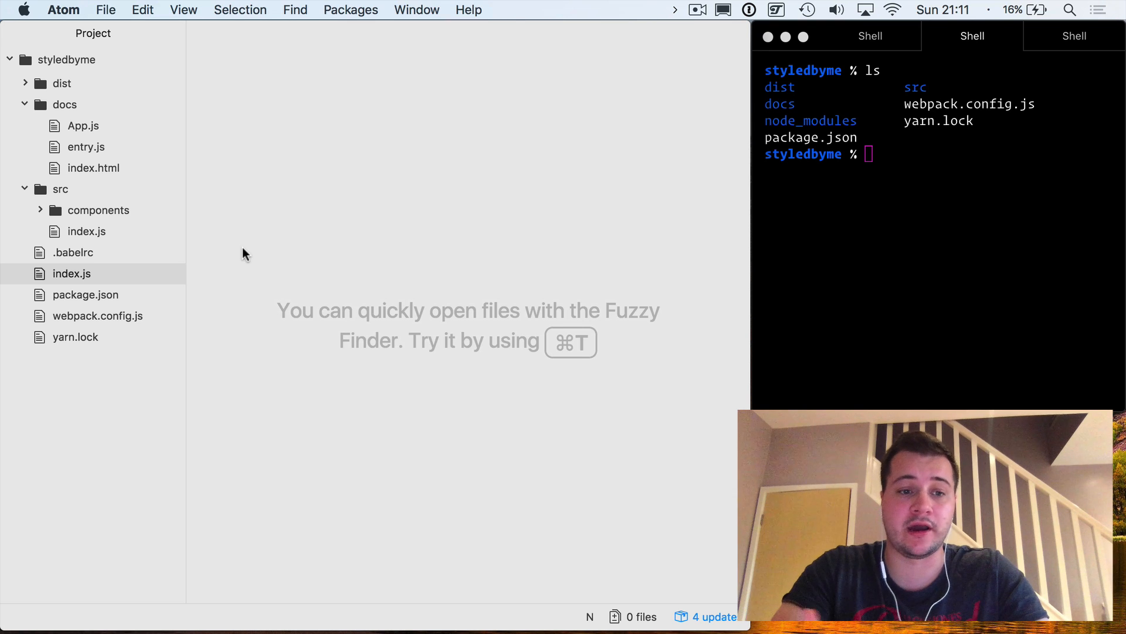
Check the dist script in package.json, then run yarn dist and yarn publish.
{"action": "left_click", "coordinate": [85, 294]}
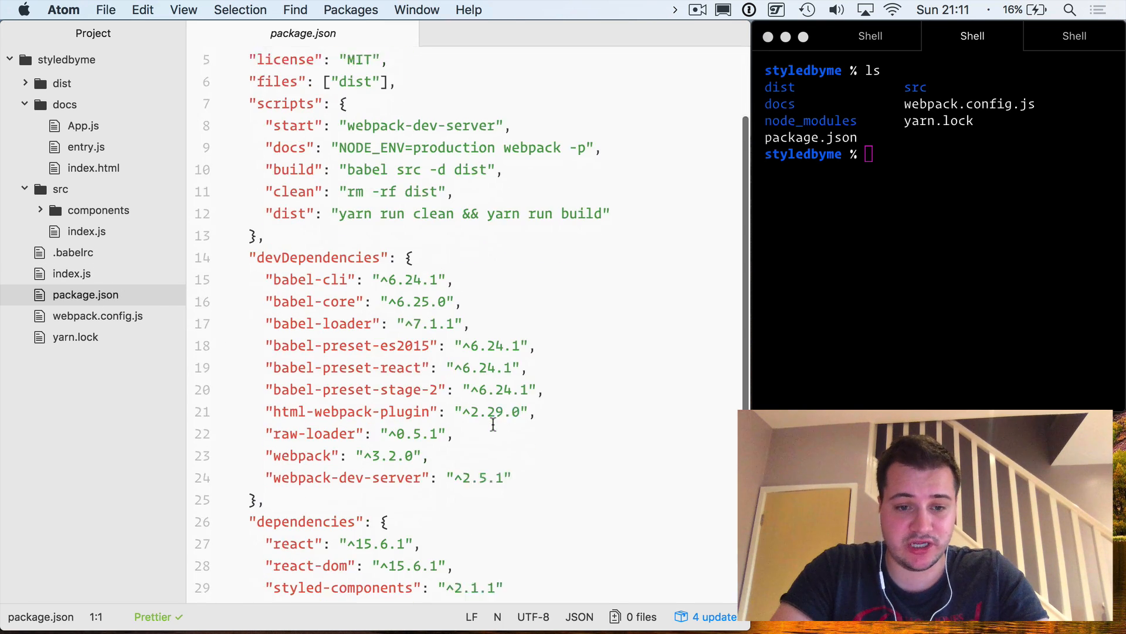
{"action": "scroll", "scroll_direction": "up", "scroll_amount": 3}
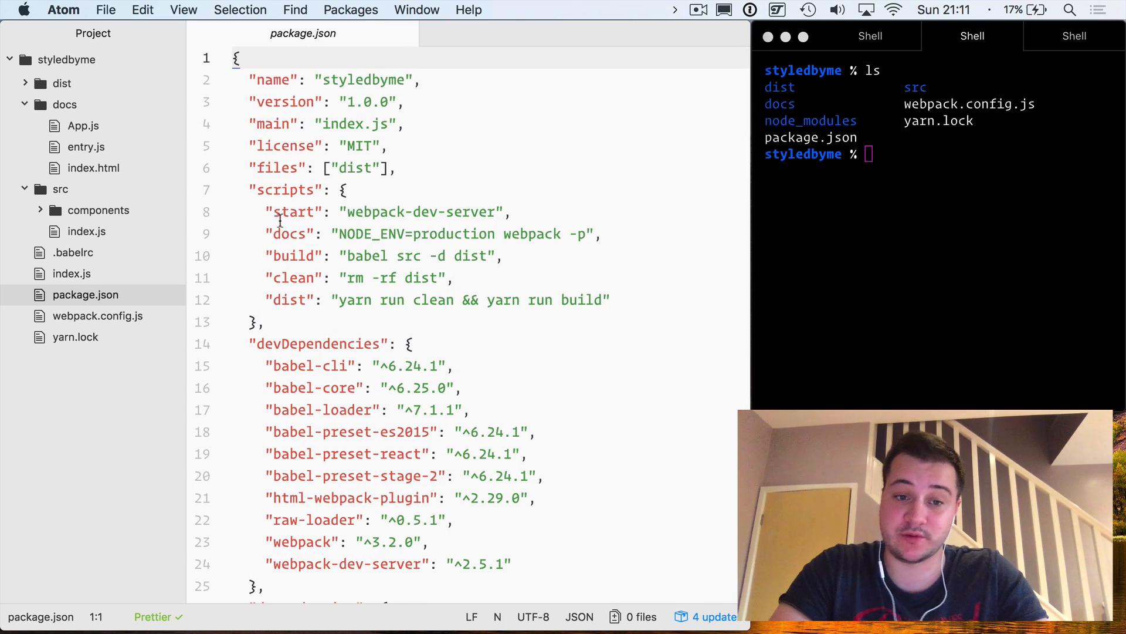
{"action": "double_click", "coordinate": [291, 256]}
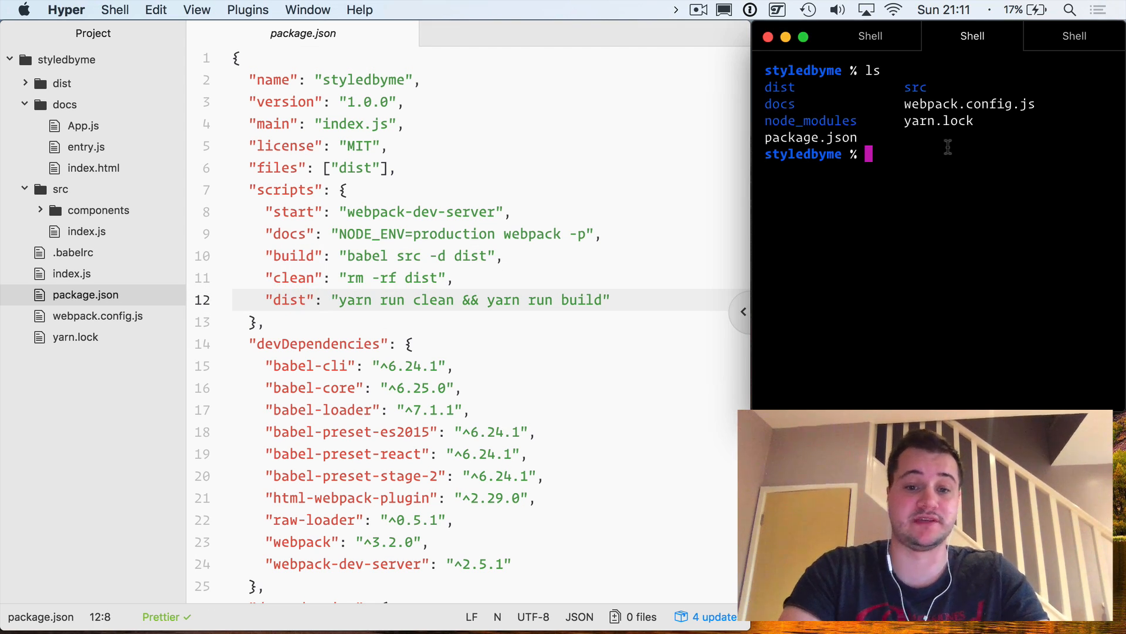
{"action": "type", "text": "yarn dist"}
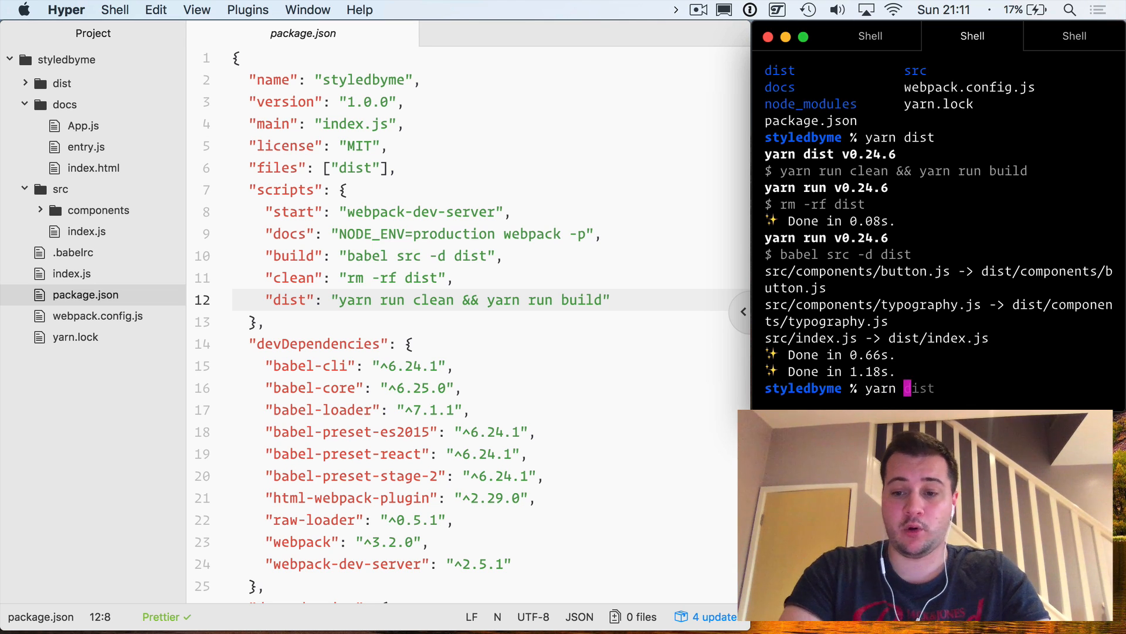
{"action": "type", "text": "publish"}
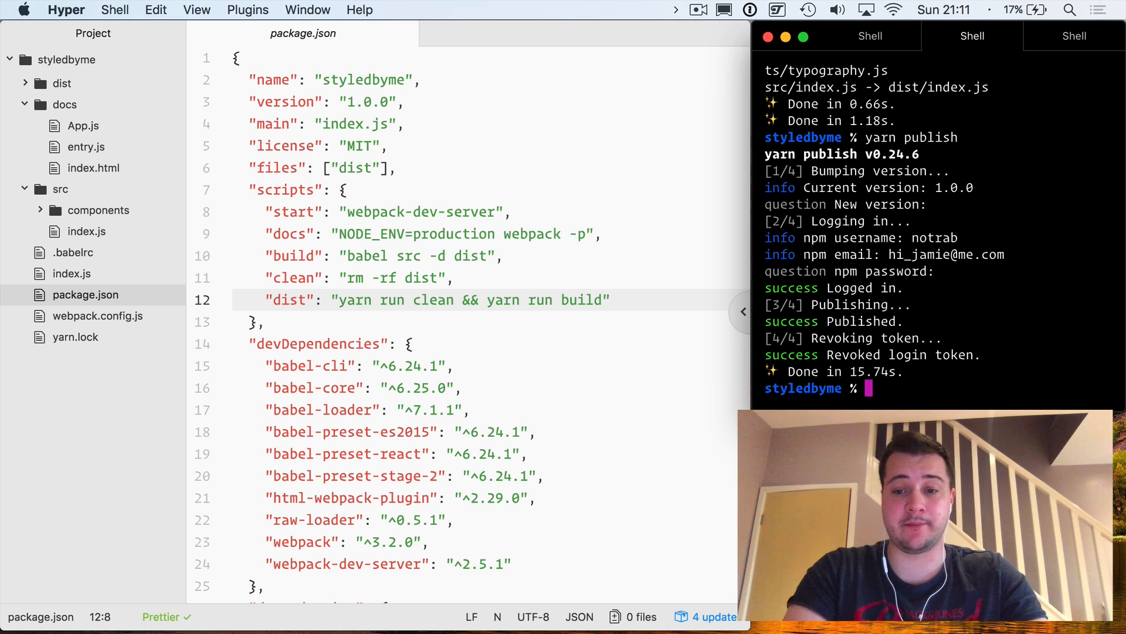
In a private window, look up styledbyme on npmjs.org and scroll its 1.0.0 details.
{"action": "left_click", "coordinate": [208, 592]}
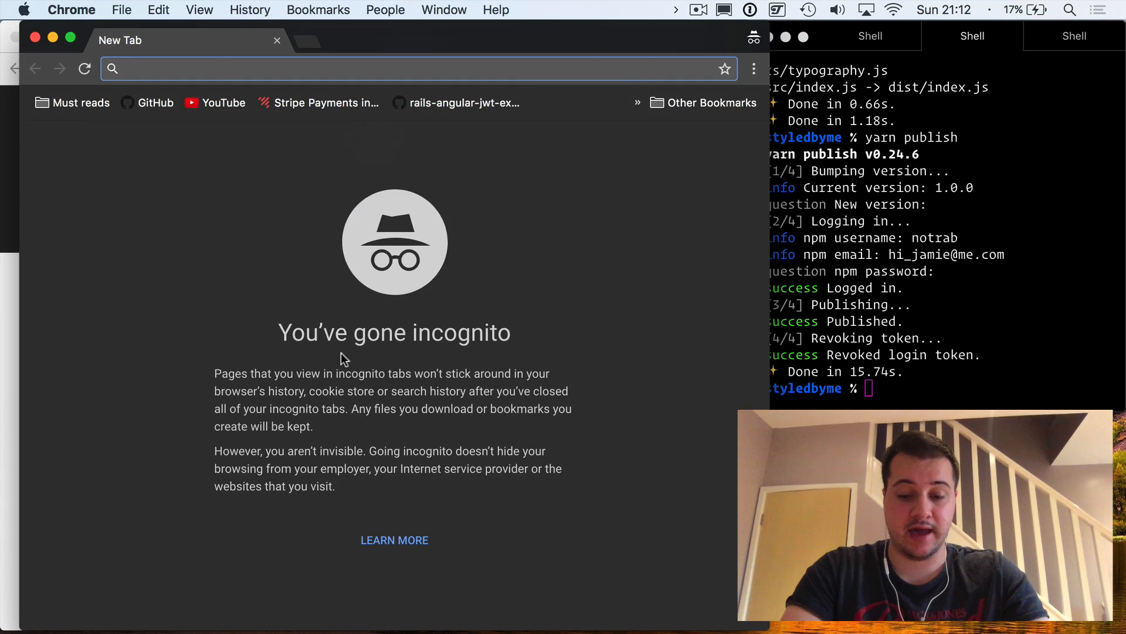
{"action": "type", "text": "npmjs.org/no"}
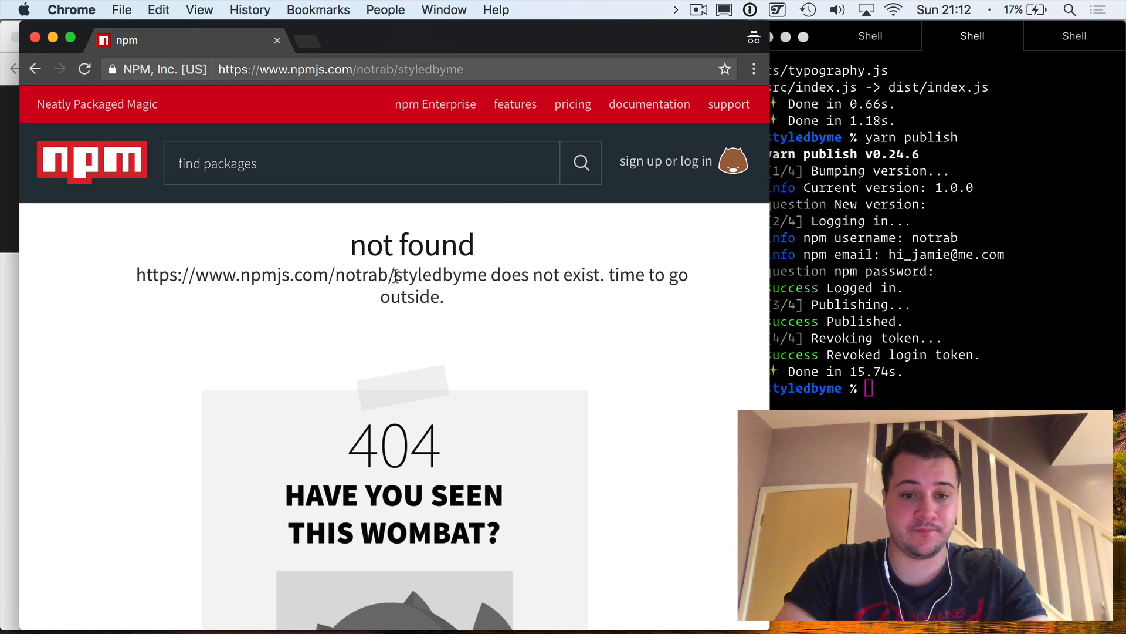
{"action": "left_click", "coordinate": [338, 69]}
{"action": "type", "text": "package"}
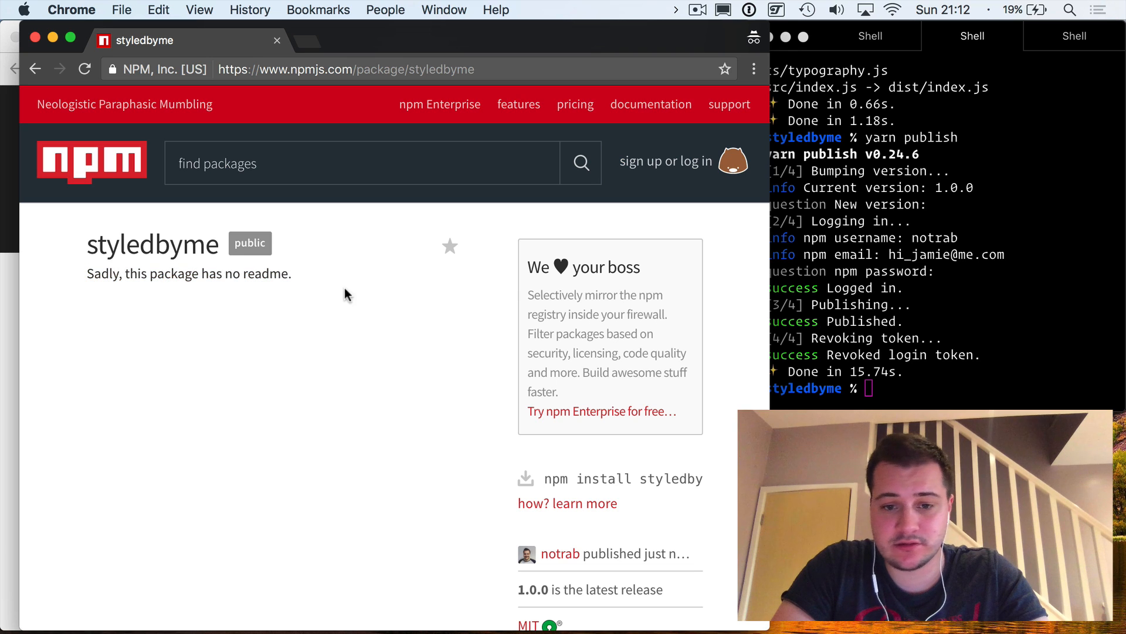
{"action": "scroll", "scroll_direction": "down", "scroll_amount": 3}
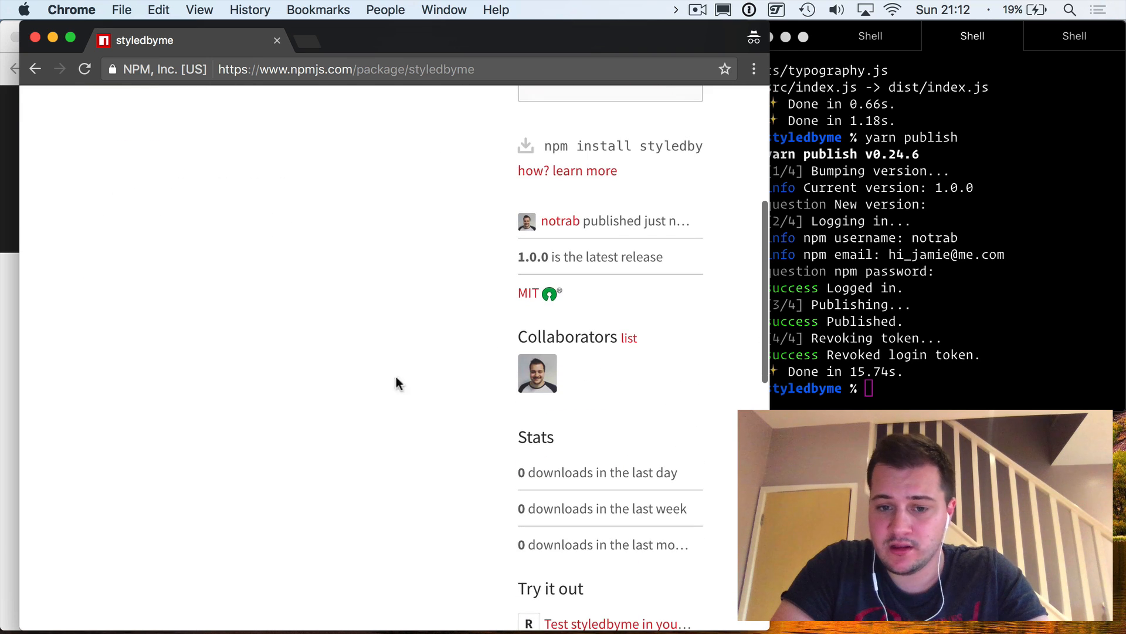
{"action": "scroll", "scroll_direction": "down", "scroll_amount": 3}
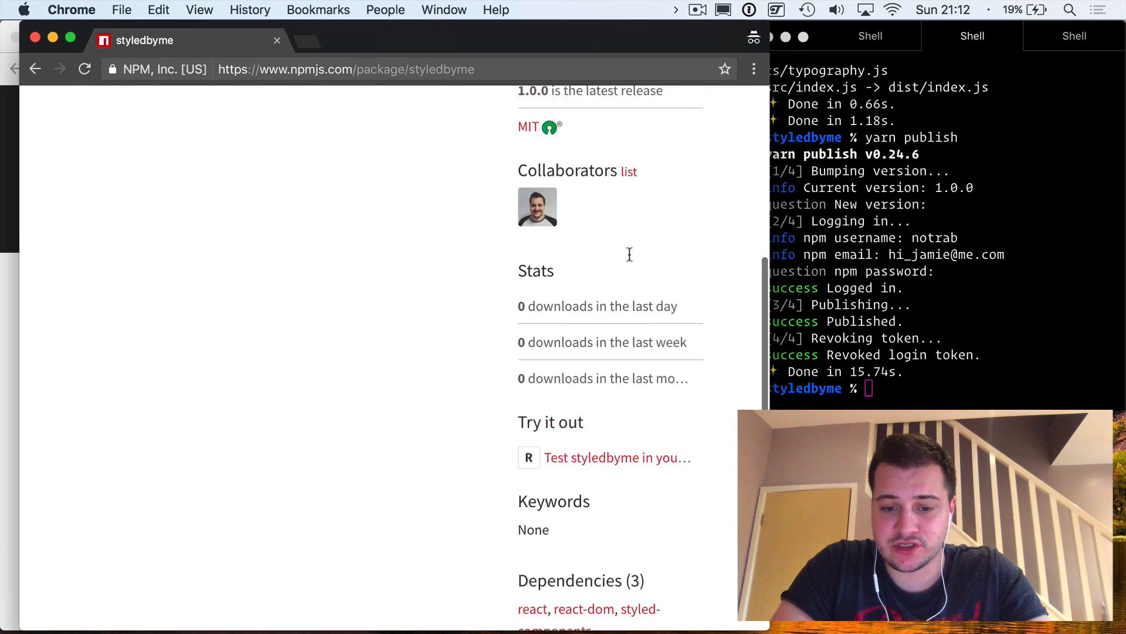
{"action": "scroll", "scroll_direction": "down", "scroll_amount": 3}
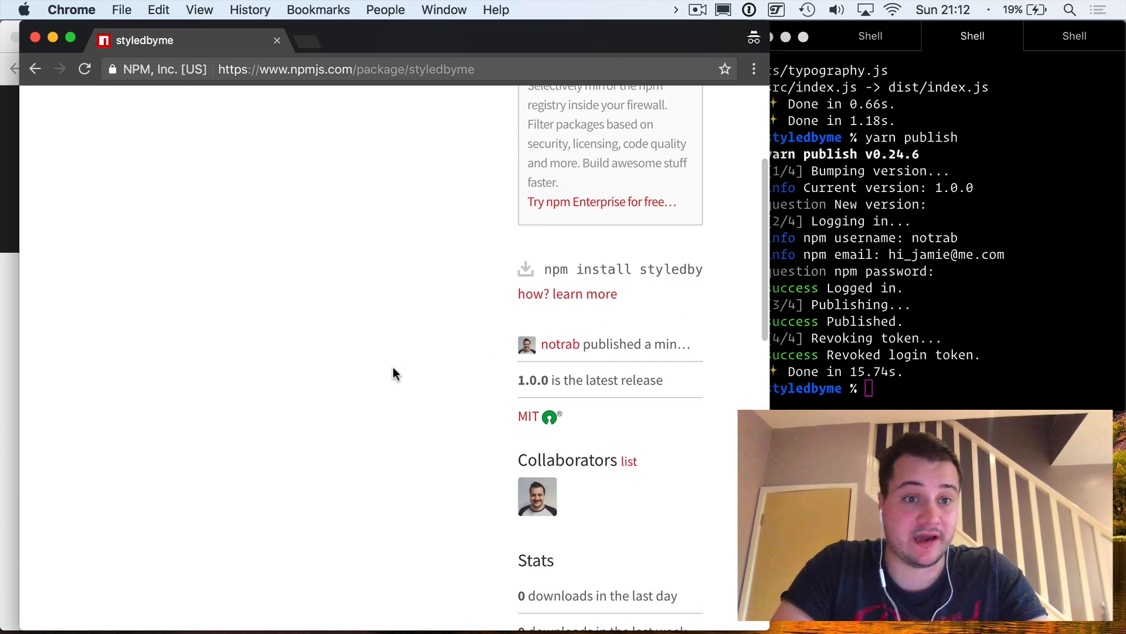
{"action": "scroll", "scroll_direction": "down", "scroll_amount": 3}
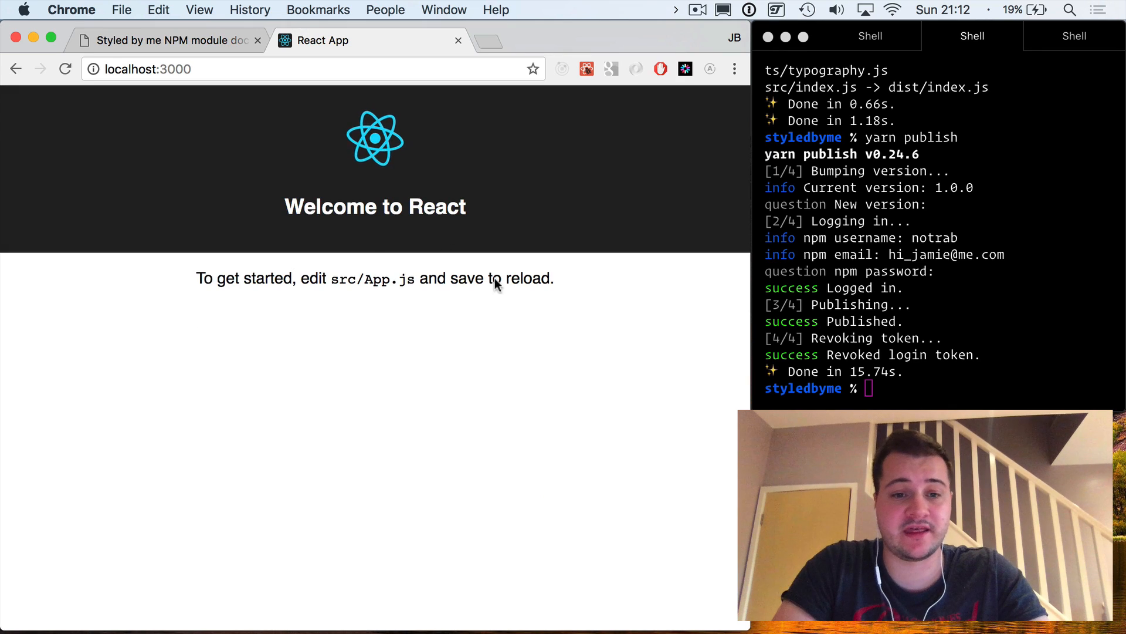
{"action": "left_click", "coordinate": [972, 36]}
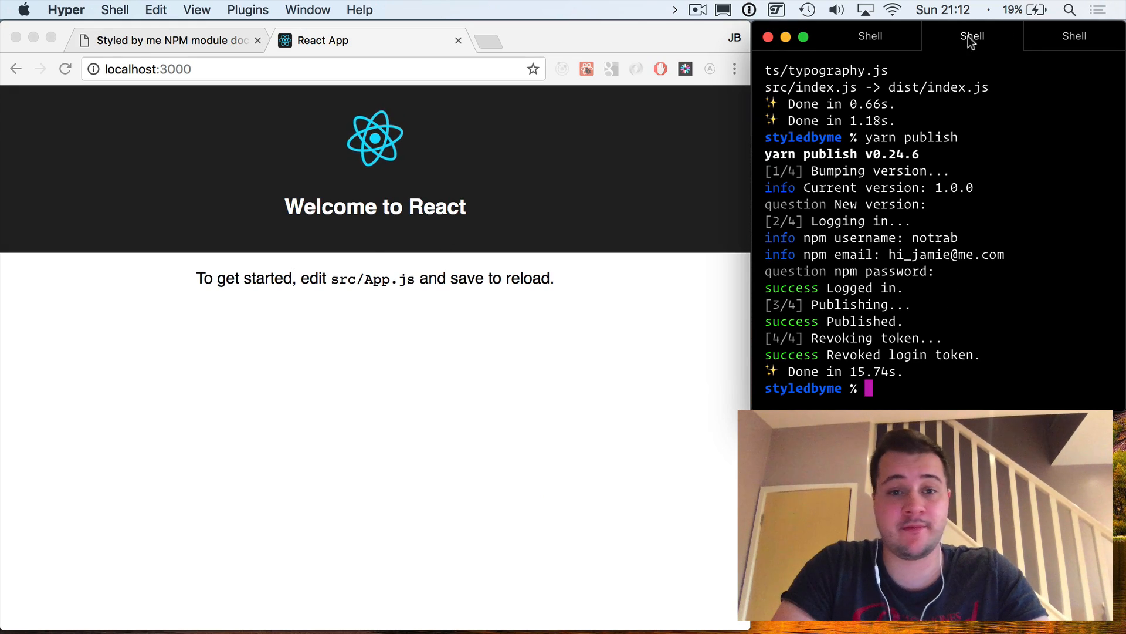
{"action": "left_click", "coordinate": [662, 230]}
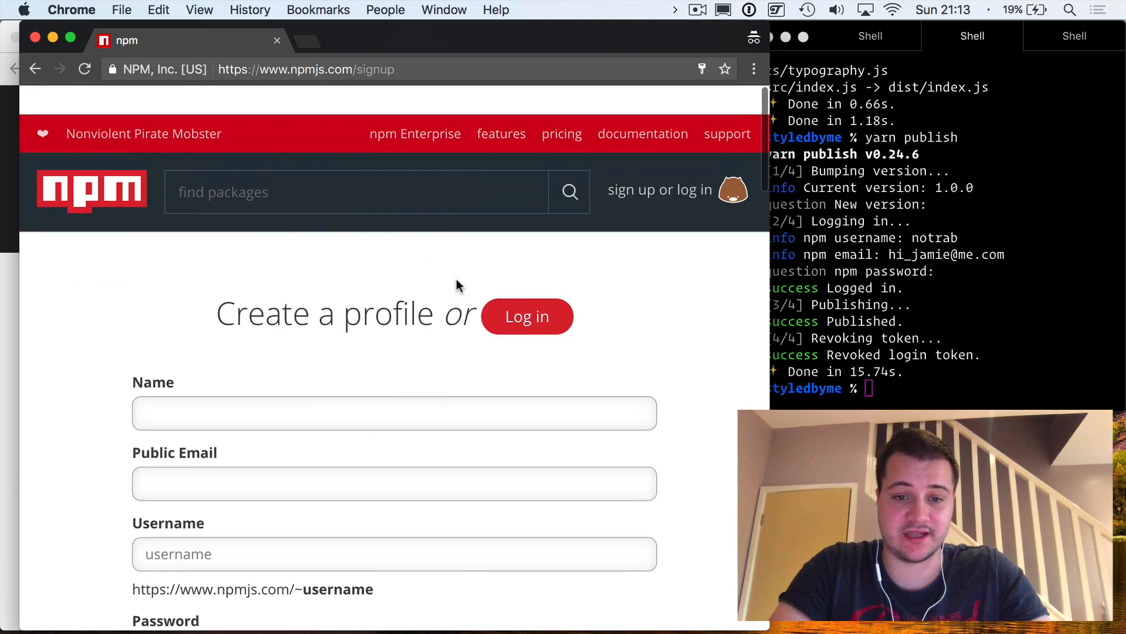
{"action": "scroll", "scroll_direction": "down", "scroll_amount": 3}
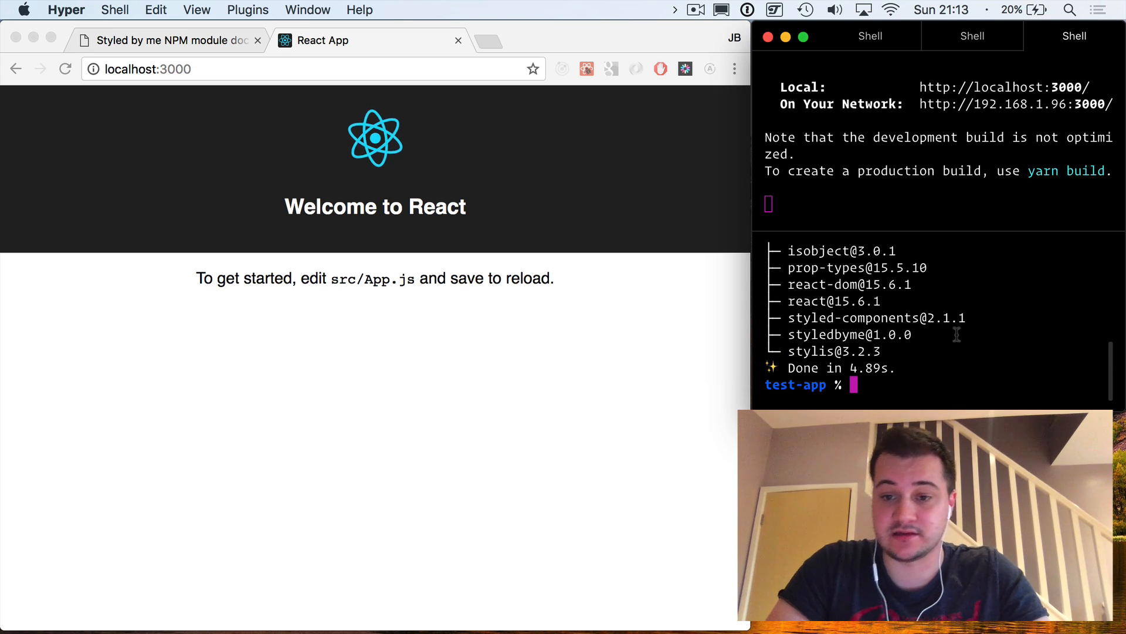
Stop the test-app dev server with Ctrl+C and restart it with yarn start.
{"action": "double_click", "coordinate": [848, 334]}
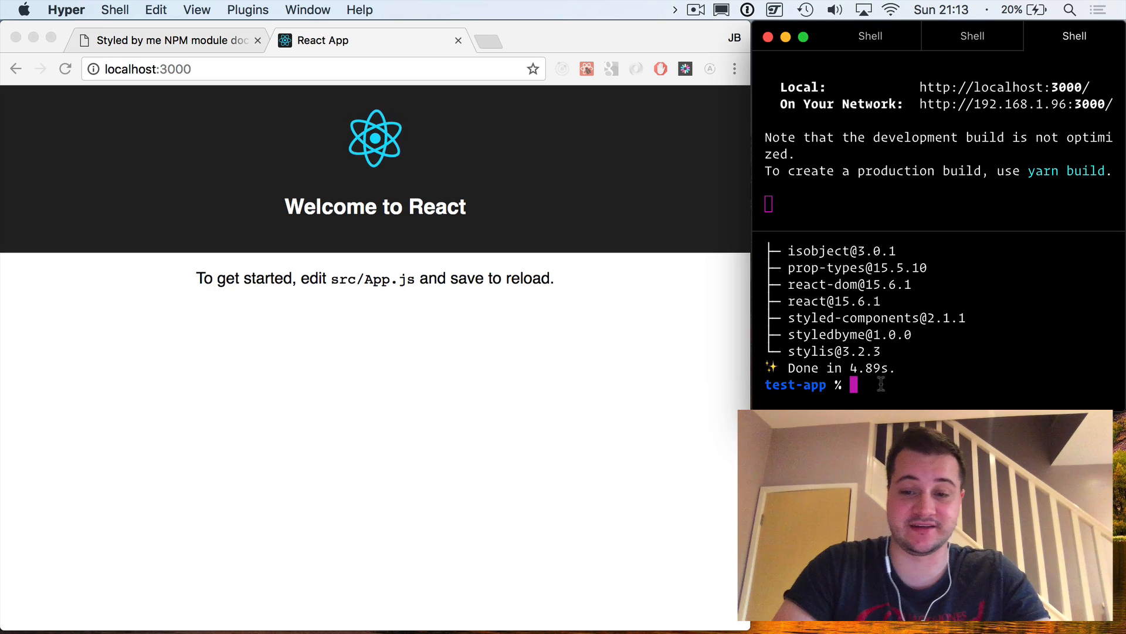
{"action": "key", "text": "ctrl+c"}
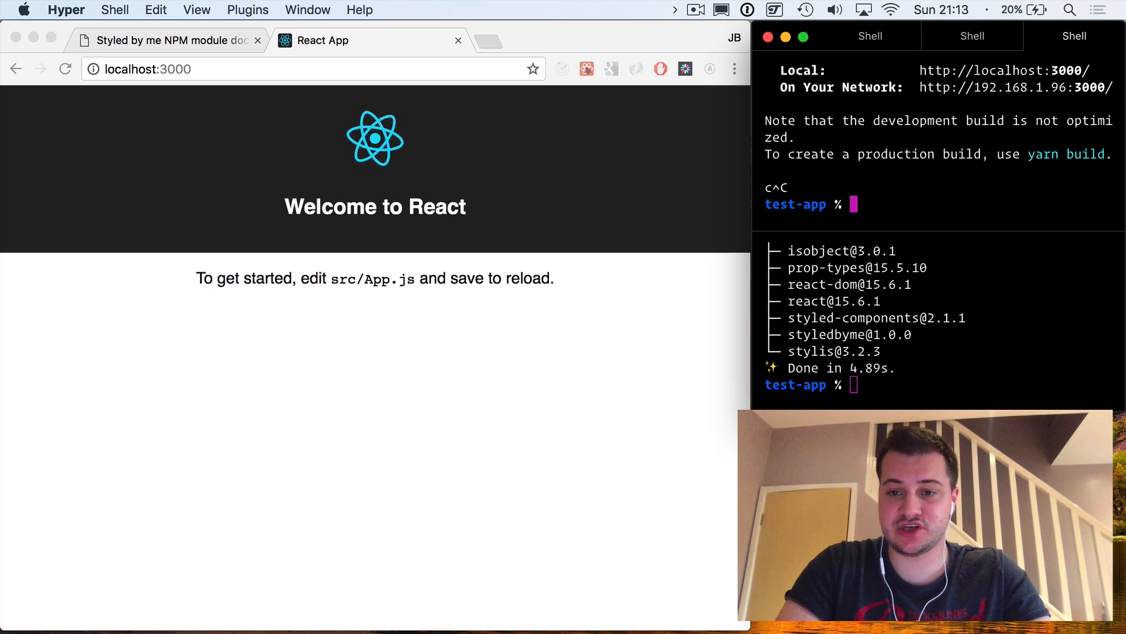
{"action": "type", "text": "yarn start"}
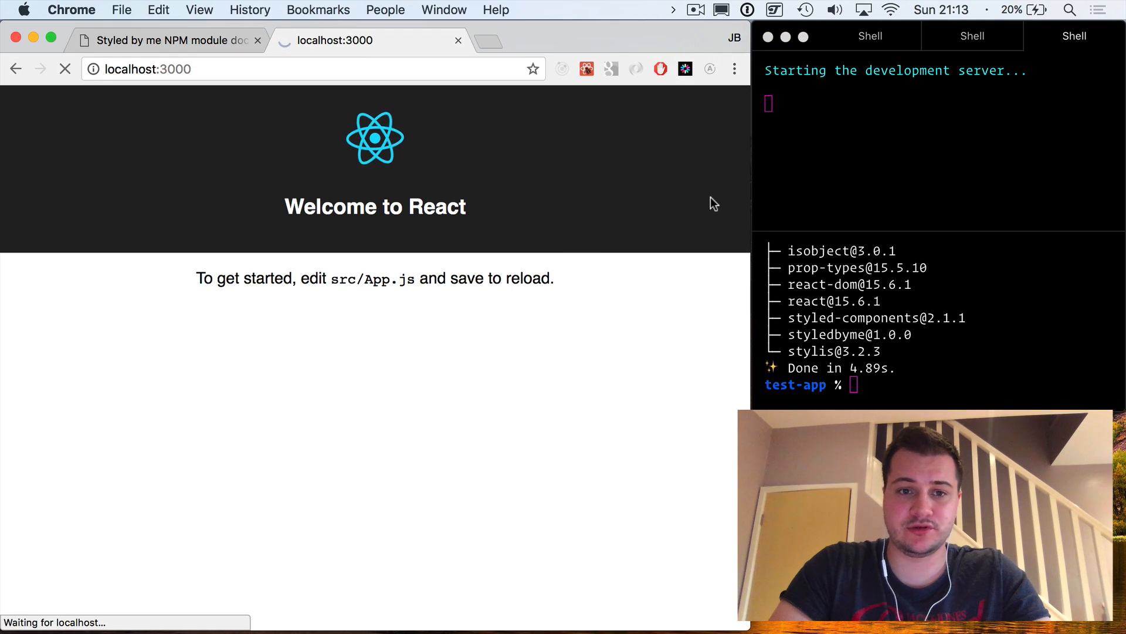
{"action": "key", "text": "cmd+tab"}
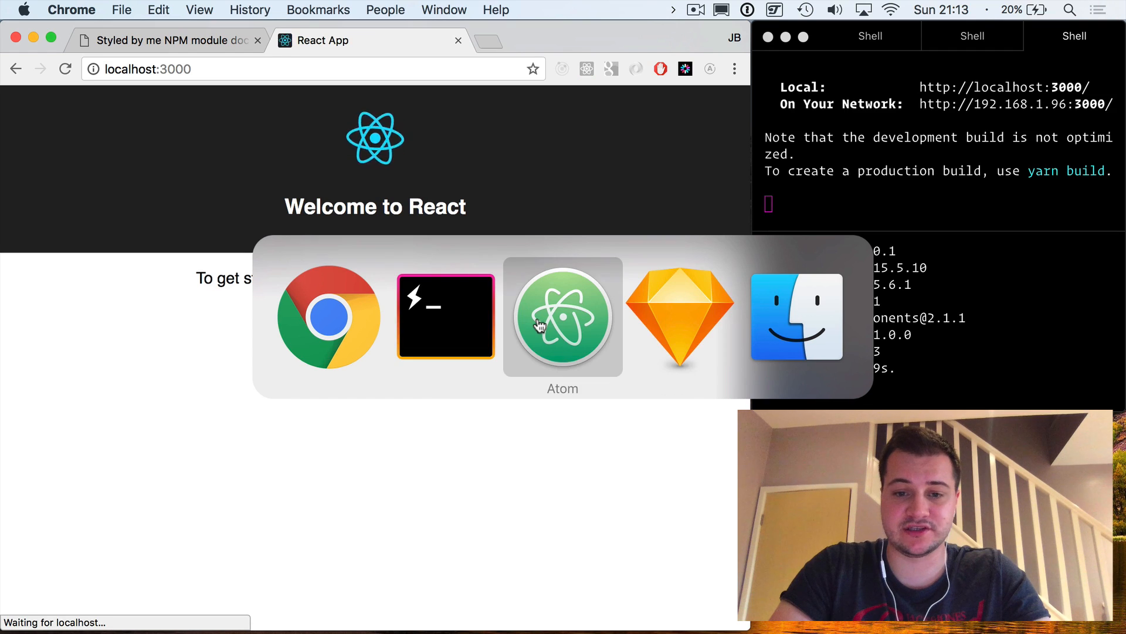
Open test-app's src/App.js in Atom.
{"action": "left_click", "coordinate": [562, 317]}
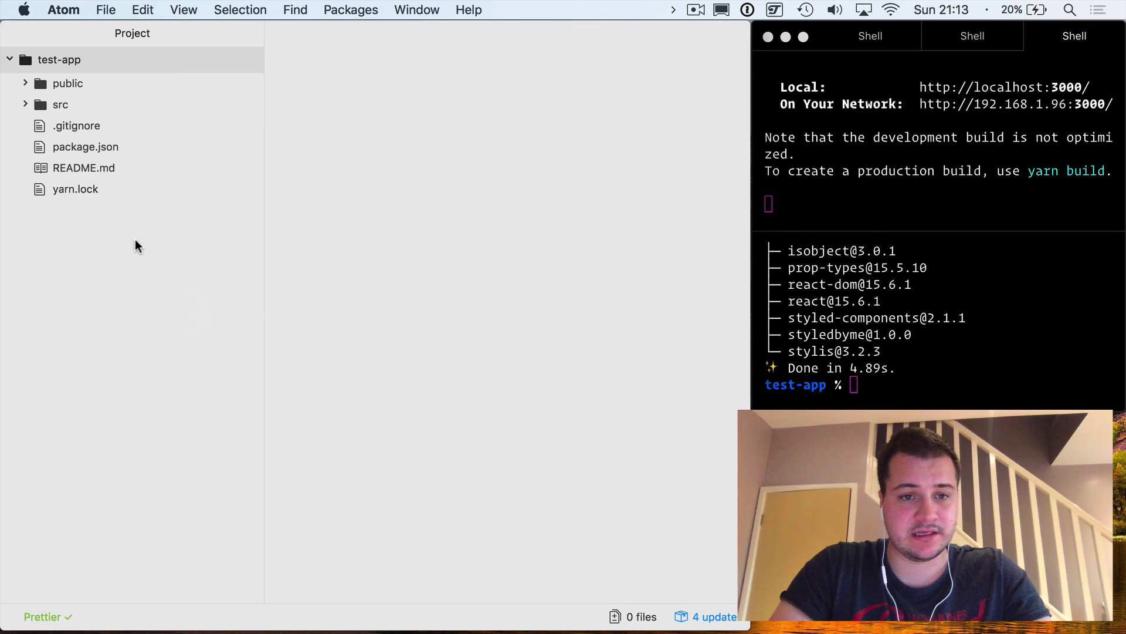
{"action": "left_click", "coordinate": [60, 105]}
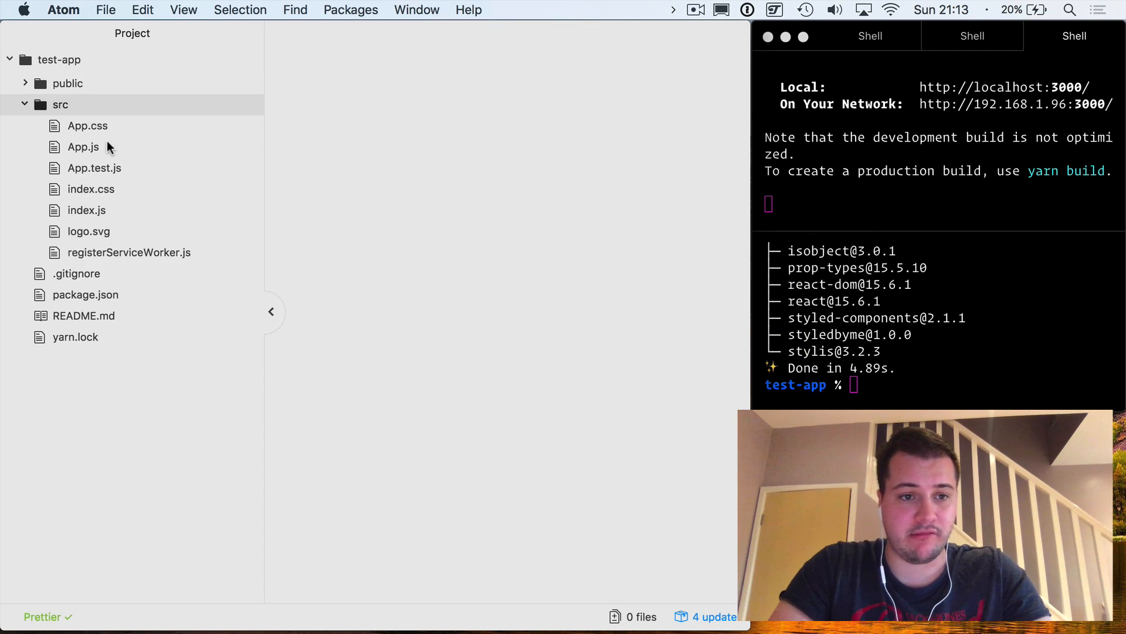
{"action": "left_click", "coordinate": [83, 147]}
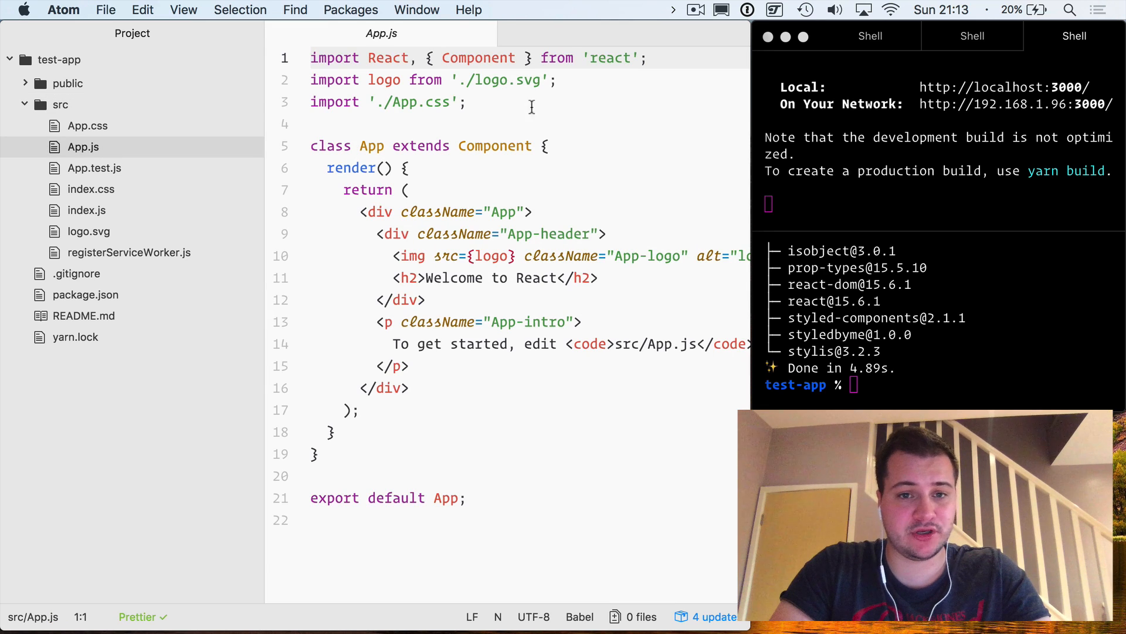
Import H1 and Button from 'styledbyme' and render a Hello world H1 and submit Button.
{"action": "type", "text": "import {"}
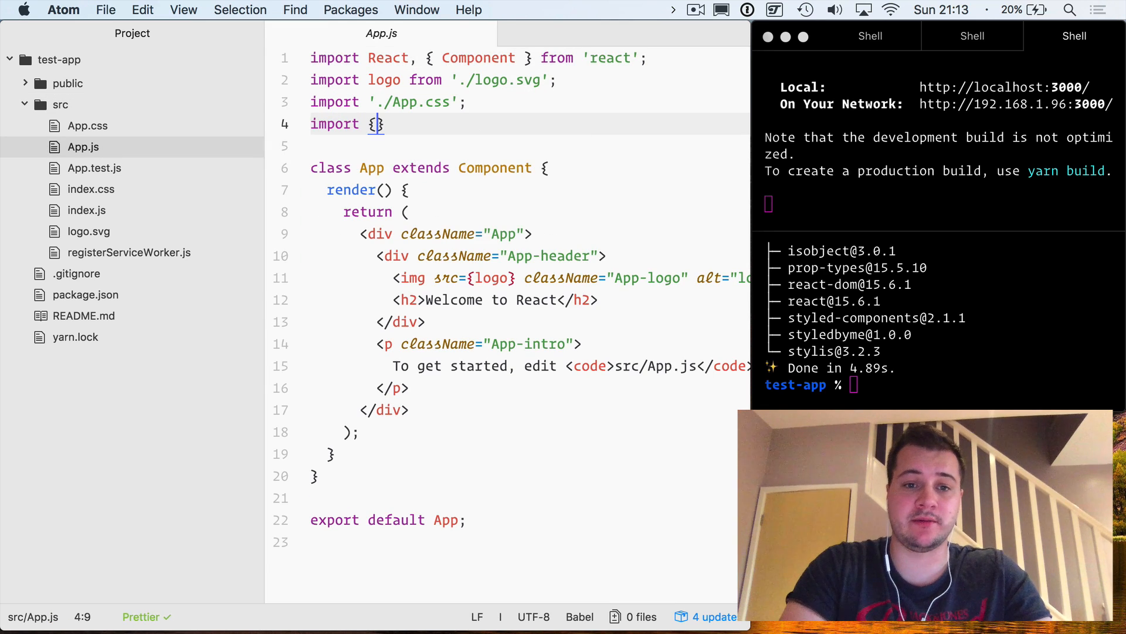
{"action": "type", "text": "H1, Button"}
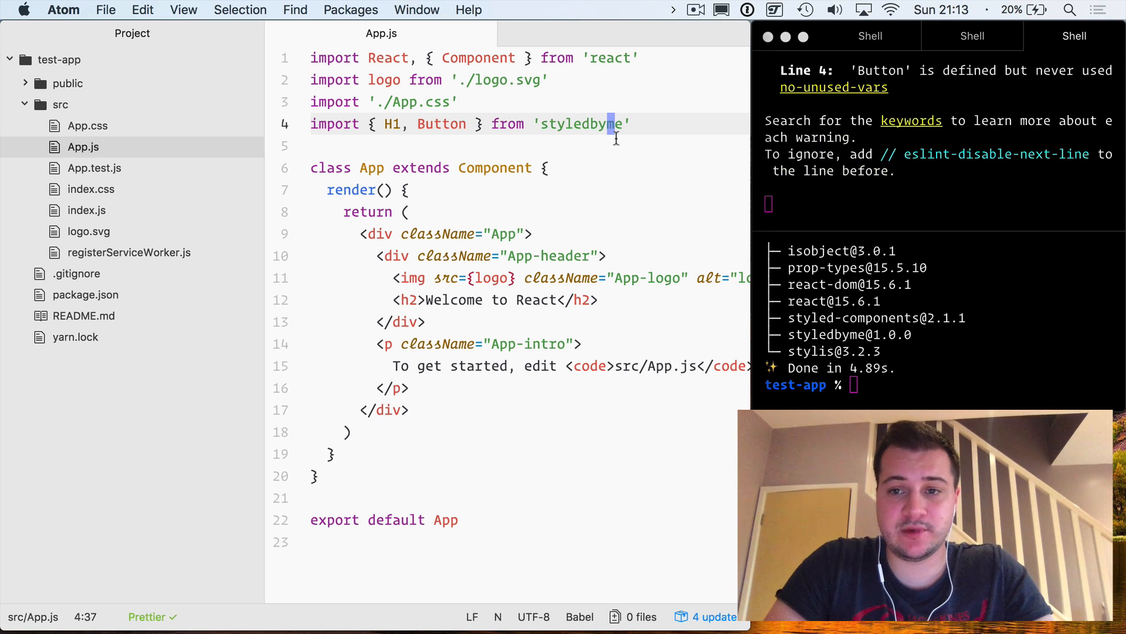
{"action": "mouse_move", "coordinate": [550, 374]}
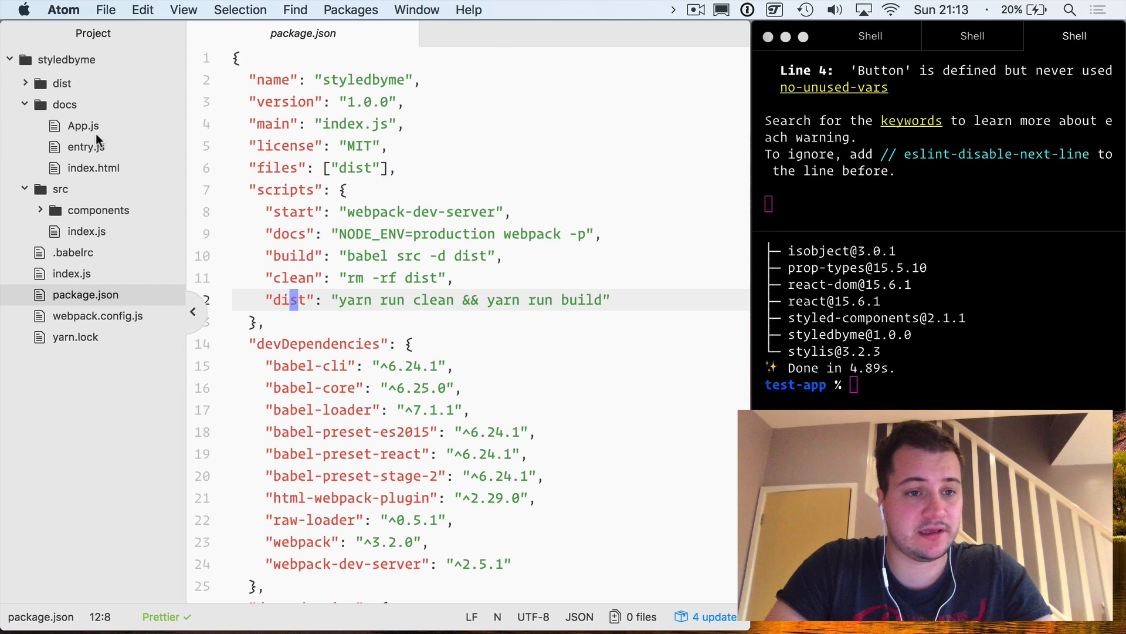
{"action": "left_click", "coordinate": [82, 126]}
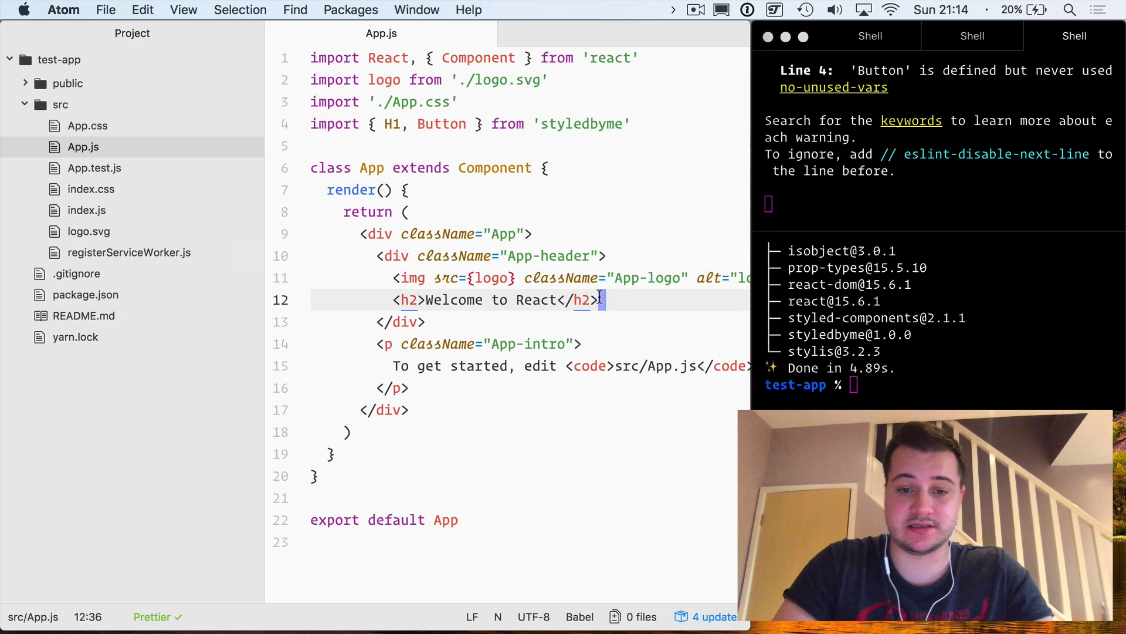
{"action": "type", "text": "<Button type=\"submit\">Hello world</Button>"}
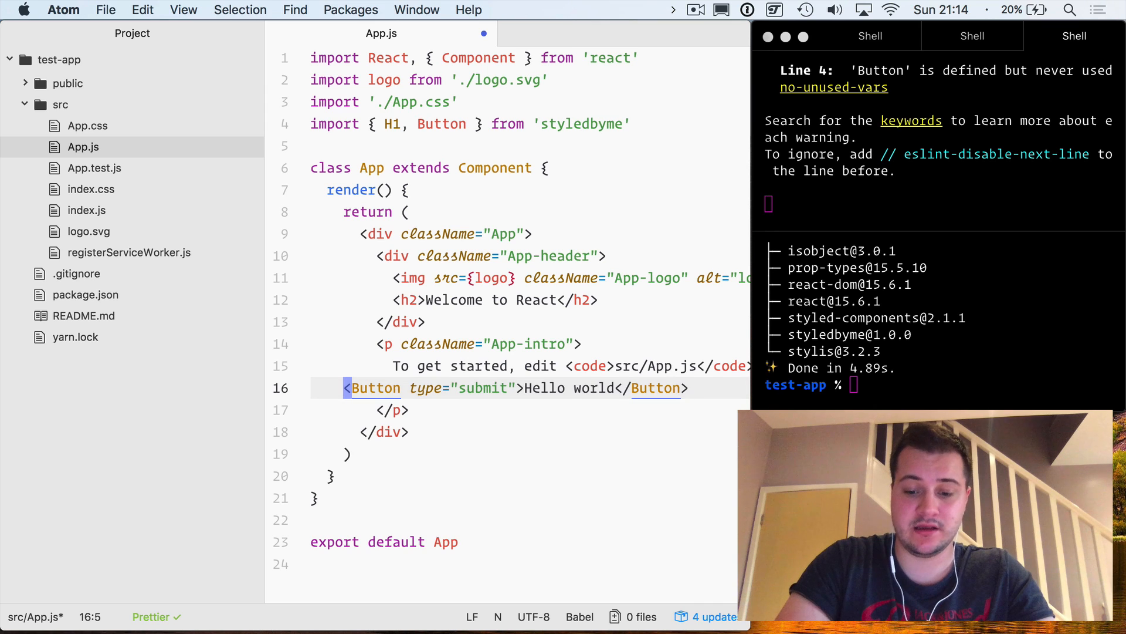
{"action": "type", "text": "H1>Hello </H1>"}
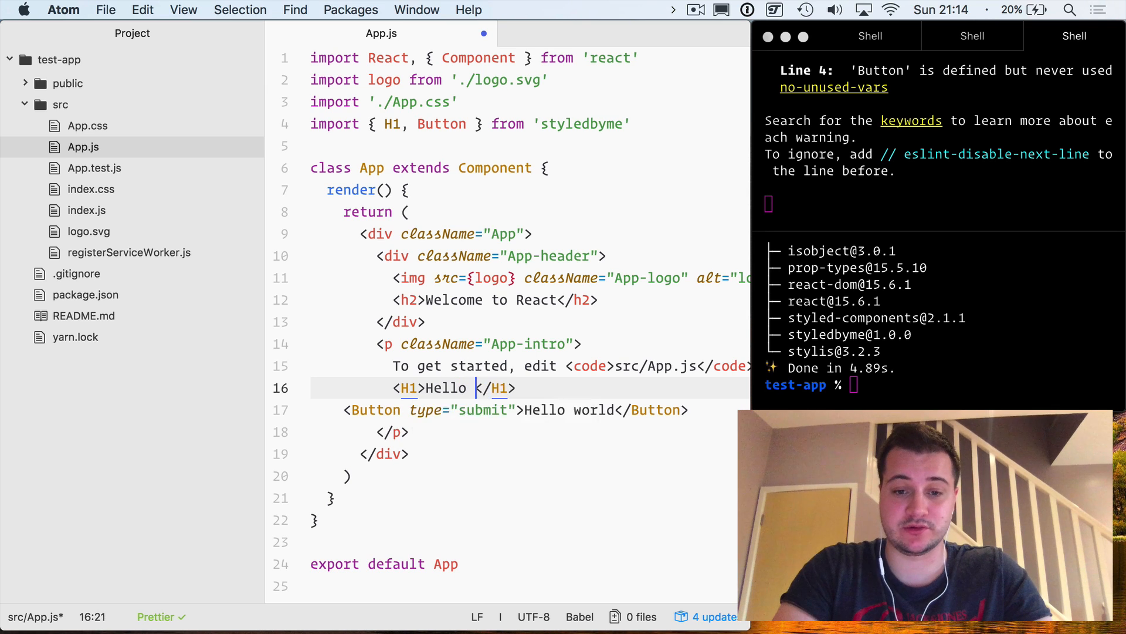
{"action": "type", "text": "world 😬"}
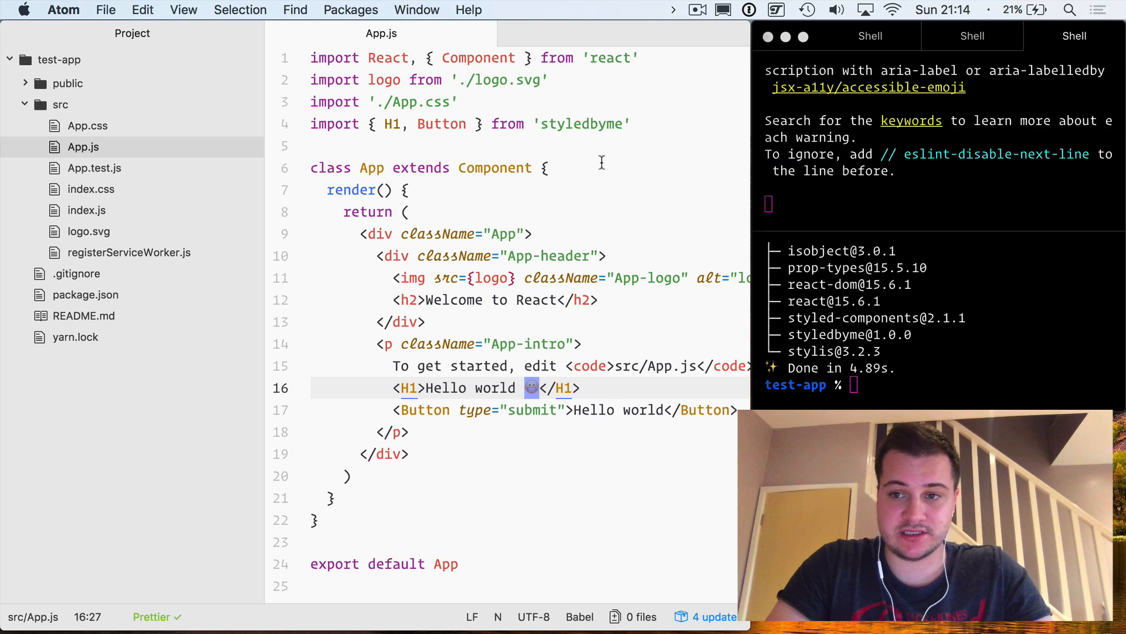
{"action": "mouse_move", "coordinate": [343, 592]}
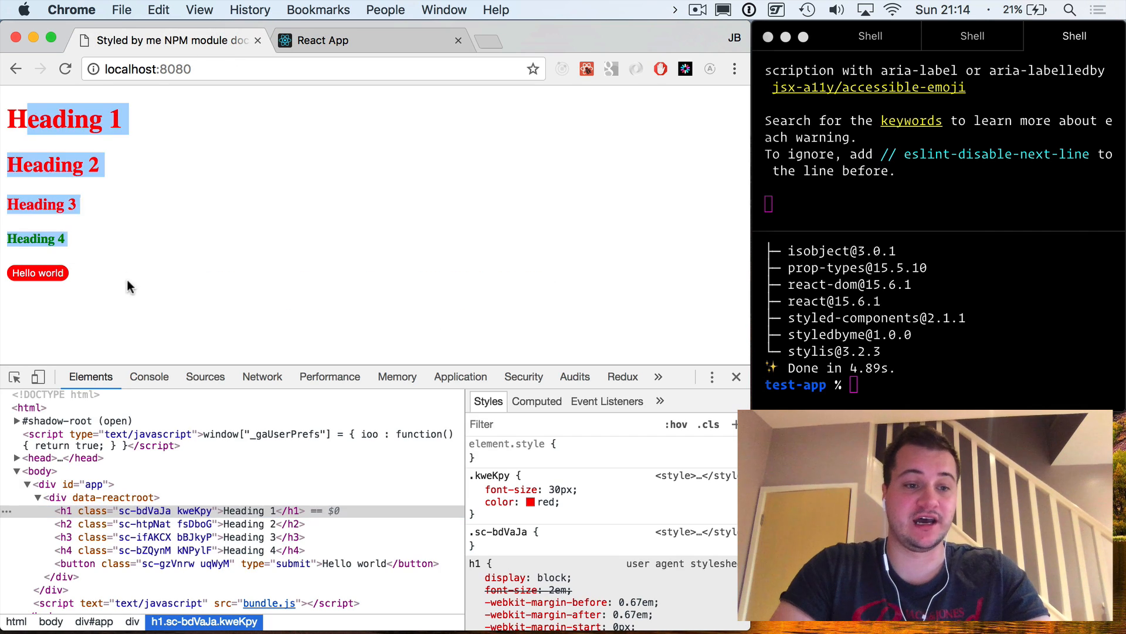
{"action": "left_click", "coordinate": [153, 316]}
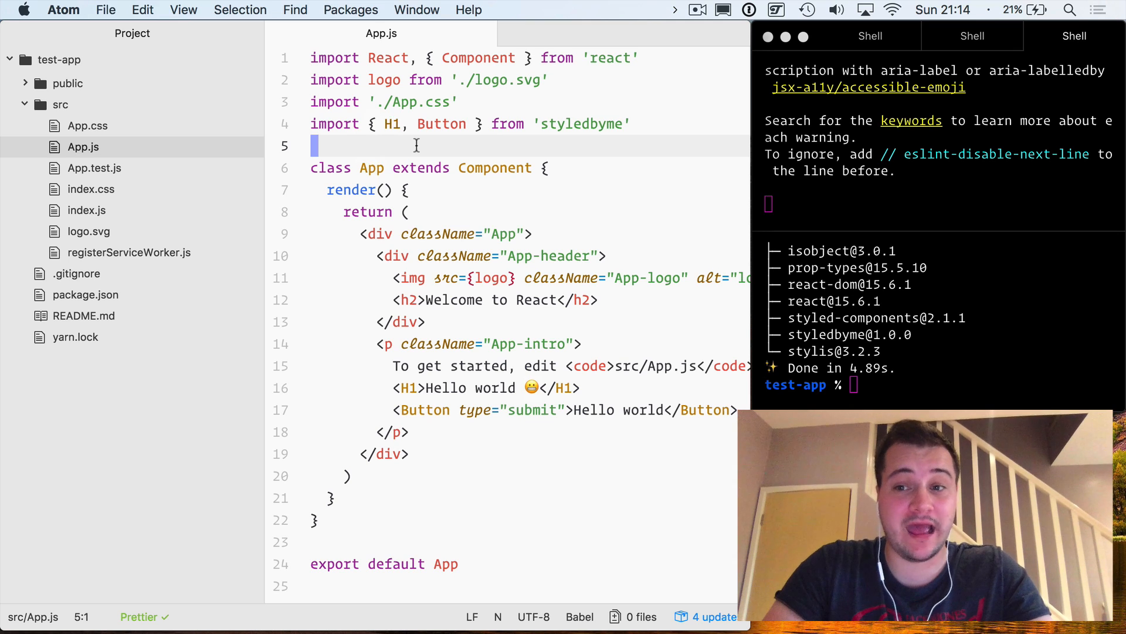
{"action": "mouse_move", "coordinate": [431, 22]}
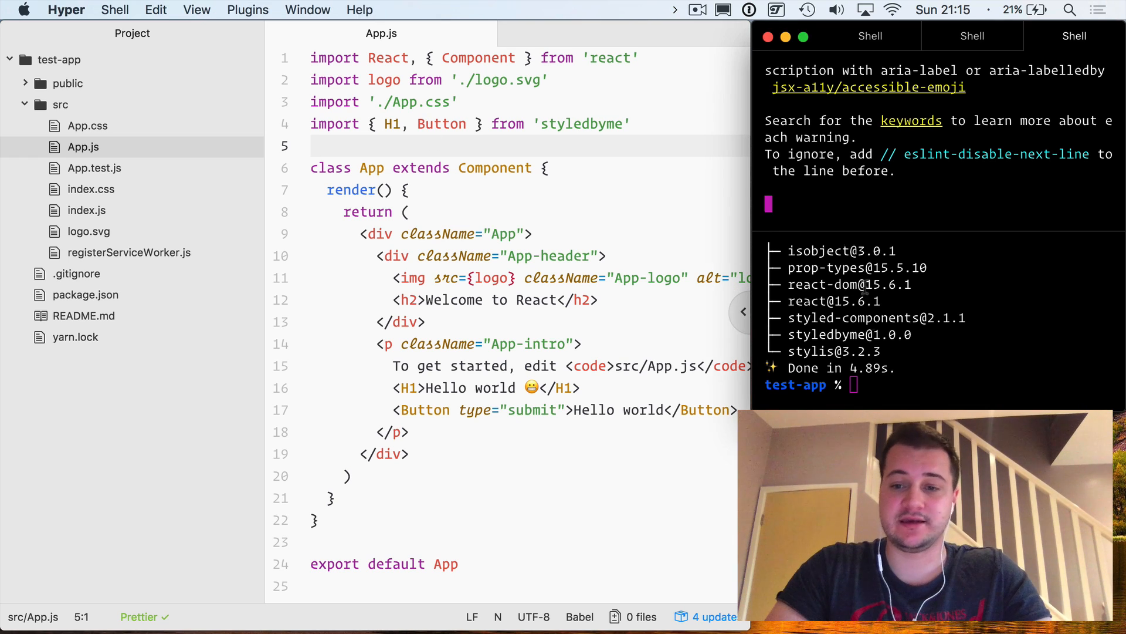
Stop the dev server, clear the terminal and create a nextstyledbyme folder.
{"action": "key", "text": "ctrl+c"}
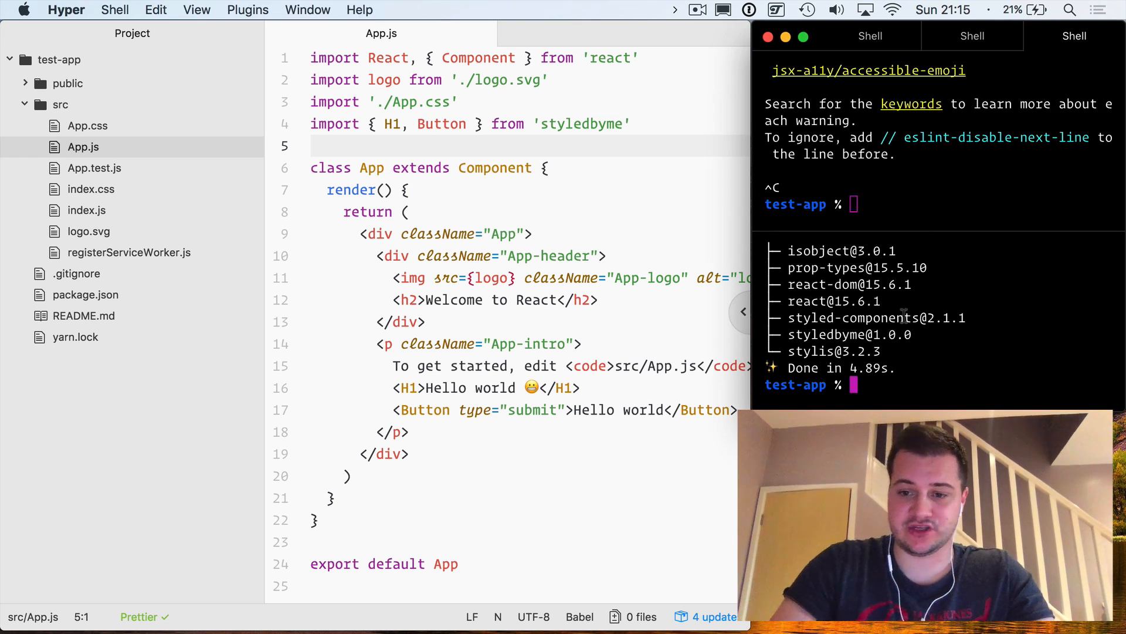
{"action": "type", "text": "clear"}
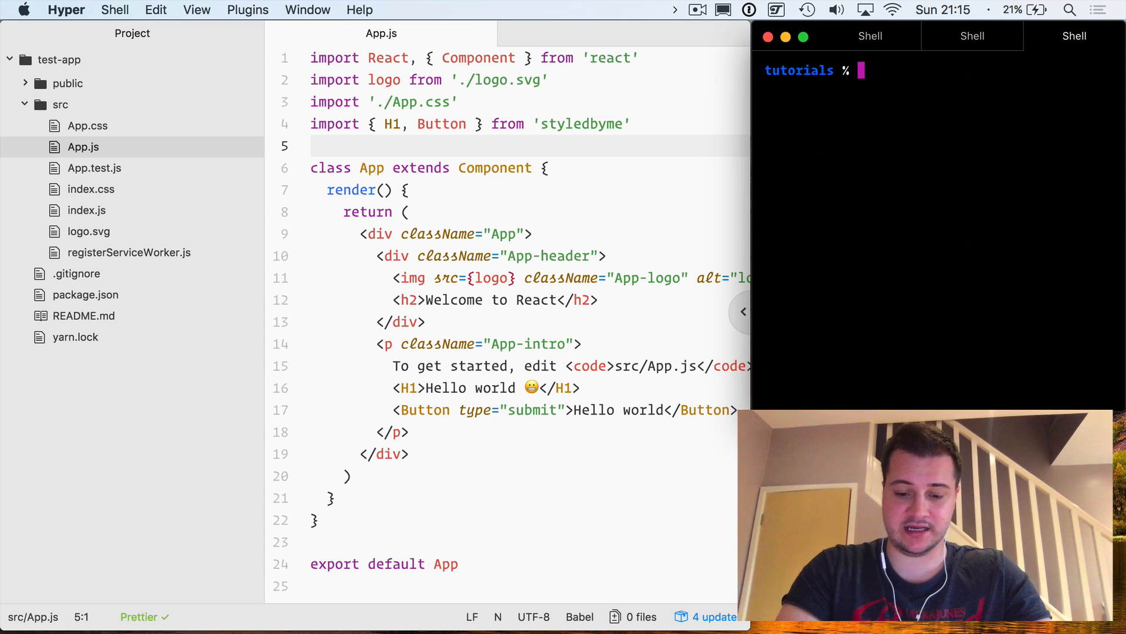
{"action": "type", "text": "mcd norseal-shared-module"}
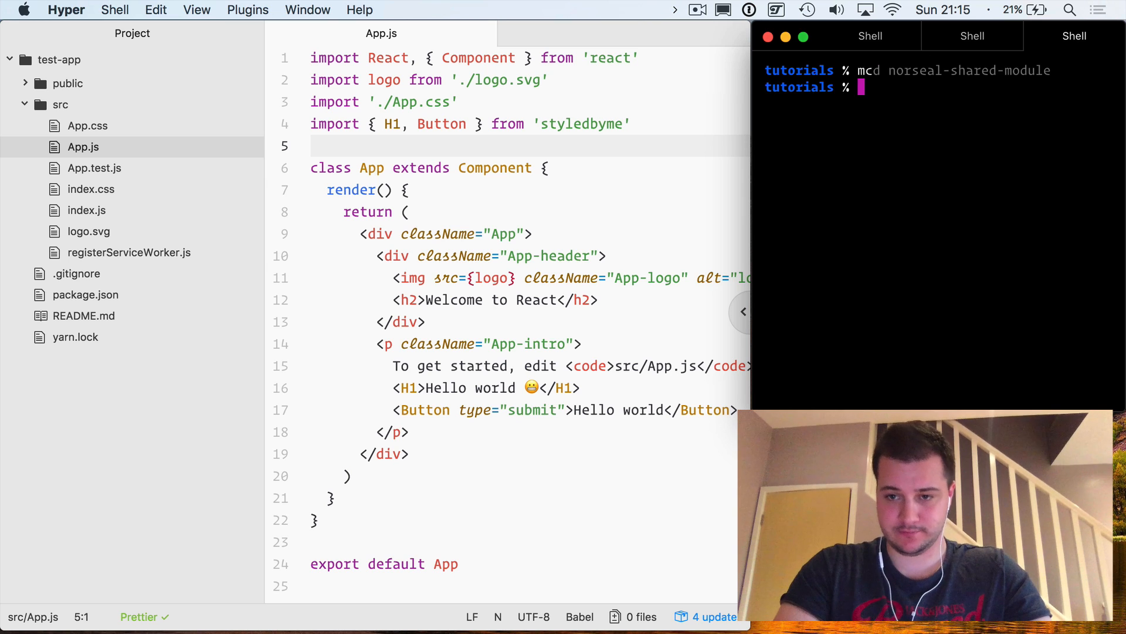
{"action": "type", "text": "mkdir nextstyledbyme"}
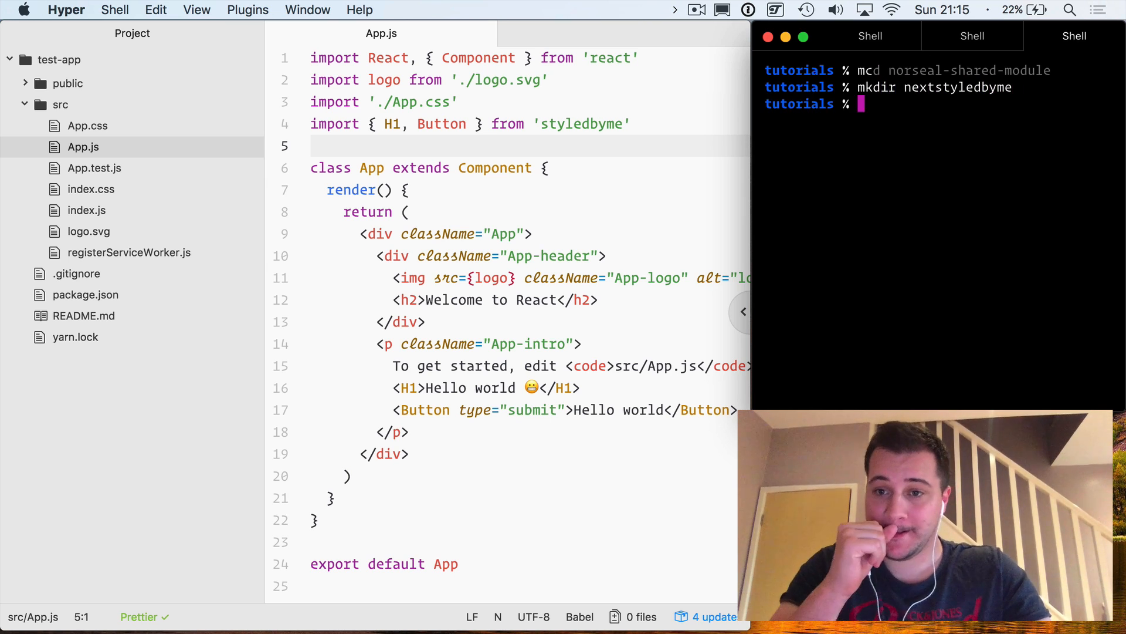
Enter nextstyledbyme, initialize it with yarn init -y and open it in Atom.
{"action": "type", "text": "ncd"}
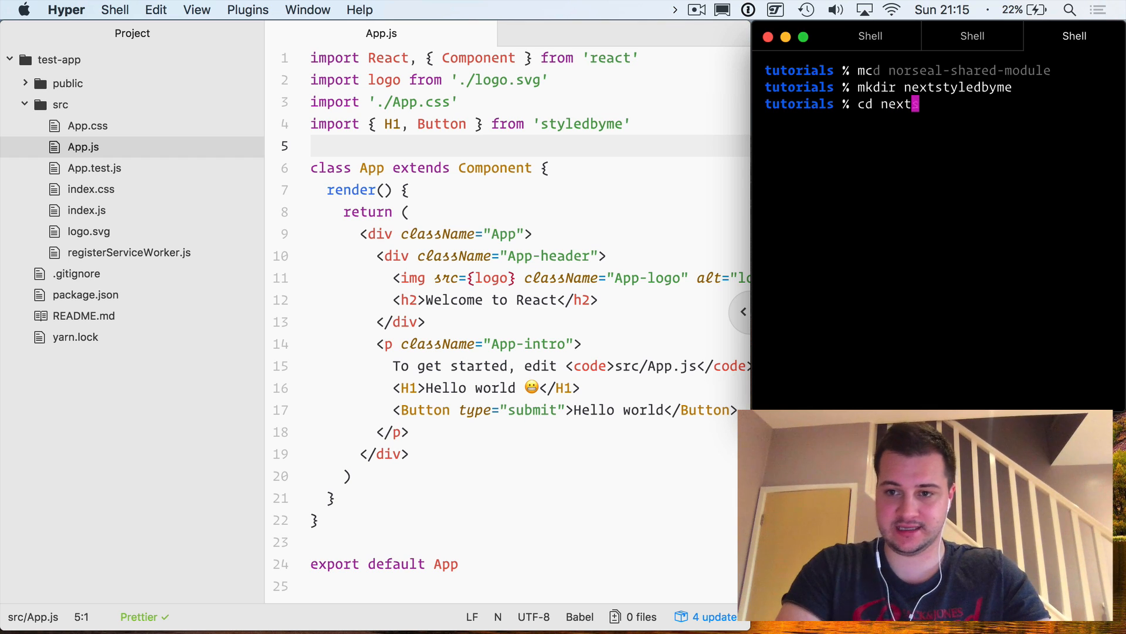
{"action": "type", "text": "styledbe"}
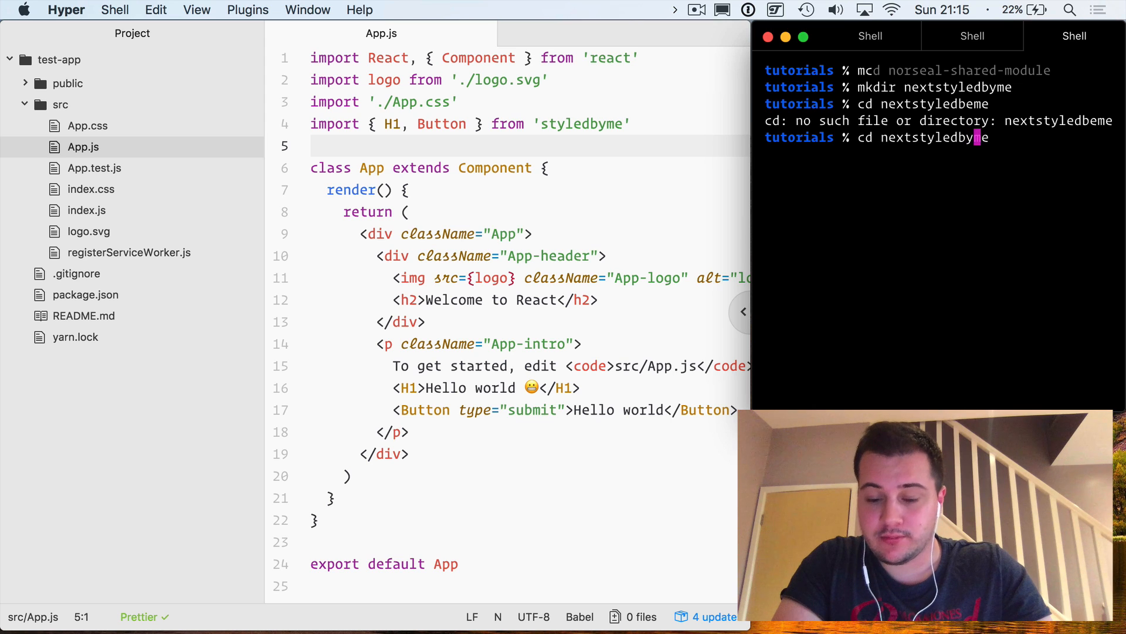
{"action": "key", "text": "enter"}
{"action": "type", "text": "atom"}
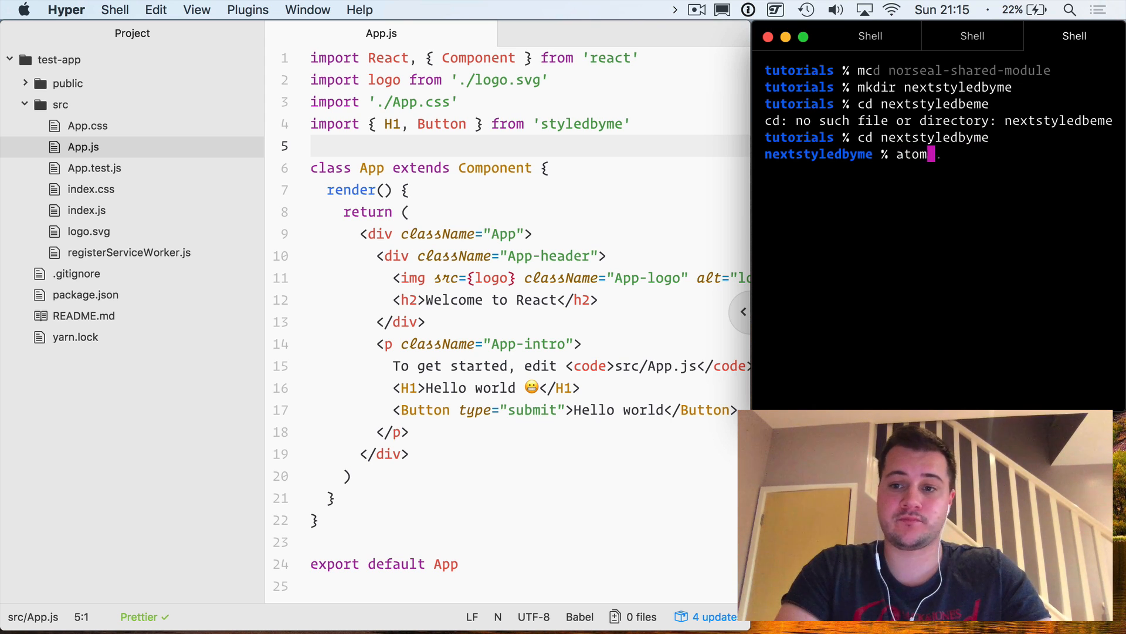
{"action": "type", "text": "yarn init -y"}
{"action": "type", "text": "yarn add react react-dom styledbyme"}
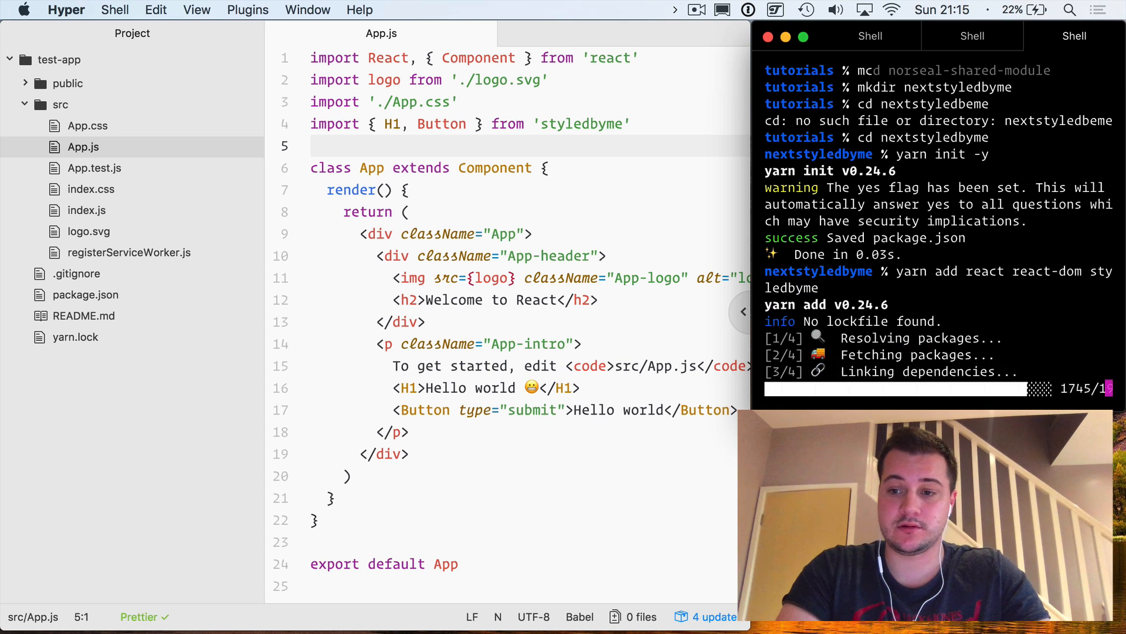
{"action": "type", "text": "atom ."}
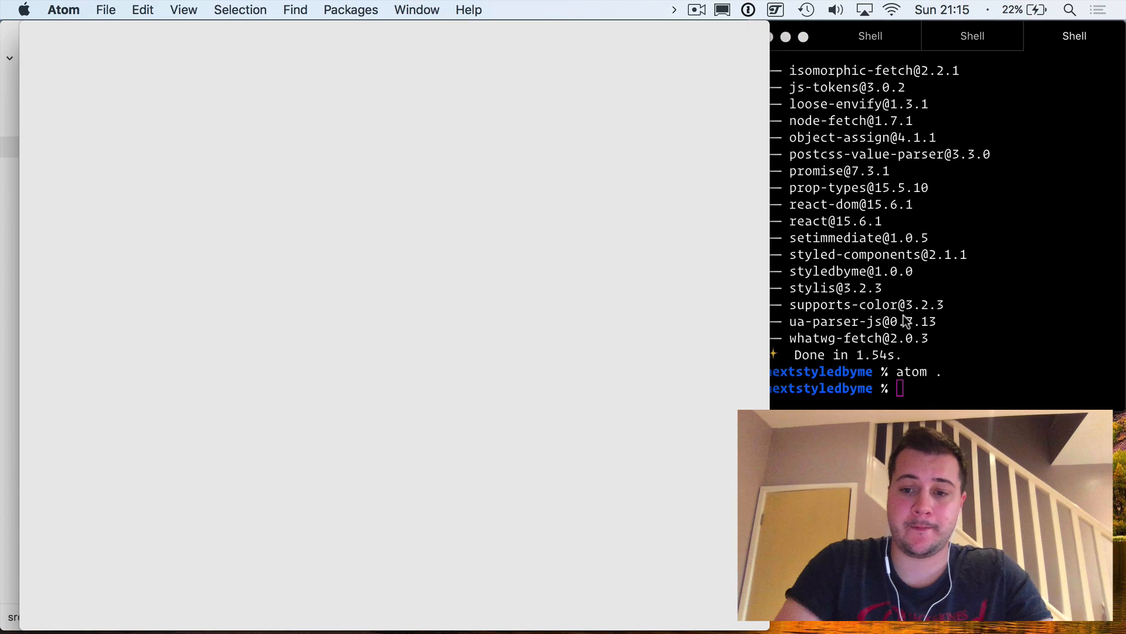
Add a "dev": "next" script to package.json and install react, react-dom and styledbyme.
{"action": "left_click", "coordinate": [901, 371]}
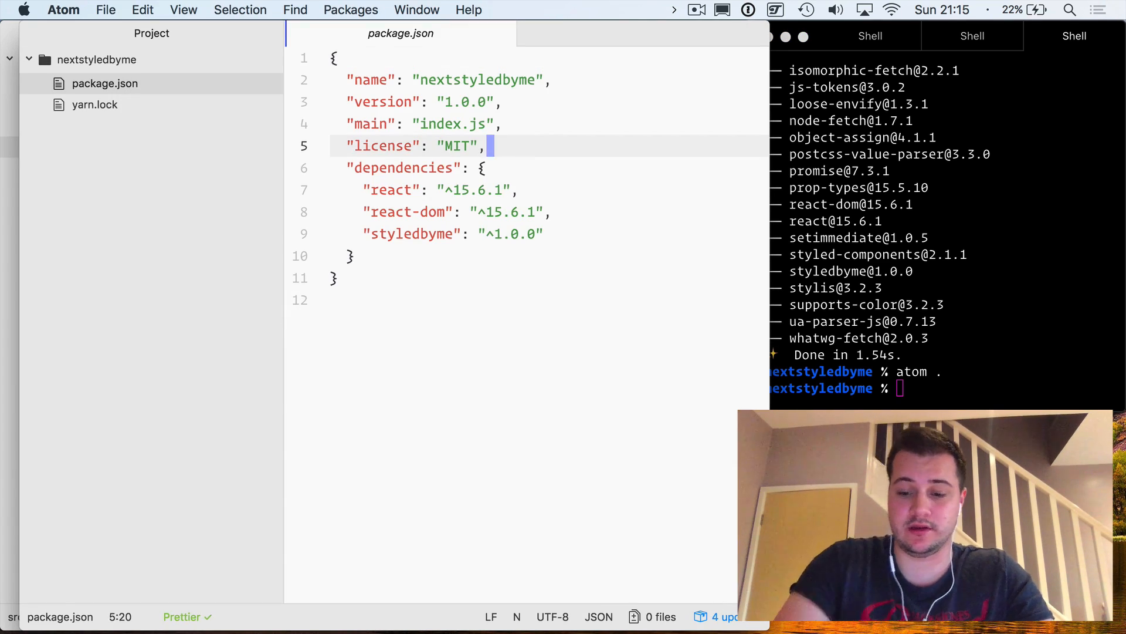
{"action": "type", "text": "\"scripts\": {}"}
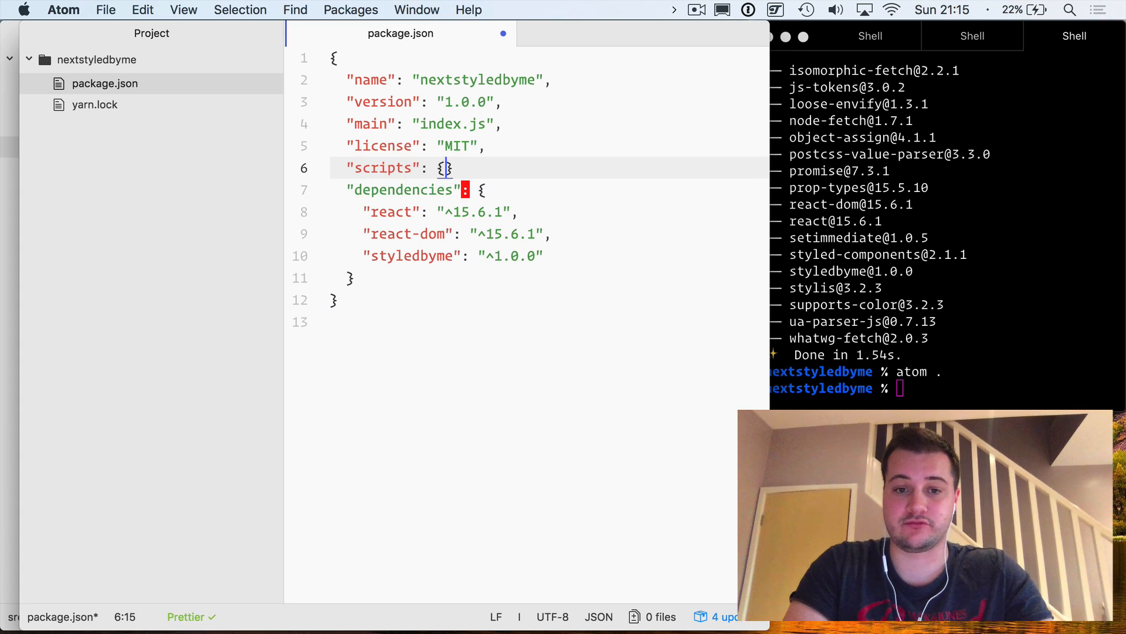
{"action": "type", "text": "\"de"}
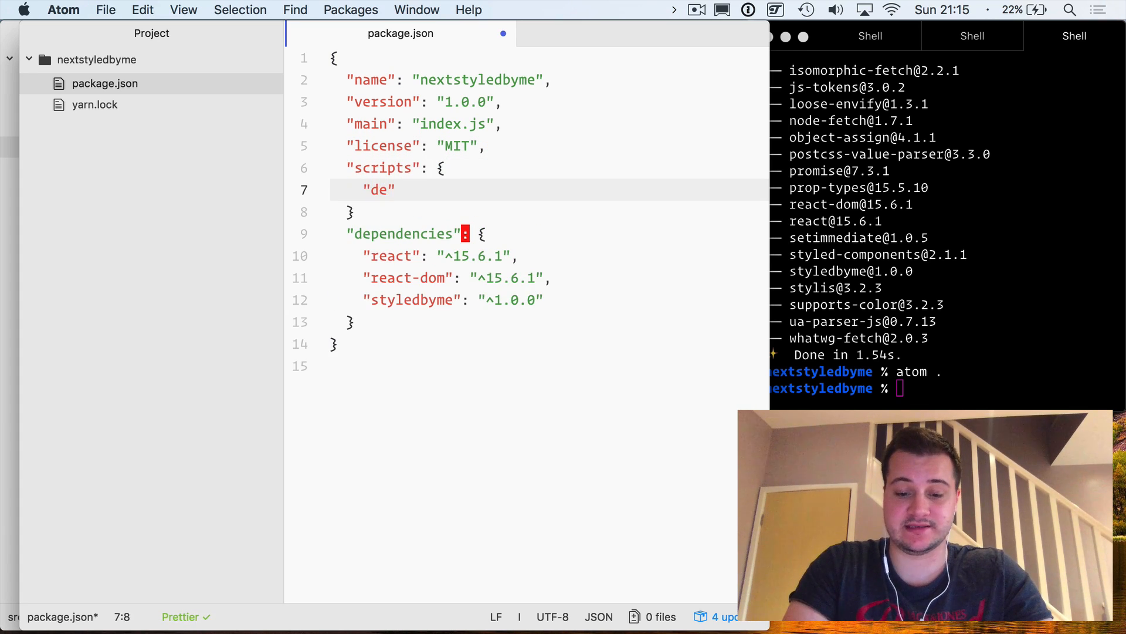
{"action": "type", "text": "v\": \"next"}
{"action": "left_click", "coordinate": [550, 211]}
{"action": "type", "text": ","}
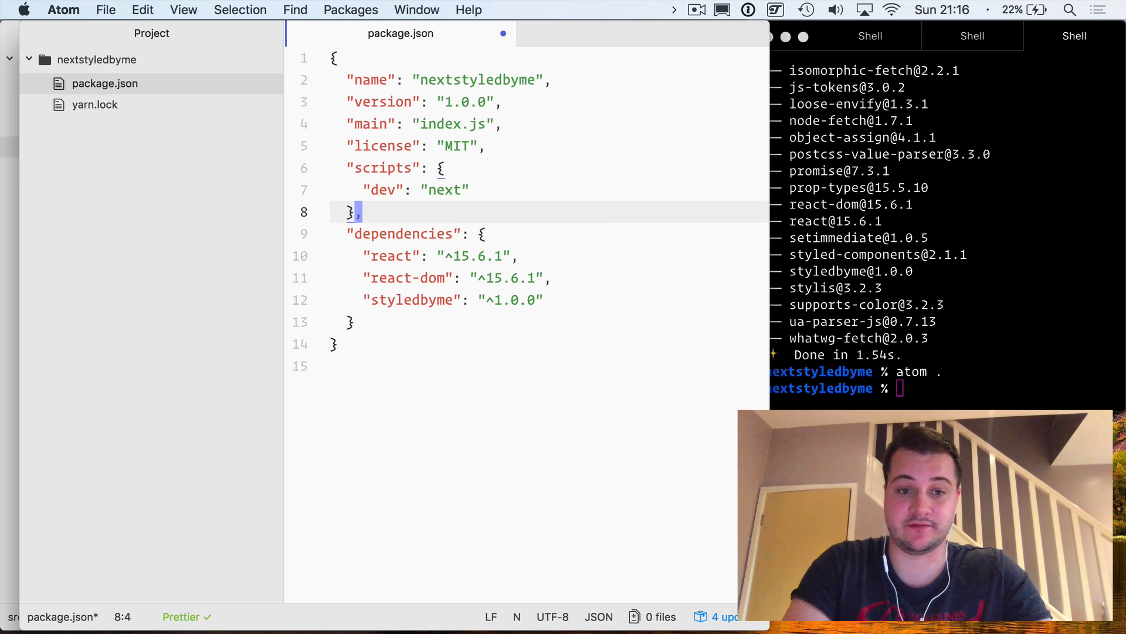
{"action": "type", "text": "yarn add react react-dom styledbyme"}
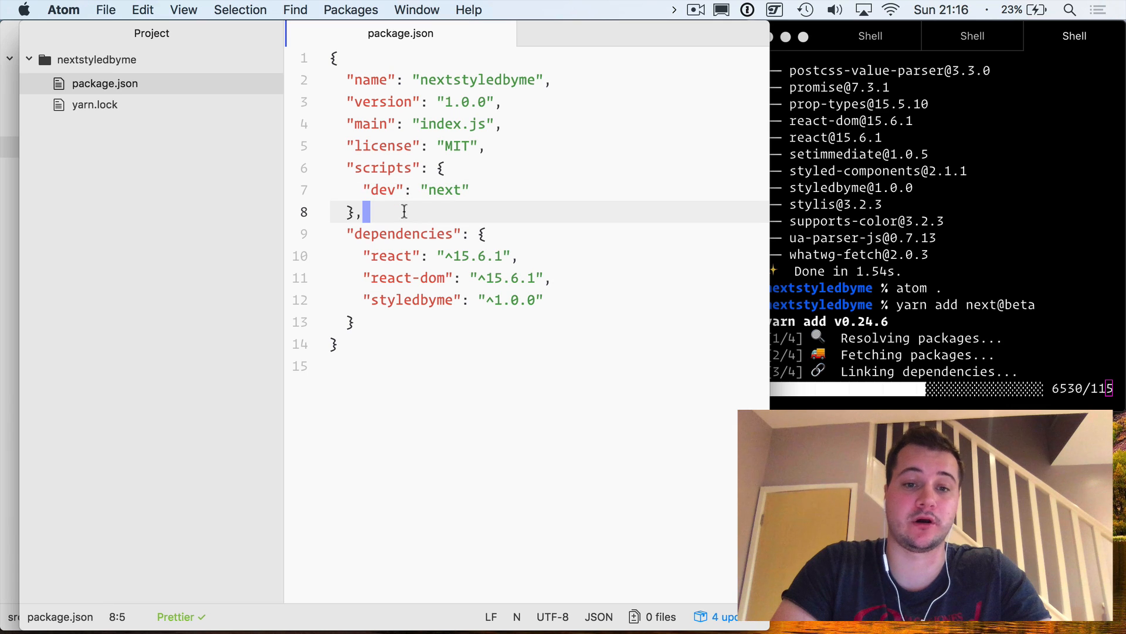
{"action": "mouse_move", "coordinate": [147, 76]}
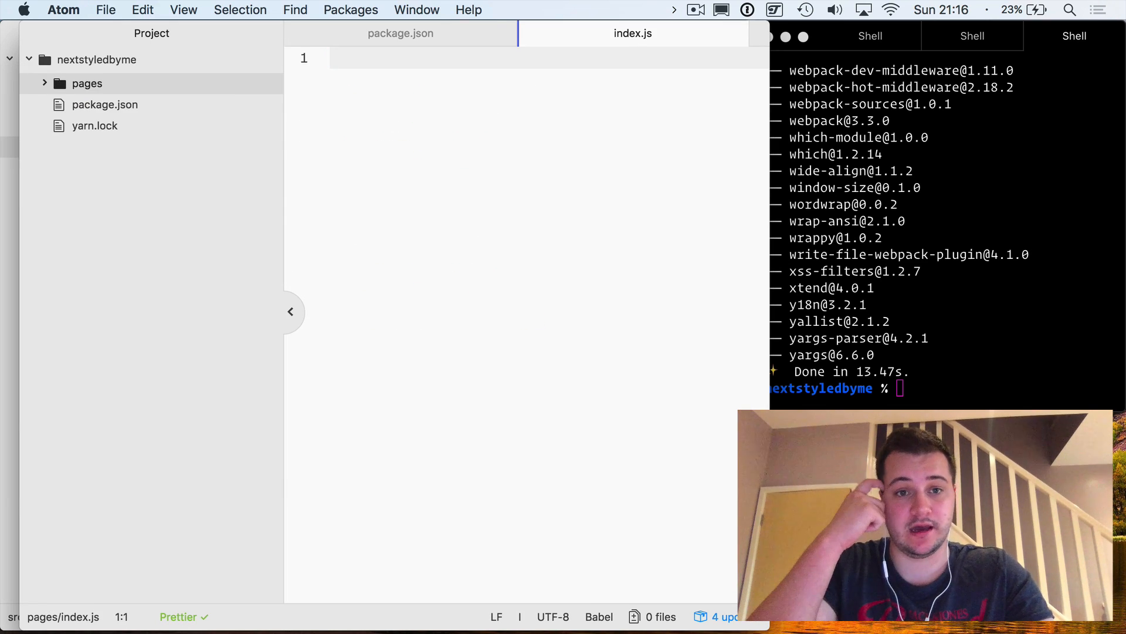
In index.js, import H1 and Button from 'styledbyme' and begin a default export function.
{"action": "left_click", "coordinate": [330, 58]}
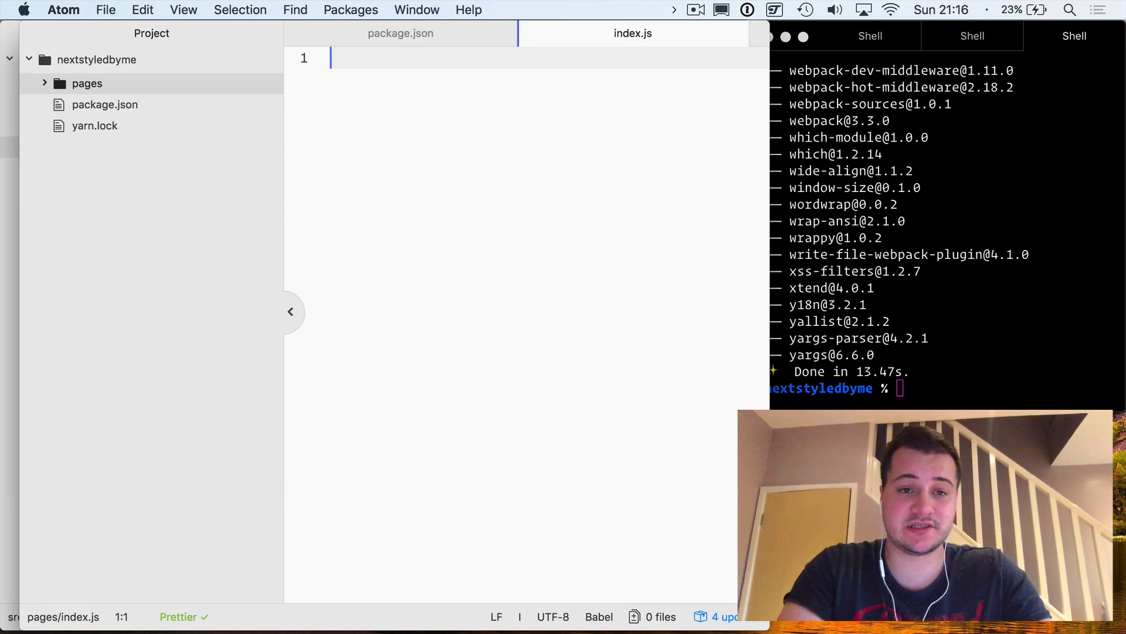
{"action": "type", "text": "impolrt"}
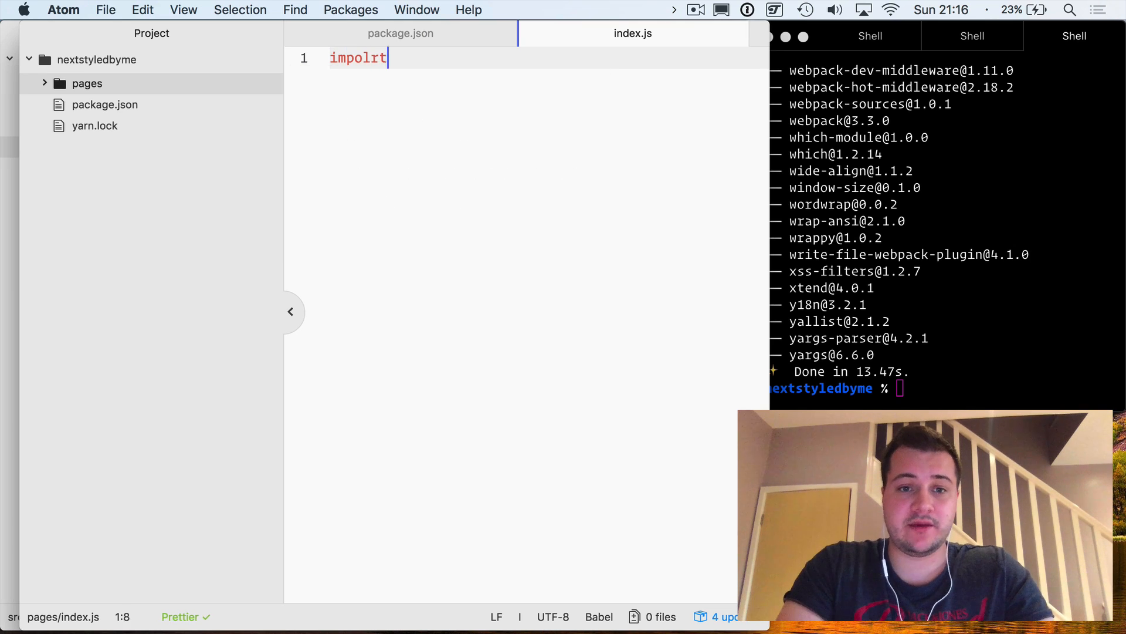
{"action": "key", "text": "Backspace"}
{"action": "type", "text": " {H1, "}
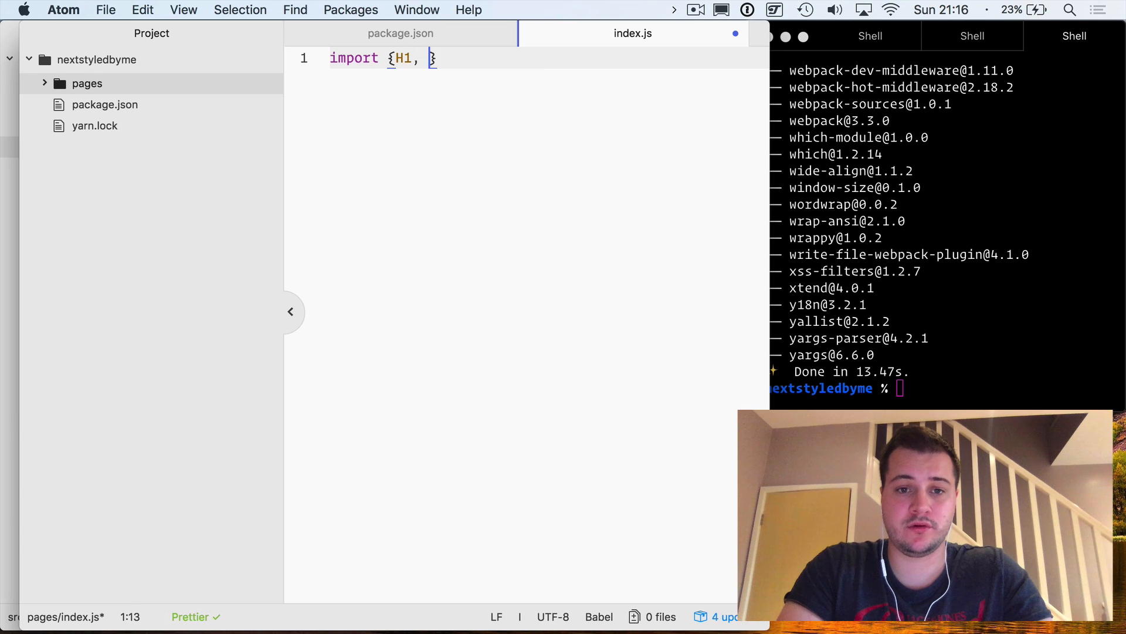
{"action": "type", "text": "Button} from"}
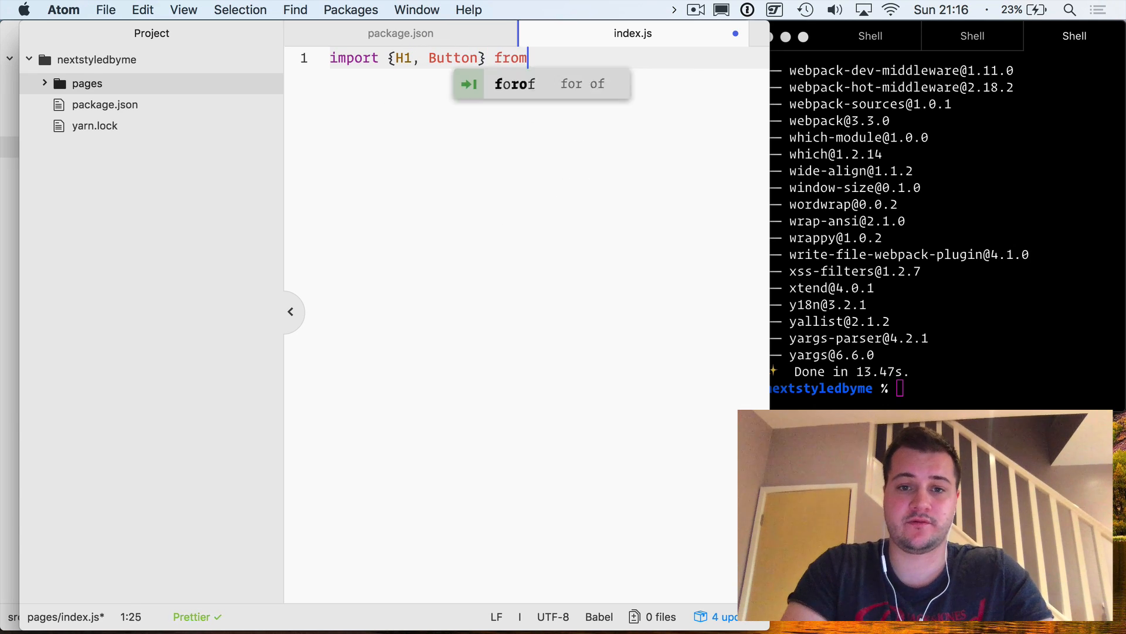
{"action": "type", "text": "'styledbyme'"}
{"action": "type", "text": "export"}
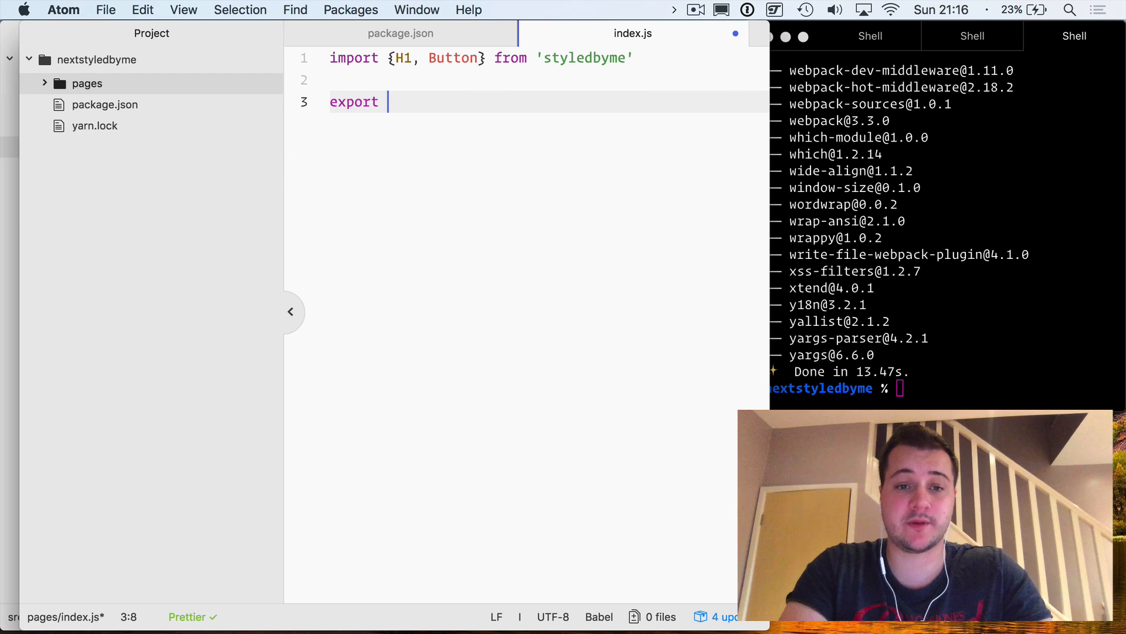
{"action": "type", "text": "default ()"}
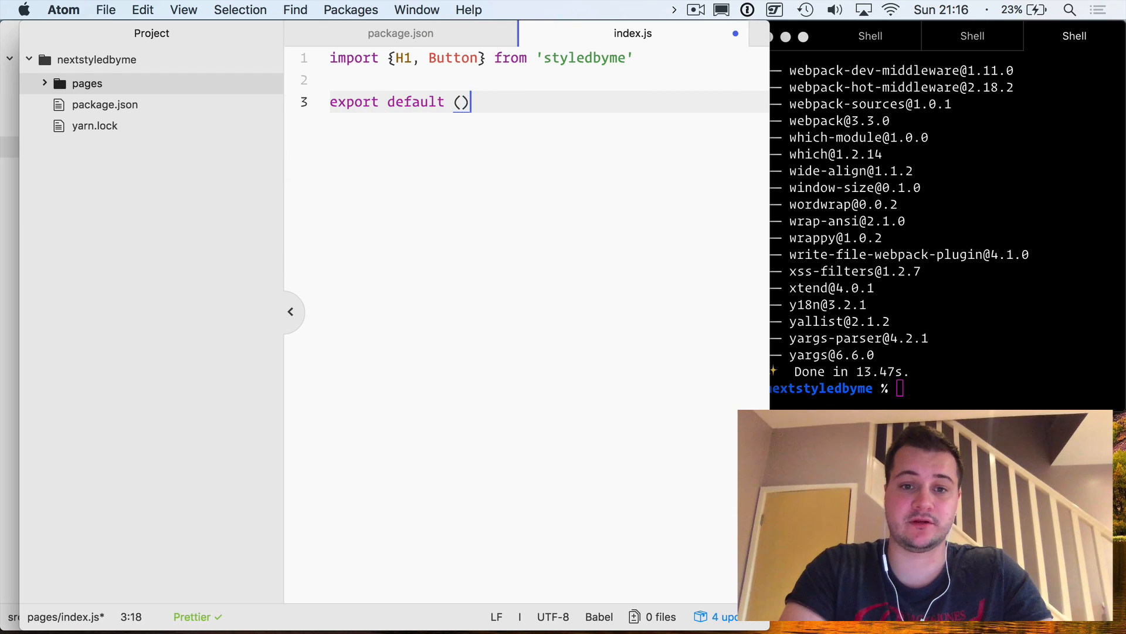
{"action": "type", "text": "=> ("}
{"action": "type", "text": "<div></div>"}
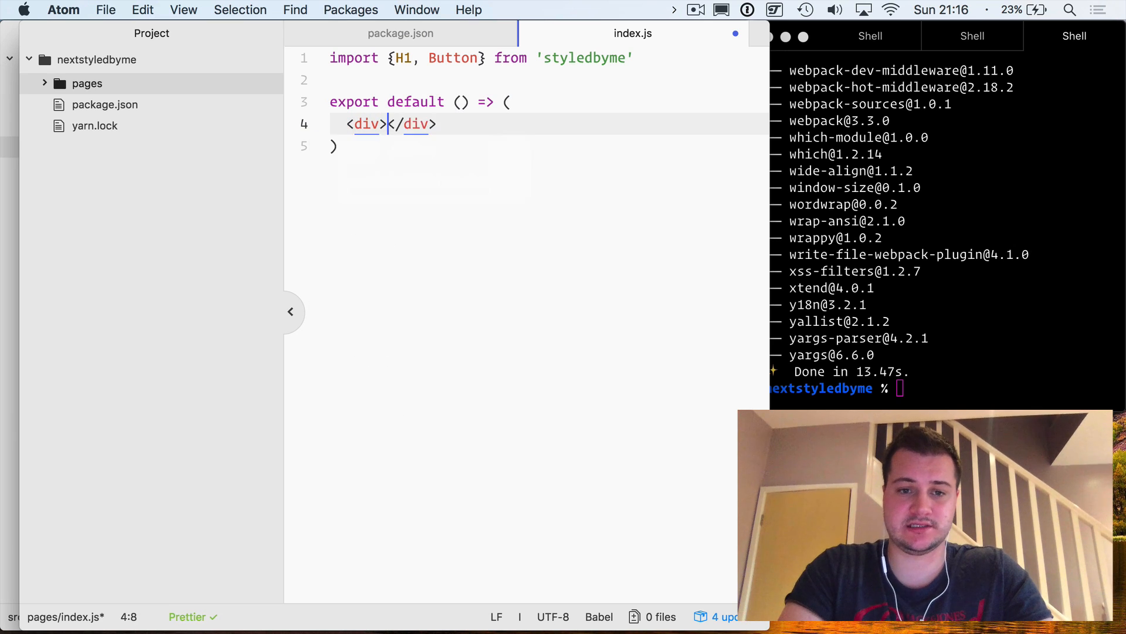
Render a Hello world H1 and a Click me Button that alerts 'Hello world'.
{"action": "type", "text": "<H!"}
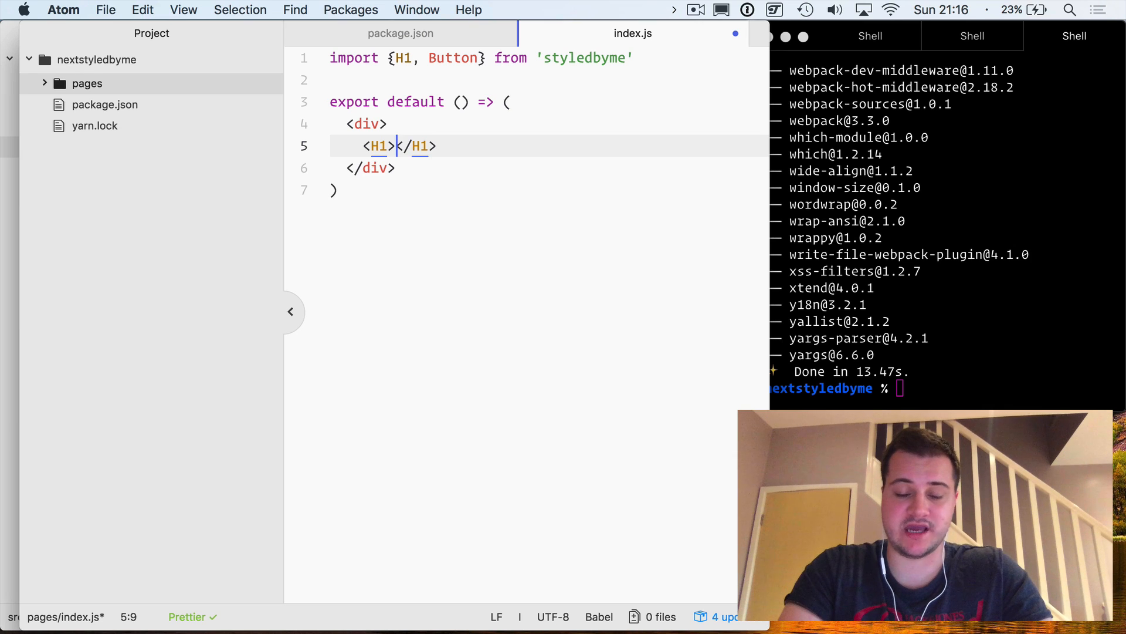
{"action": "type", "text": "Hello world 😎"}
{"action": "type", "text": "<B"}
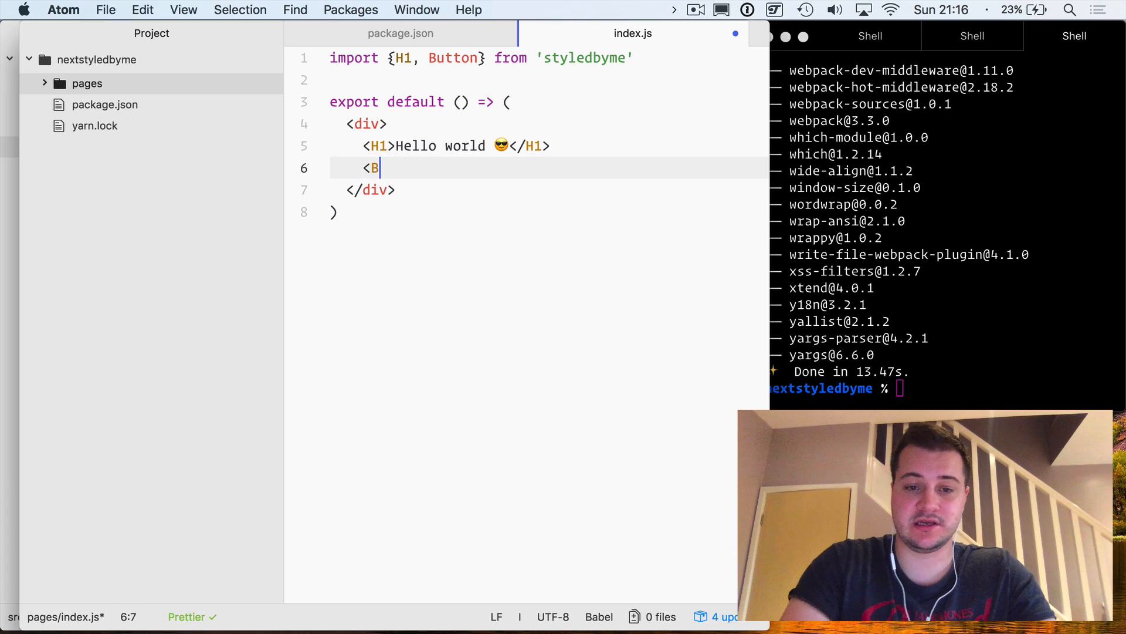
{"action": "type", "text": "utton></Button>"}
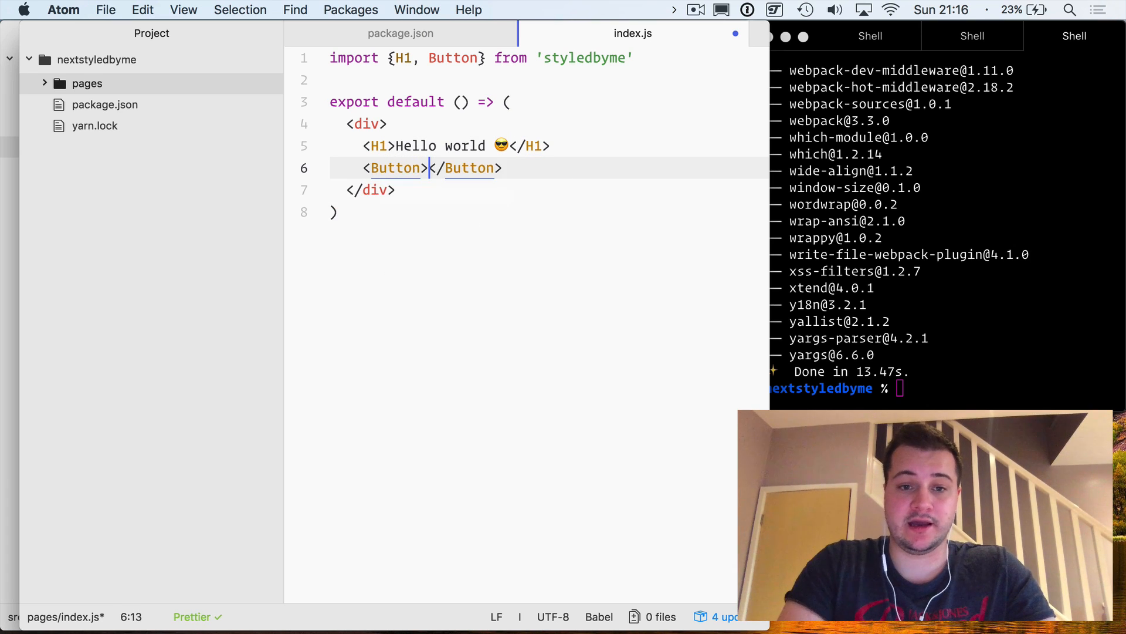
{"action": "type", "text": "onClick"}
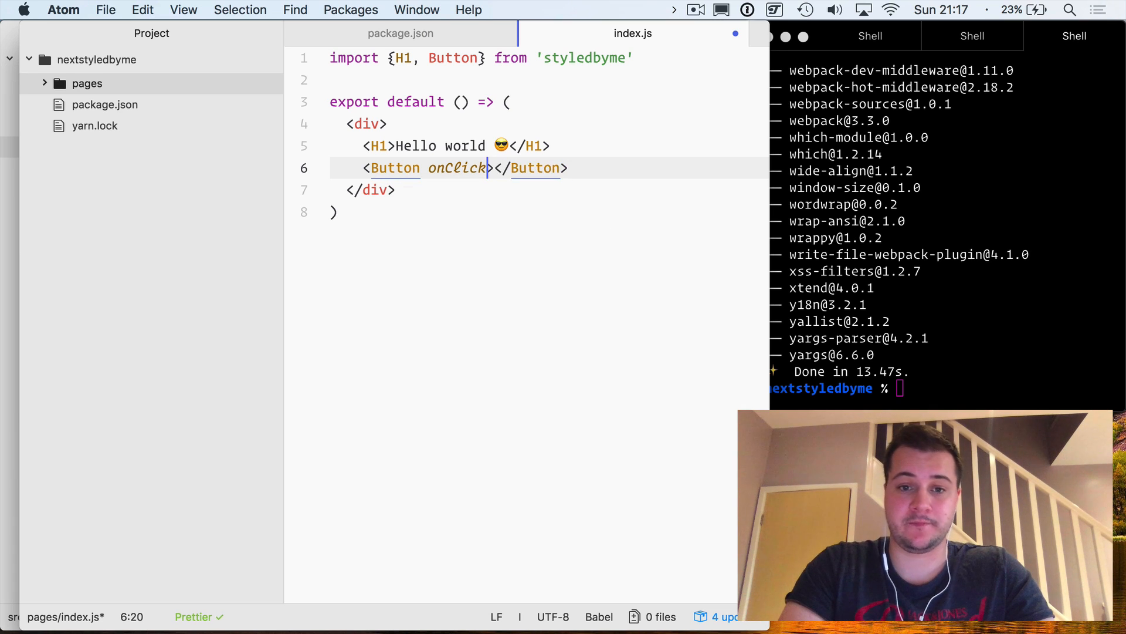
{"action": "type", "text": "={() =>}"}
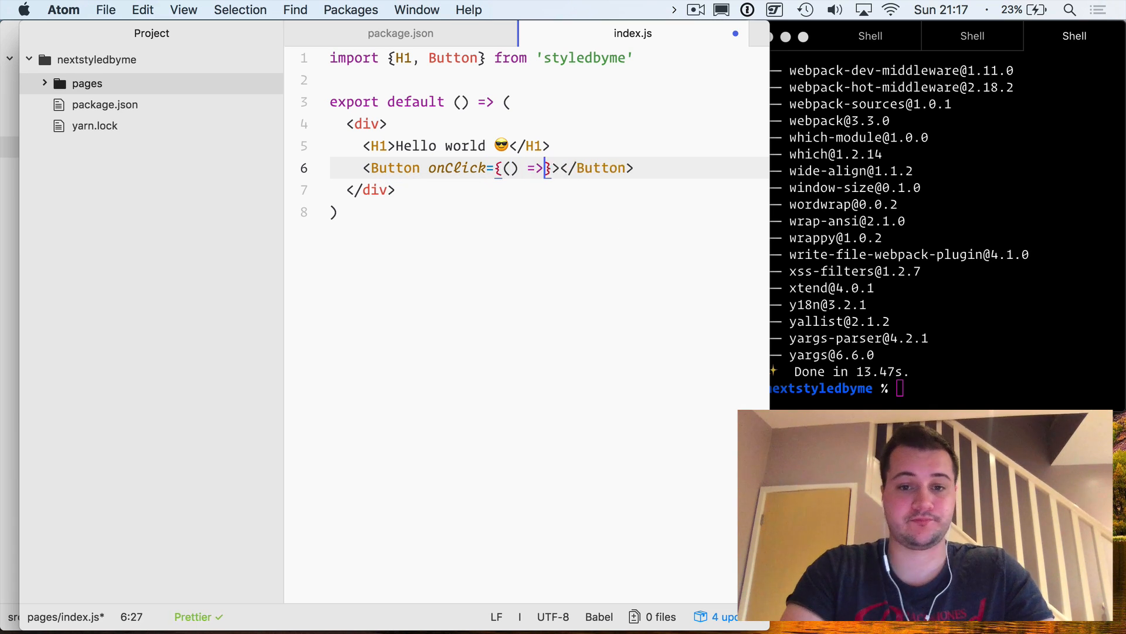
{"action": "type", "text": "alert"}
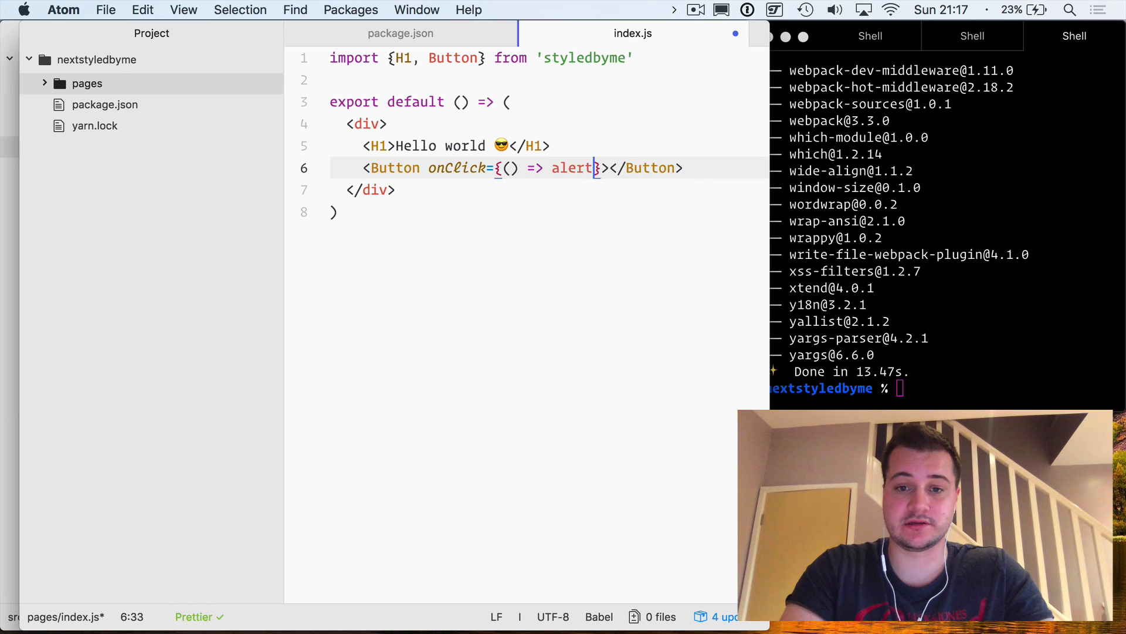
{"action": "type", "text": "(hello wo"}
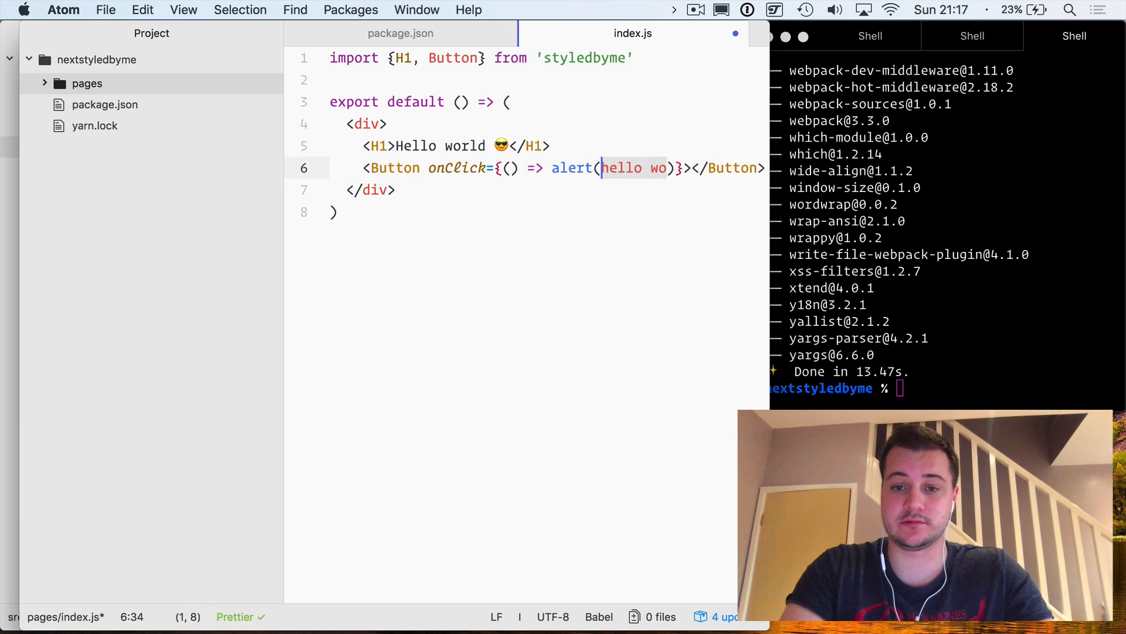
{"action": "type", "text": "'Hello world'"}
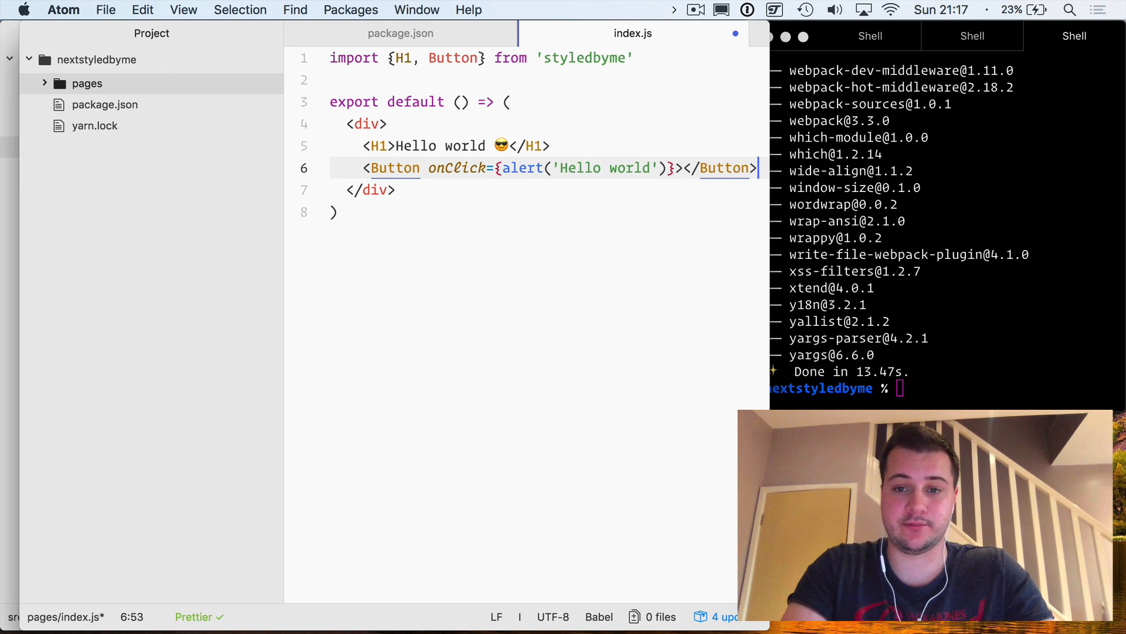
{"action": "type", "text": "Click me!"}
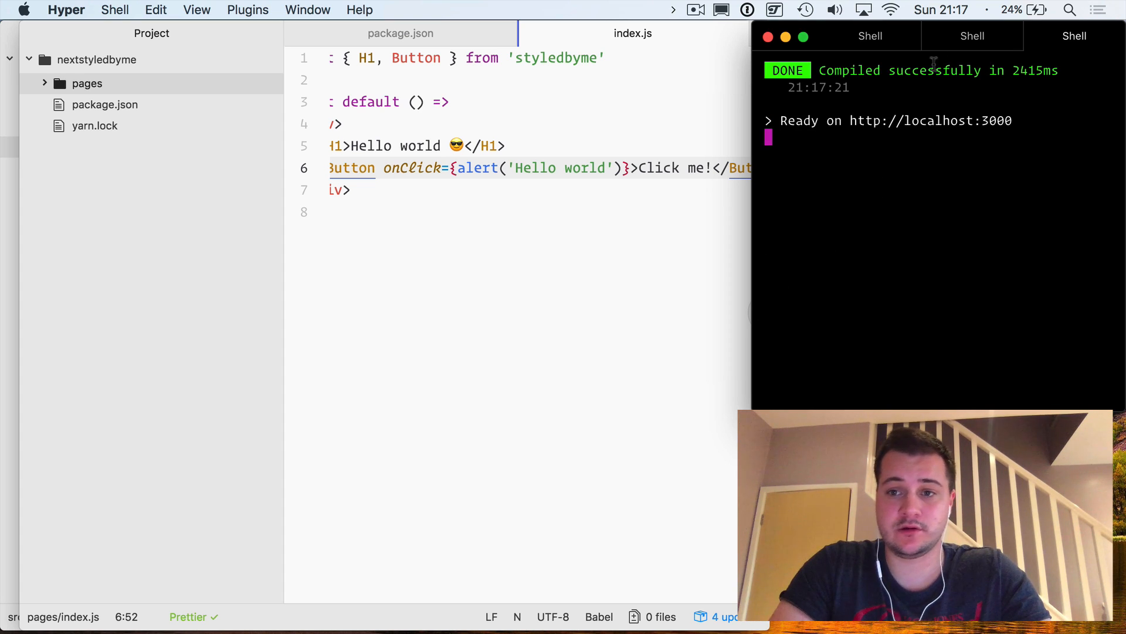
{"action": "mouse_move", "coordinate": [454, 452]}
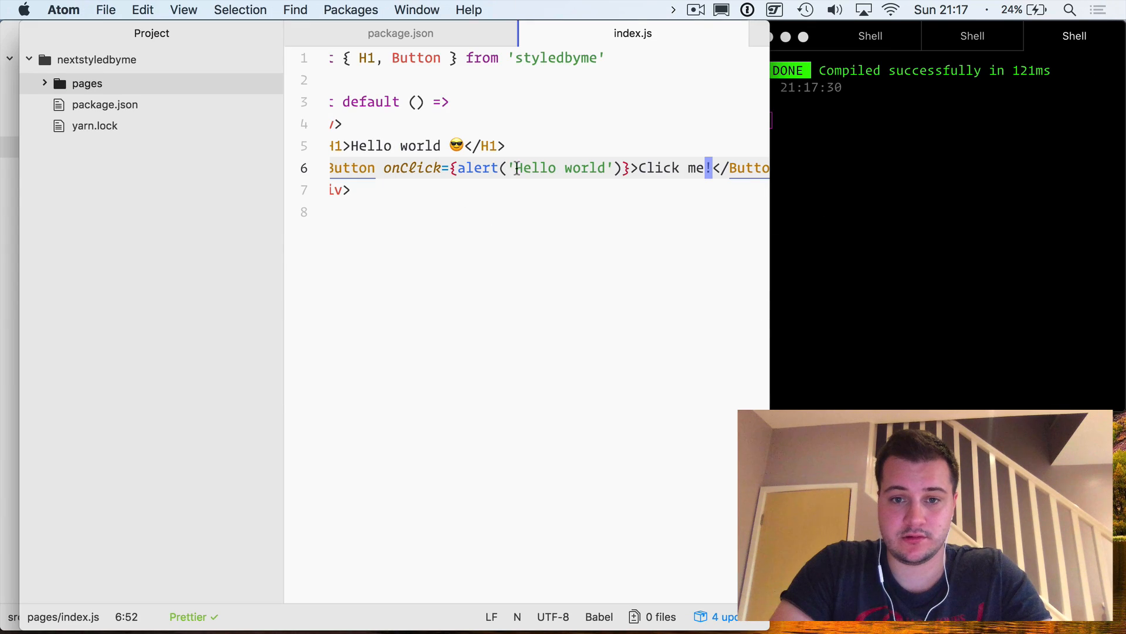
Finish the page code and test the Click me button's Hello world alert on localhost:3000.
{"action": "type", "text": "() =>"}
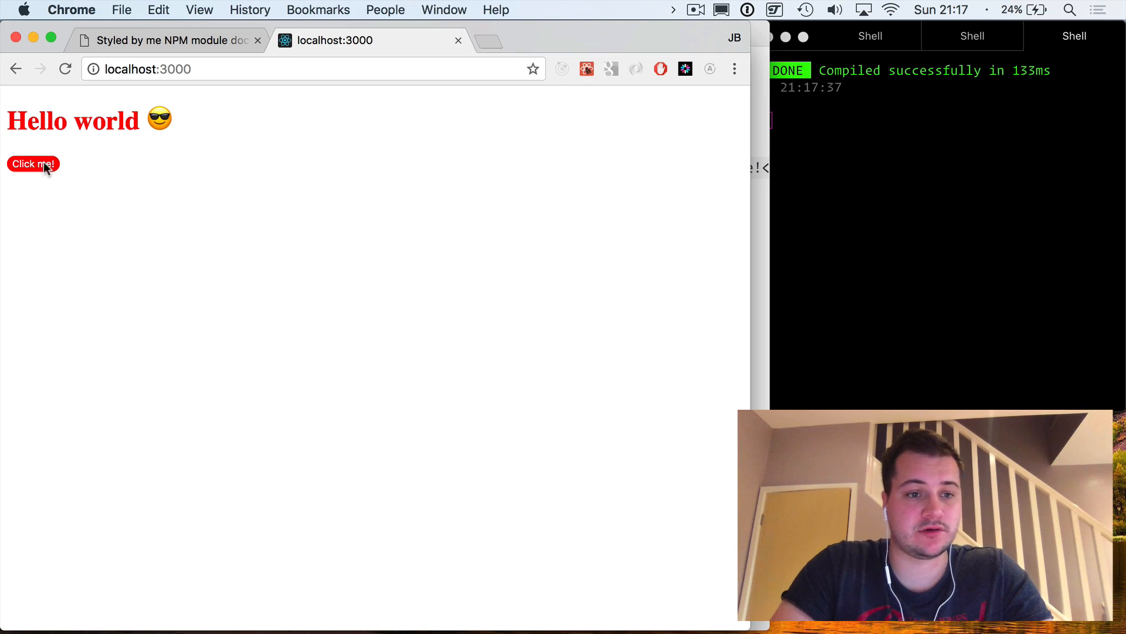
{"action": "left_click", "coordinate": [32, 163]}
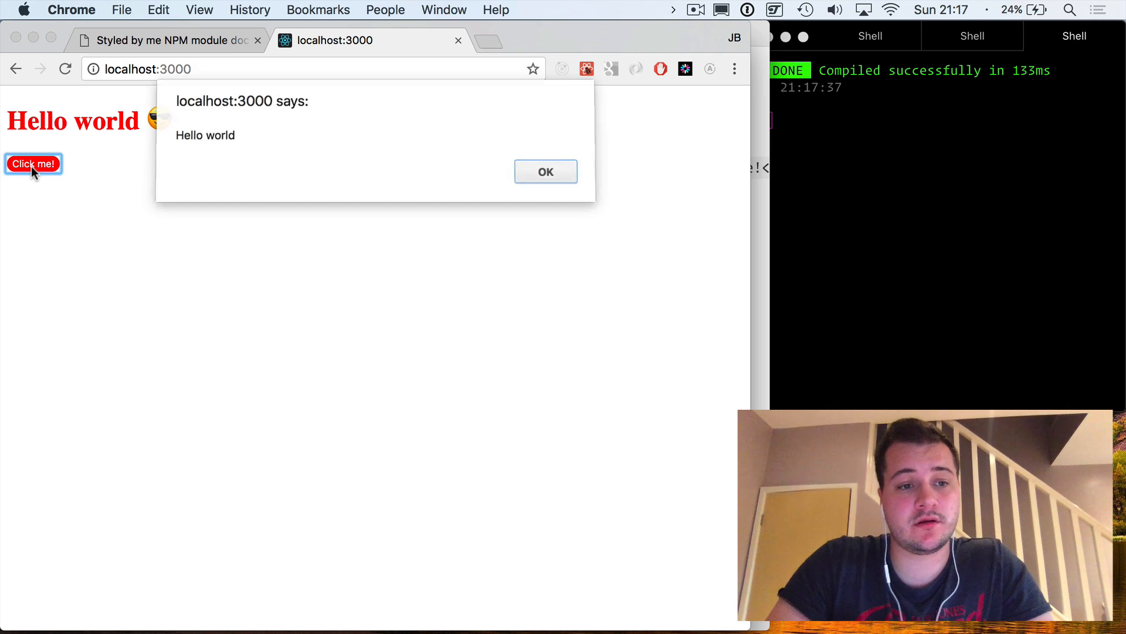
{"action": "left_click", "coordinate": [544, 171]}
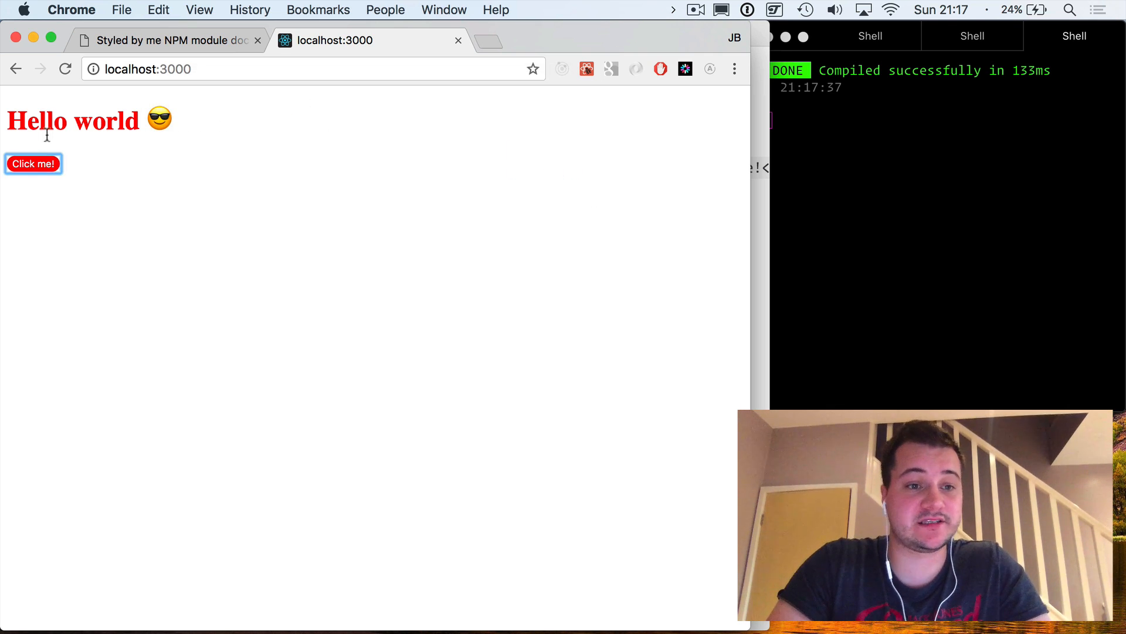
{"action": "right_click", "coordinate": [36, 120]}
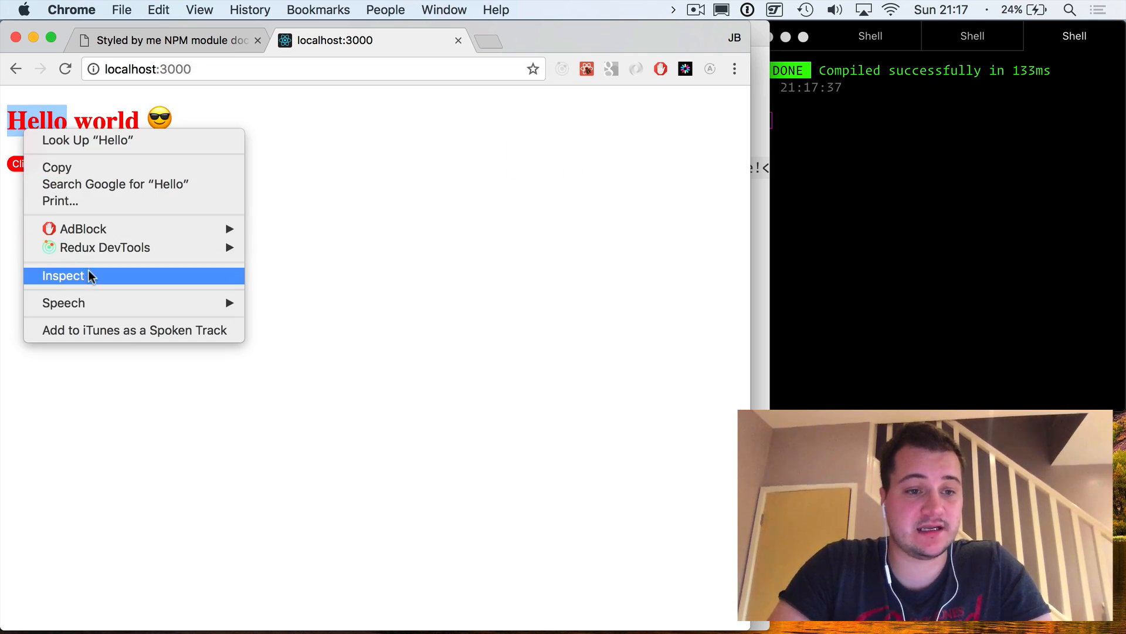
Inspect the Hello world heading to see its 30px red font styles in DevTools.
{"action": "left_click", "coordinate": [63, 276]}
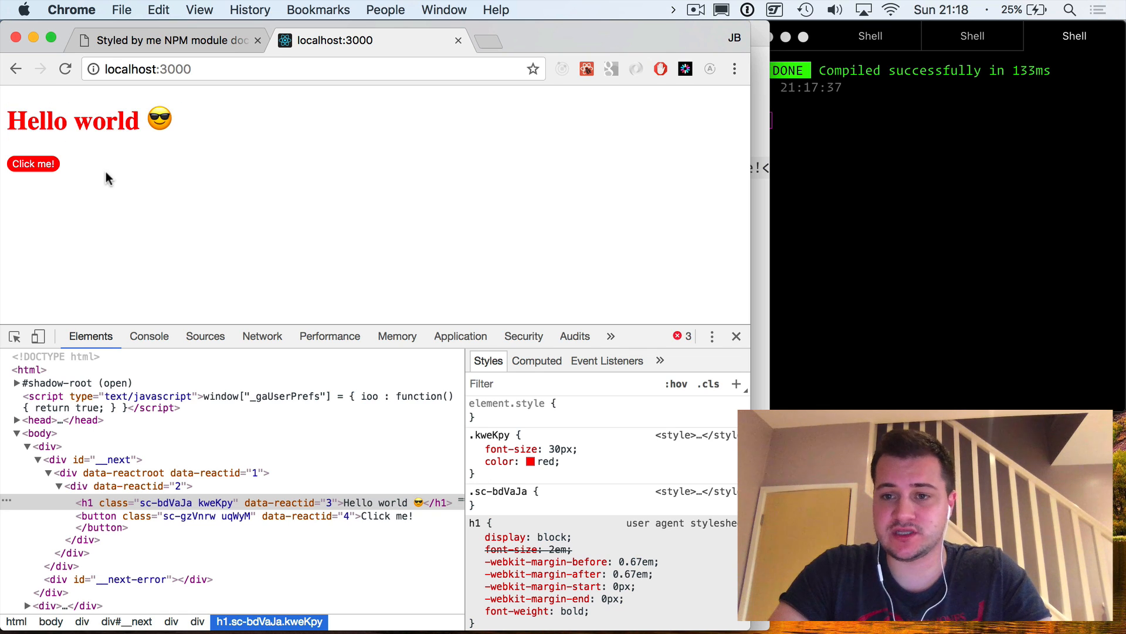
{"action": "mouse_move", "coordinate": [607, 180]}
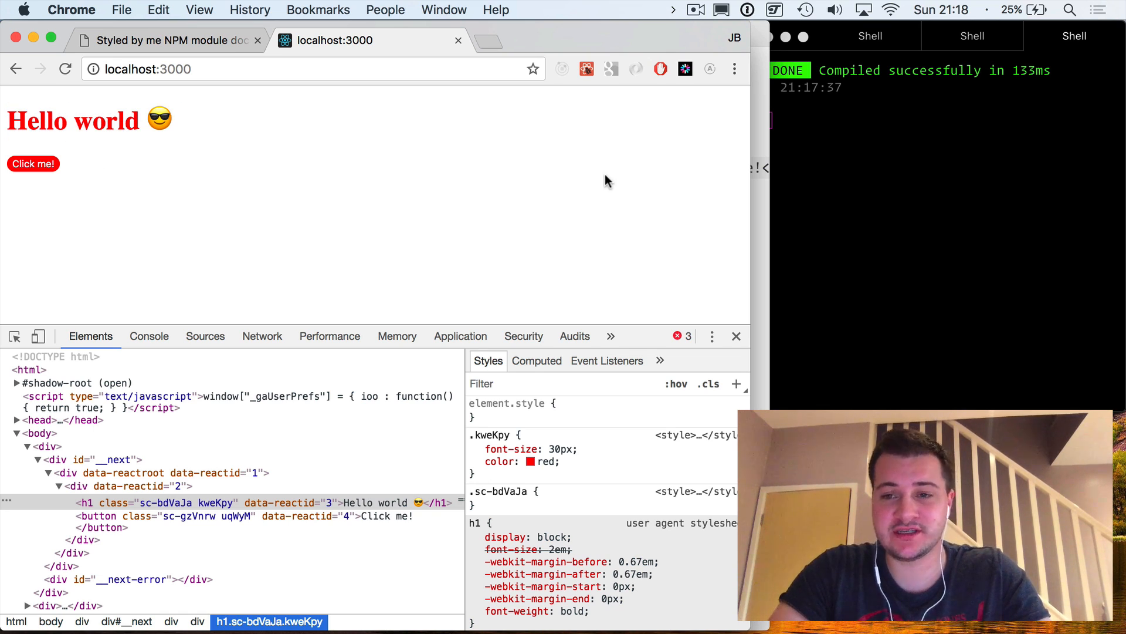